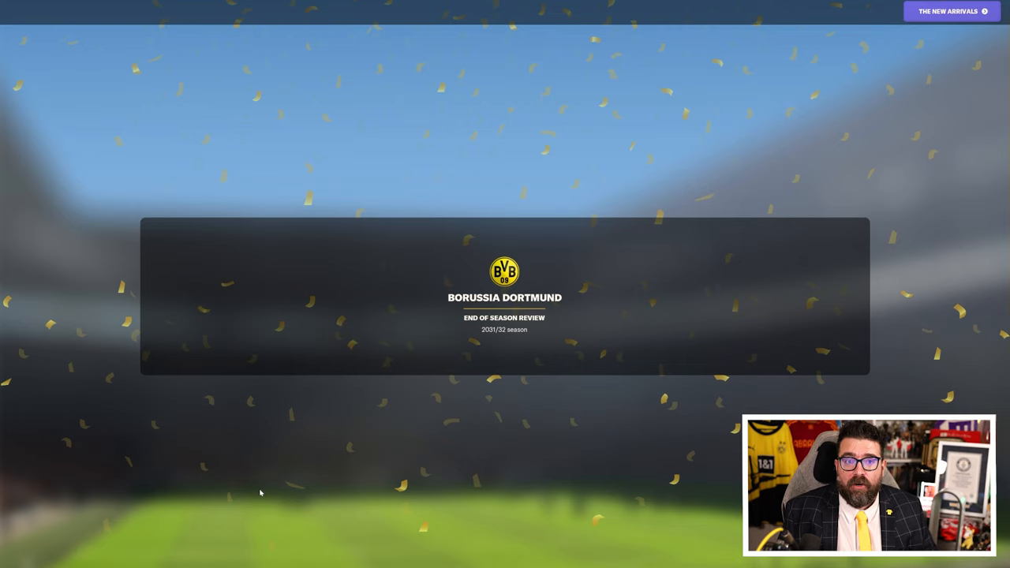
pyautogui.moveTo(615, 396)
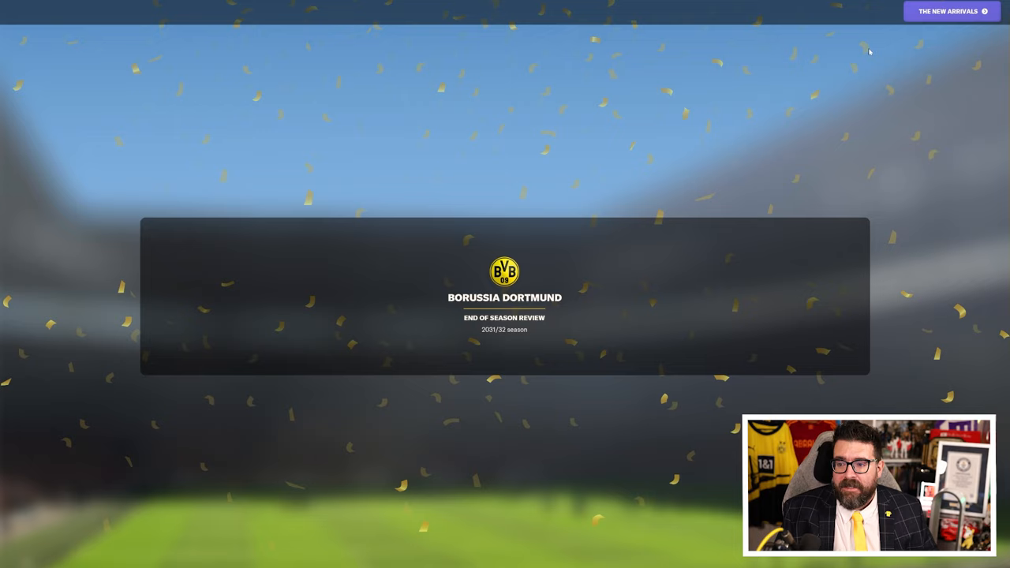
# Step: Advance to The New Arrivals review, which details Gonçalo Ribeiro's £13.5M signing
pyautogui.click(951, 11)
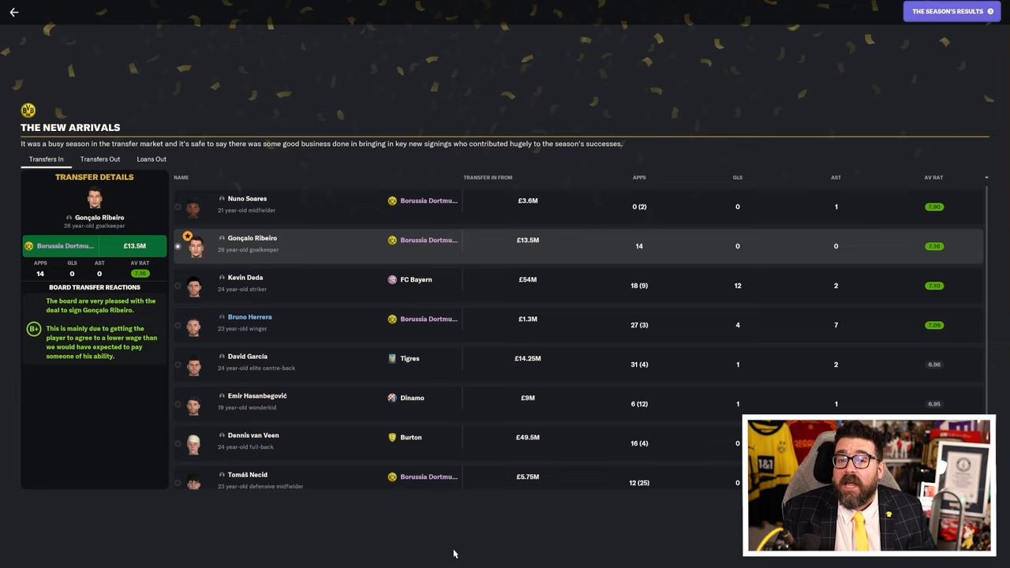
pyautogui.moveTo(473, 539)
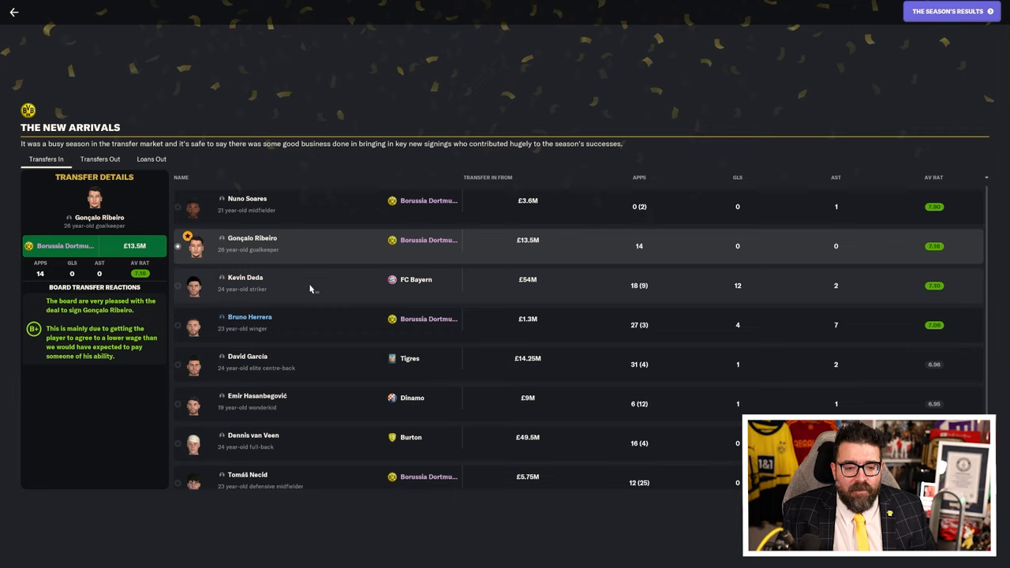
pyautogui.moveTo(296, 250)
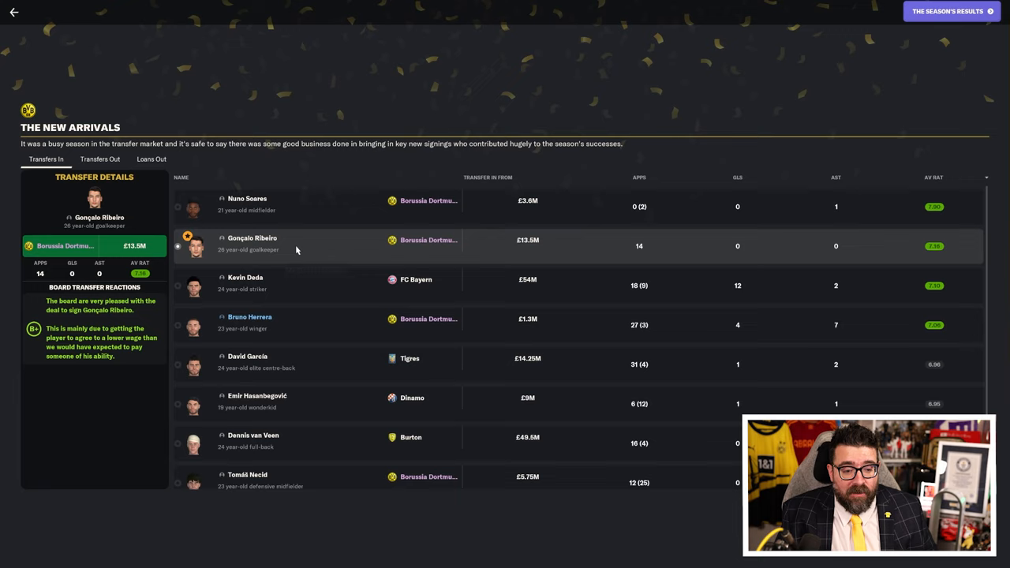
pyautogui.moveTo(367, 272)
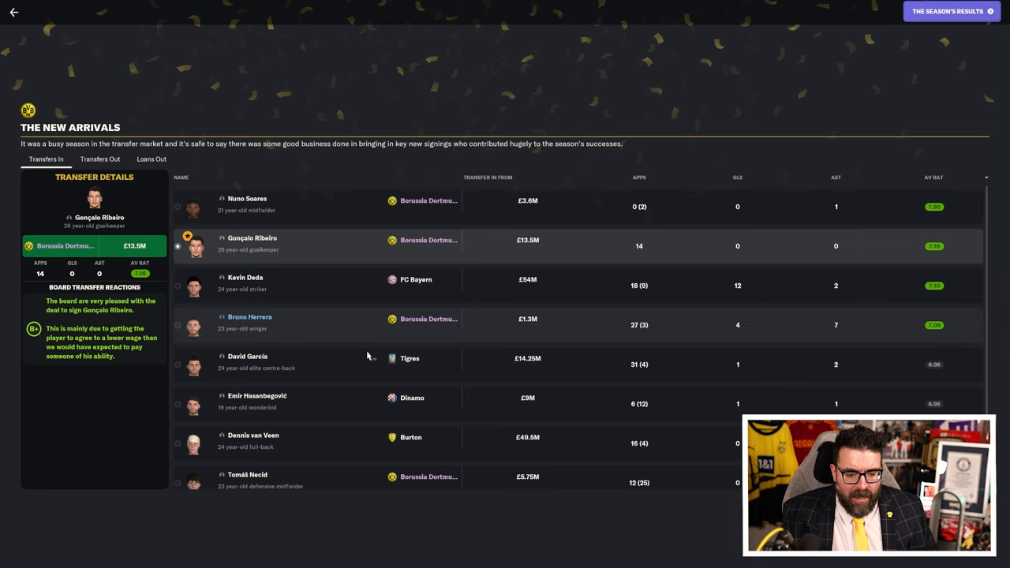
pyautogui.moveTo(521, 288)
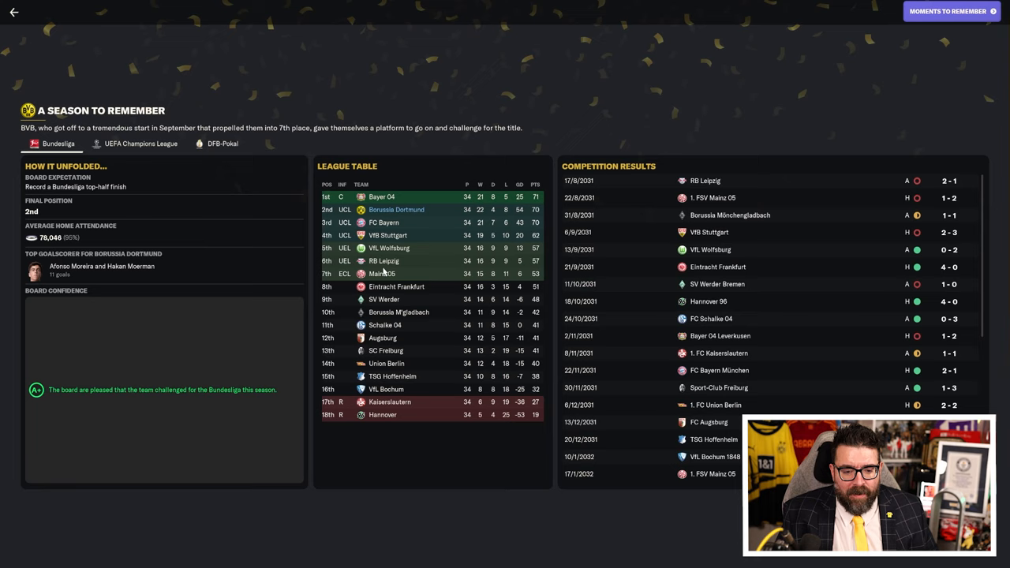
pyautogui.moveTo(100, 234)
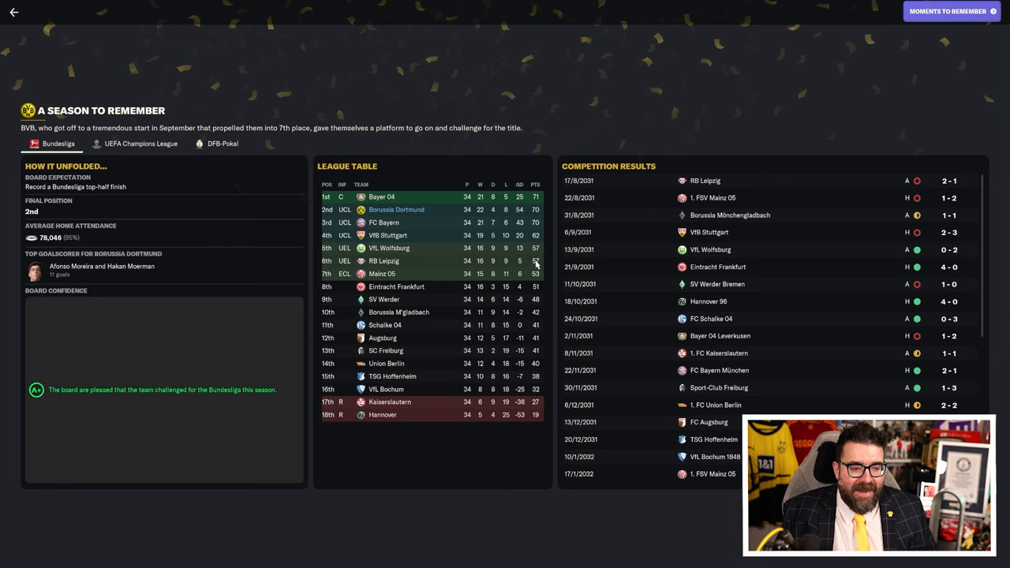
pyautogui.moveTo(154, 472)
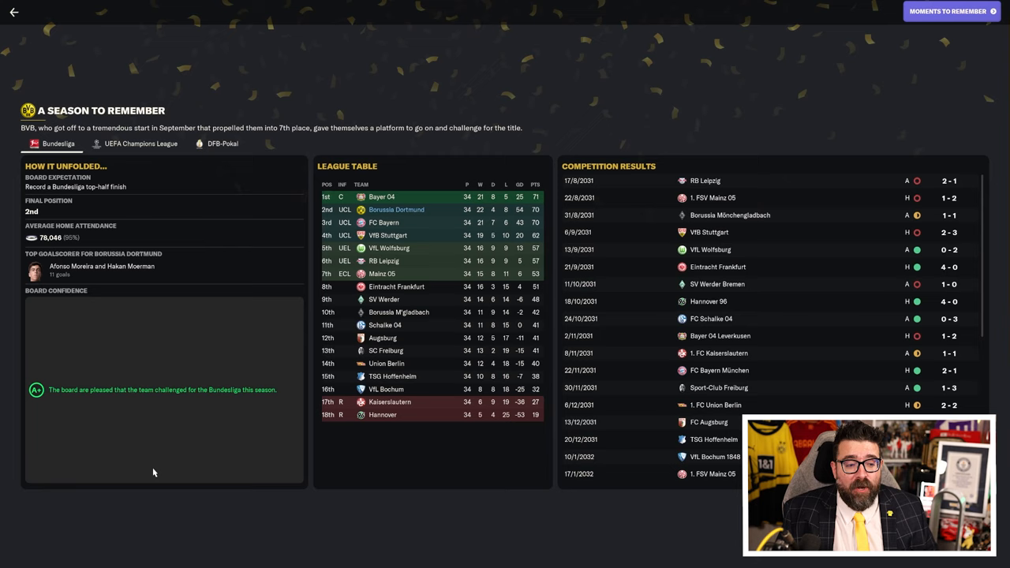
pyautogui.moveTo(150, 448)
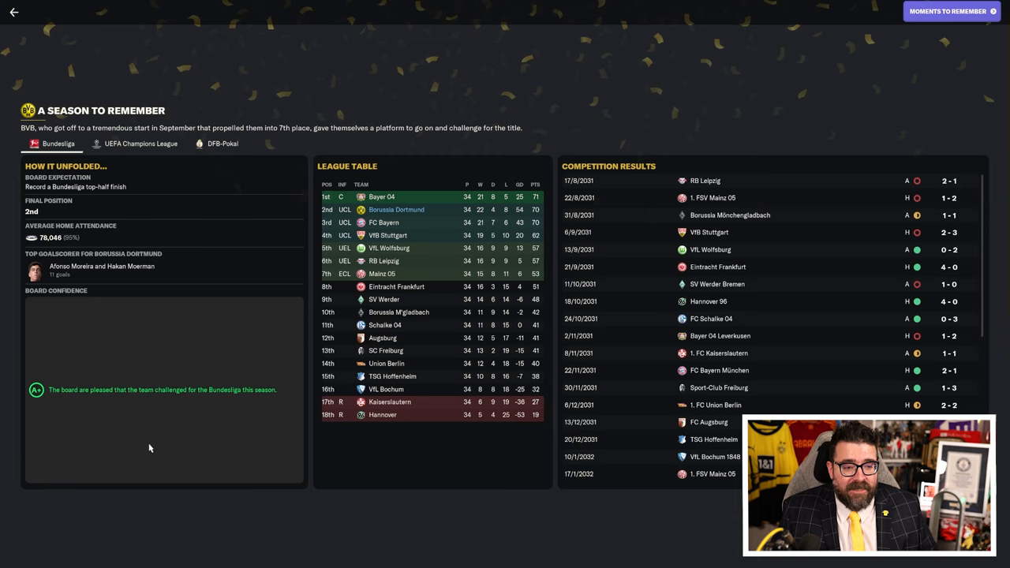
pyautogui.moveTo(123, 449)
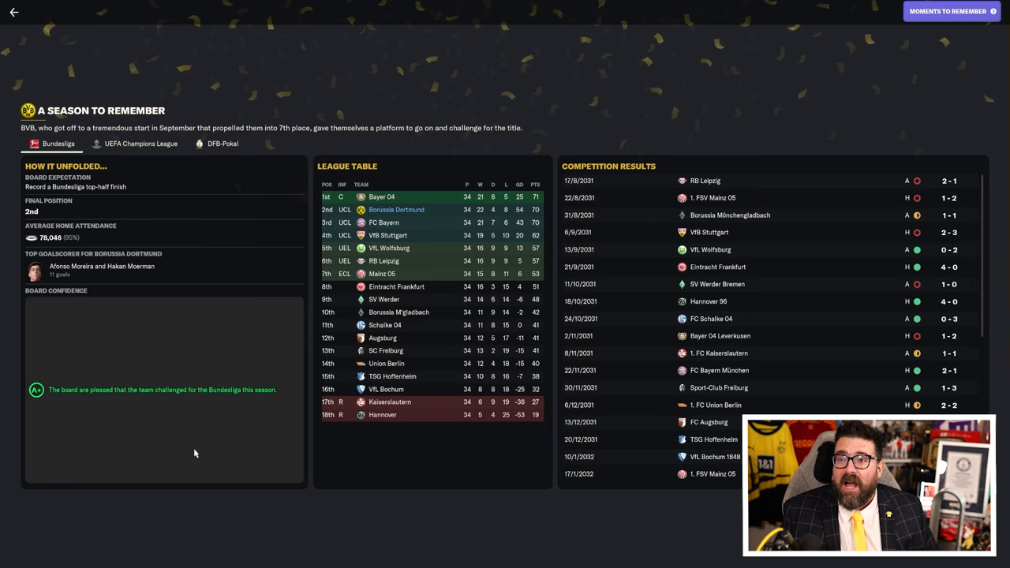
pyautogui.moveTo(287, 539)
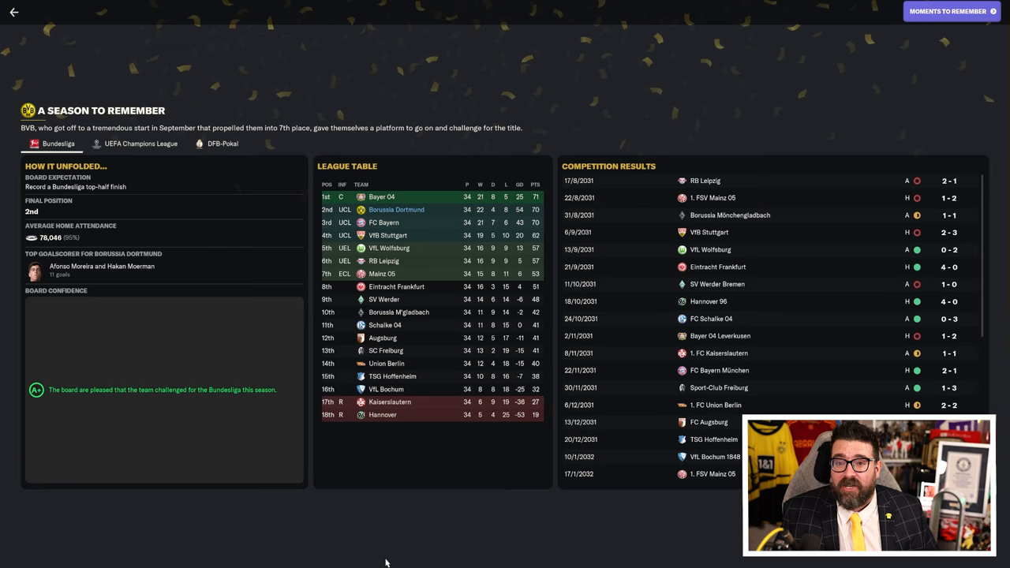
pyautogui.moveTo(356, 550)
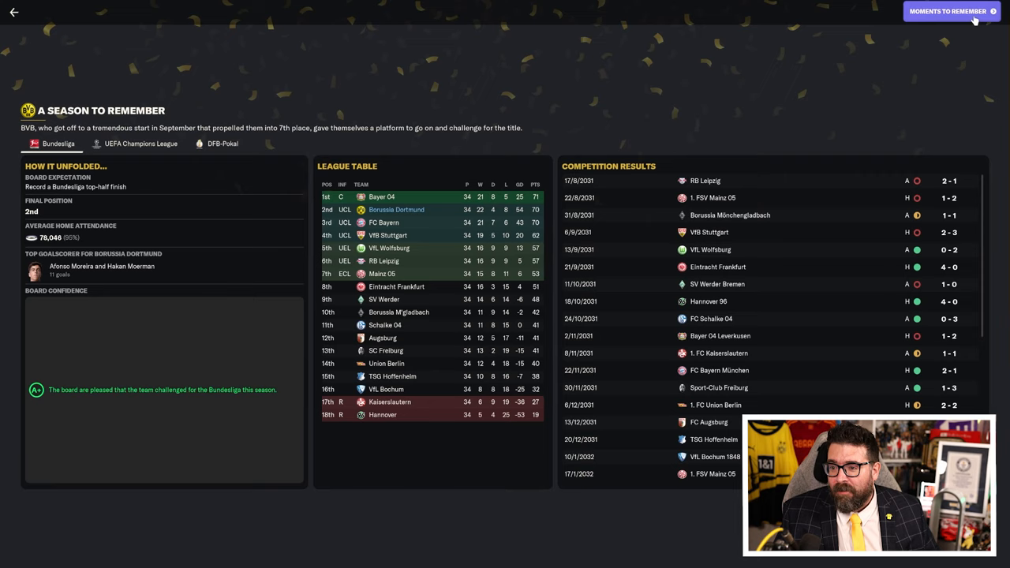
# Step: Advance to The Finances page showing reputation, revenue and Carriere's leading shirt sales
pyautogui.click(947, 11)
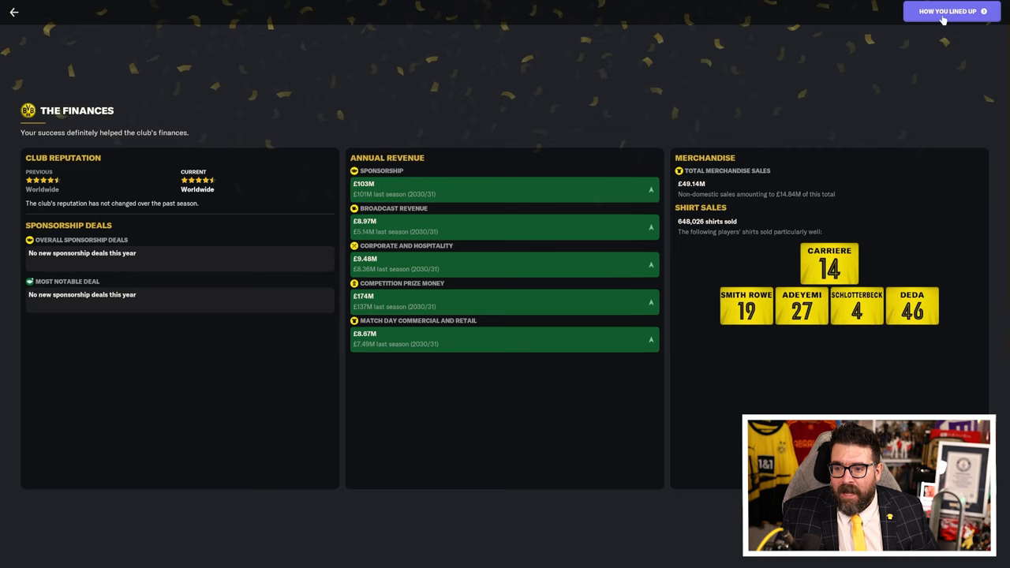
pyautogui.moveTo(417, 341)
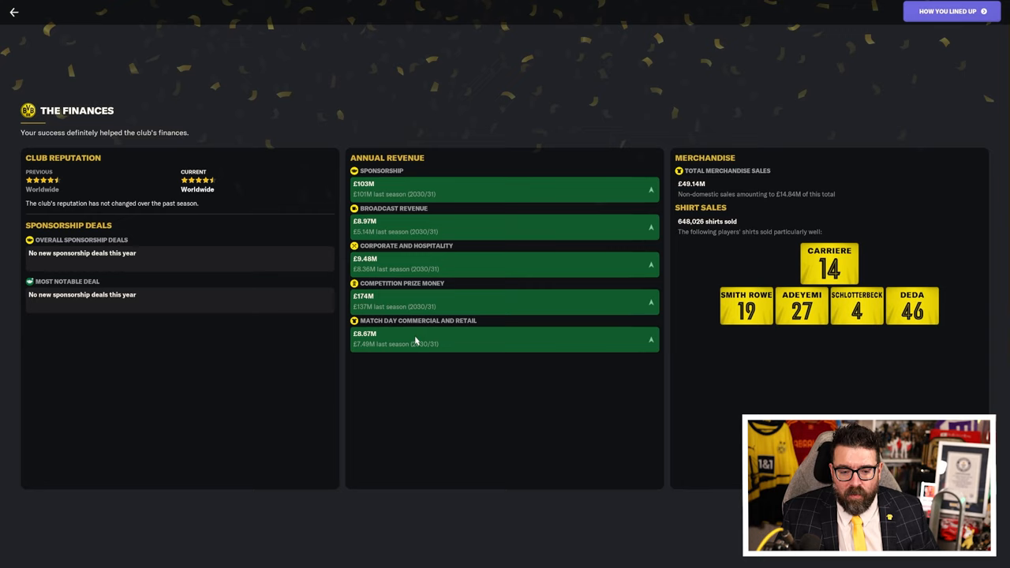
pyautogui.moveTo(461, 235)
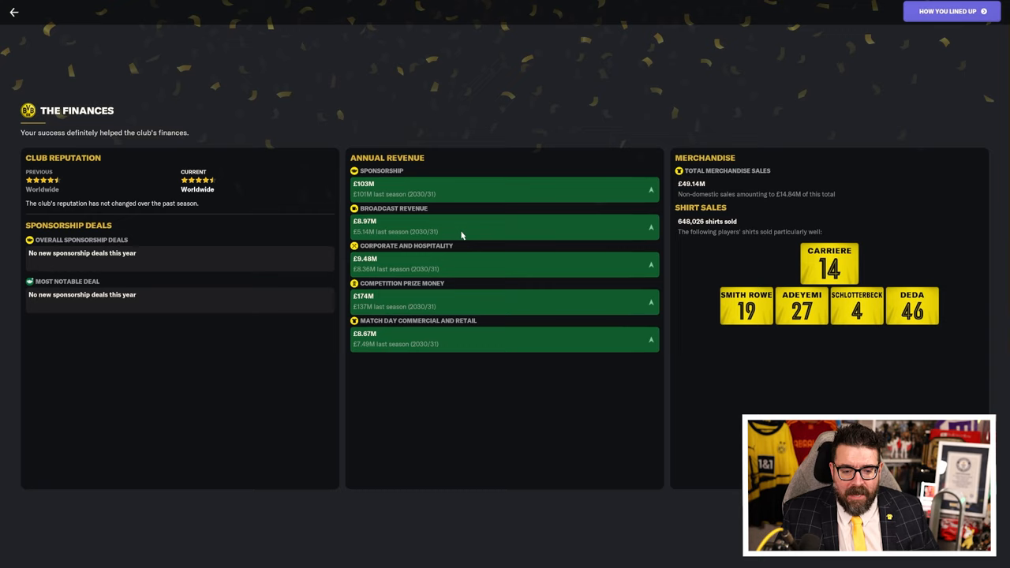
pyautogui.moveTo(441, 405)
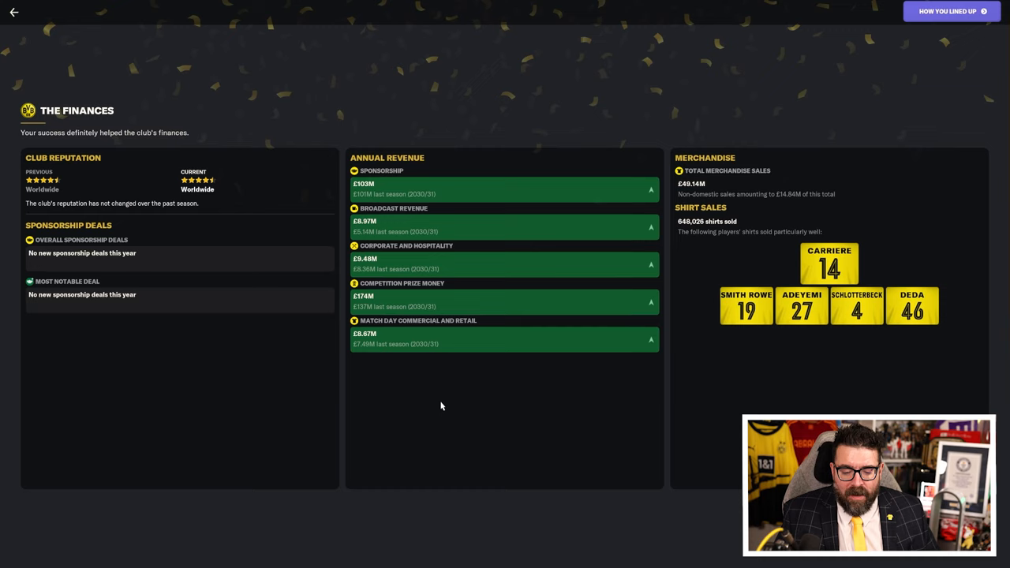
pyautogui.moveTo(919, 216)
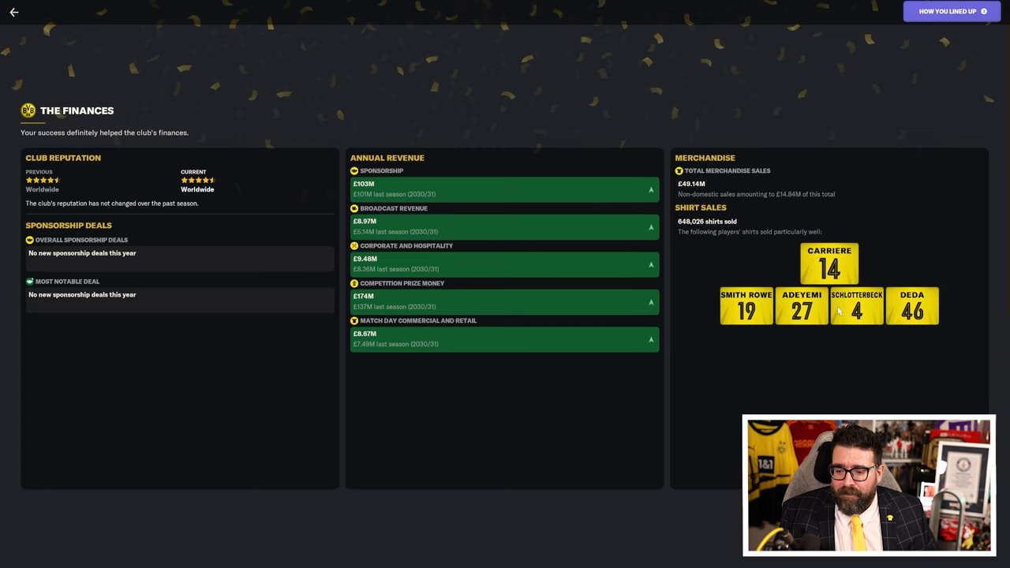
pyautogui.moveTo(849, 354)
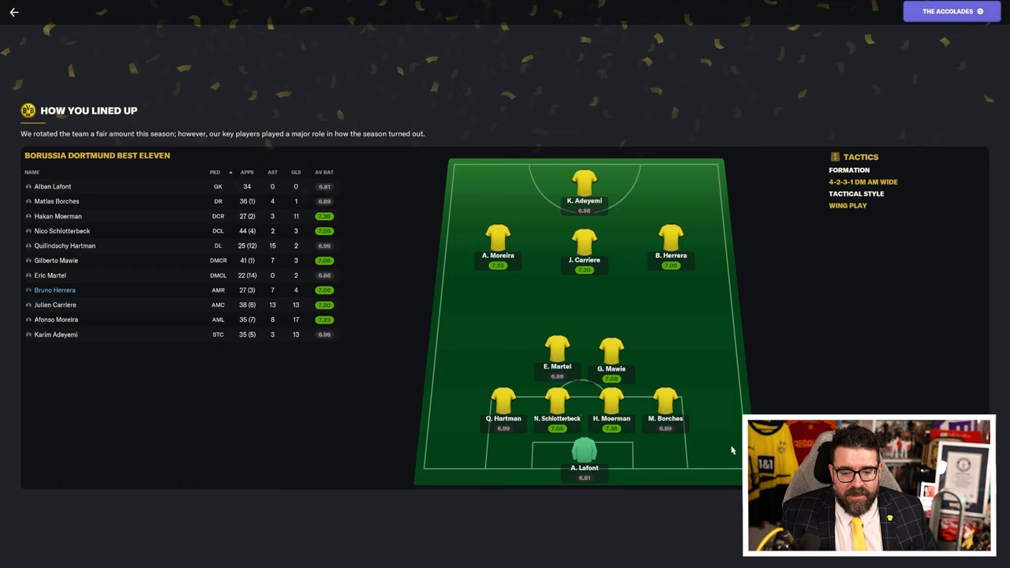
pyautogui.moveTo(661, 476)
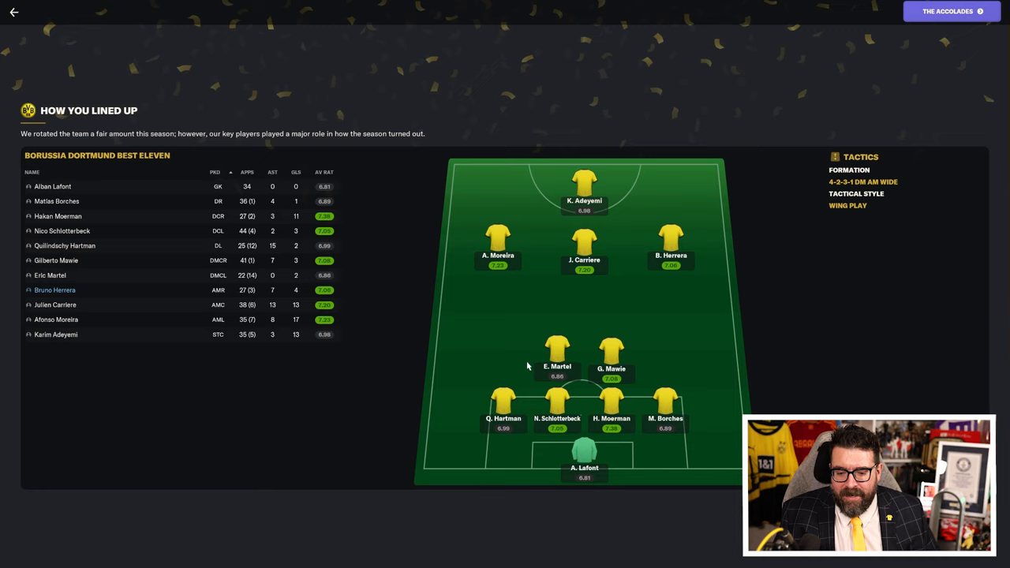
pyautogui.moveTo(674, 274)
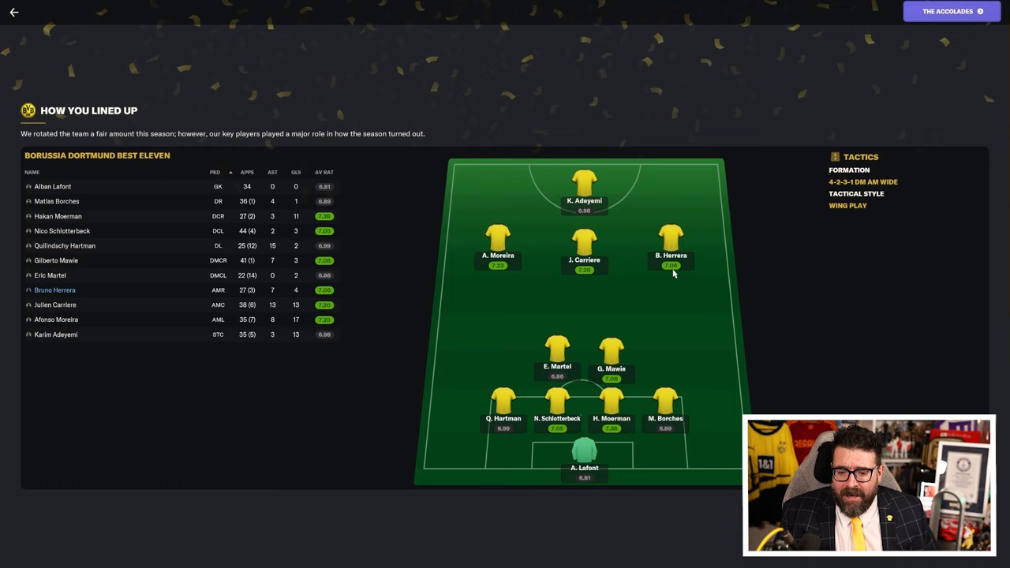
pyautogui.moveTo(733, 235)
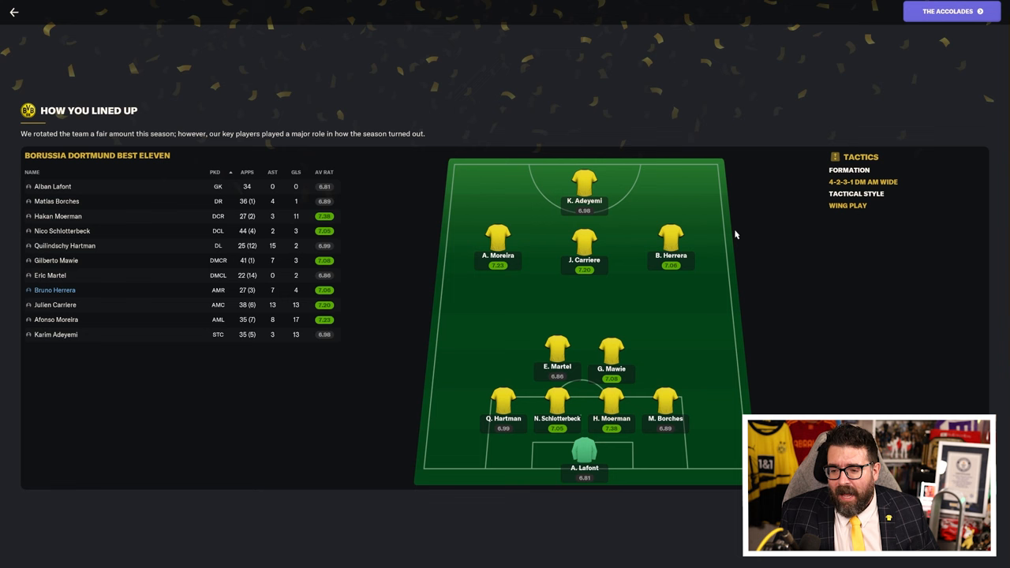
# Step: Advance the season review from the best eleven to The Accolades page
pyautogui.click(948, 11)
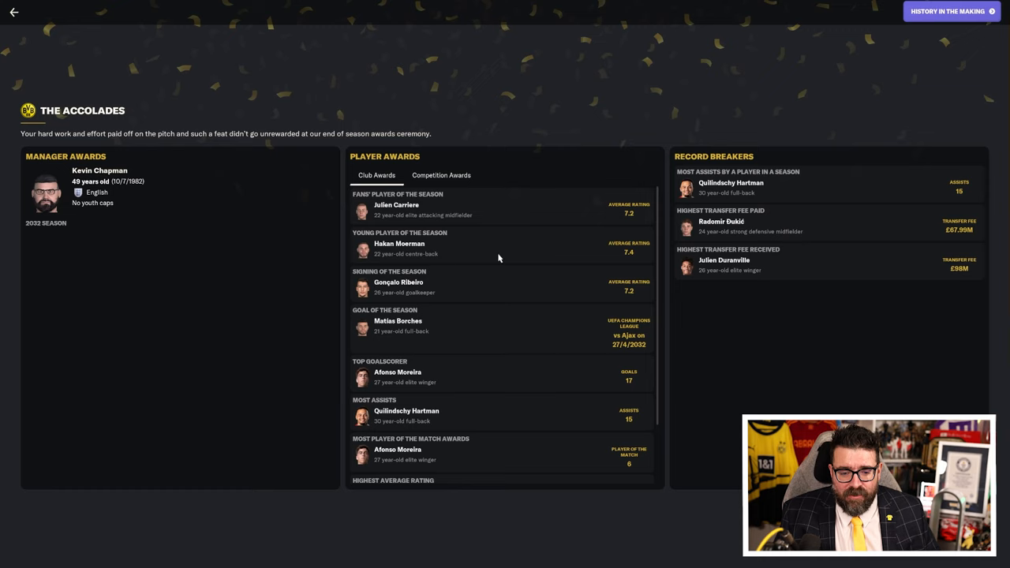
pyautogui.moveTo(469, 259)
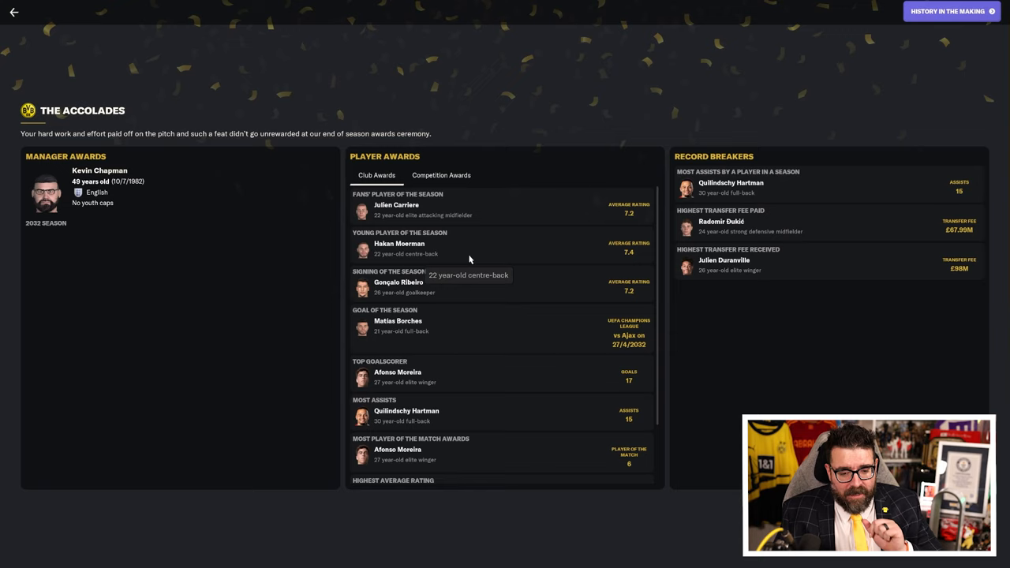
# Step: Scroll the club Player Awards list and check the Record Breakers entries
pyautogui.scroll(-3)
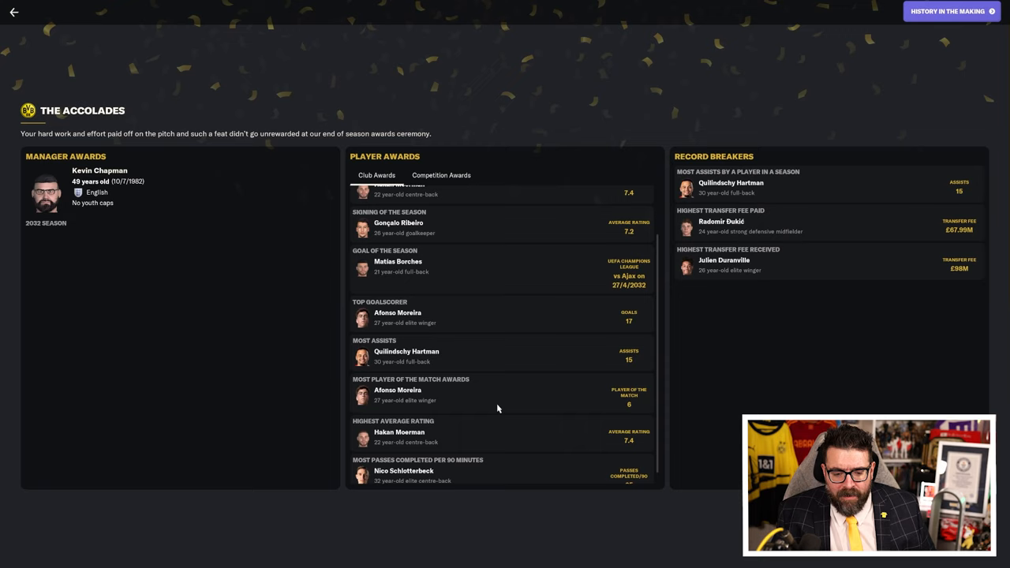
pyautogui.moveTo(625, 406)
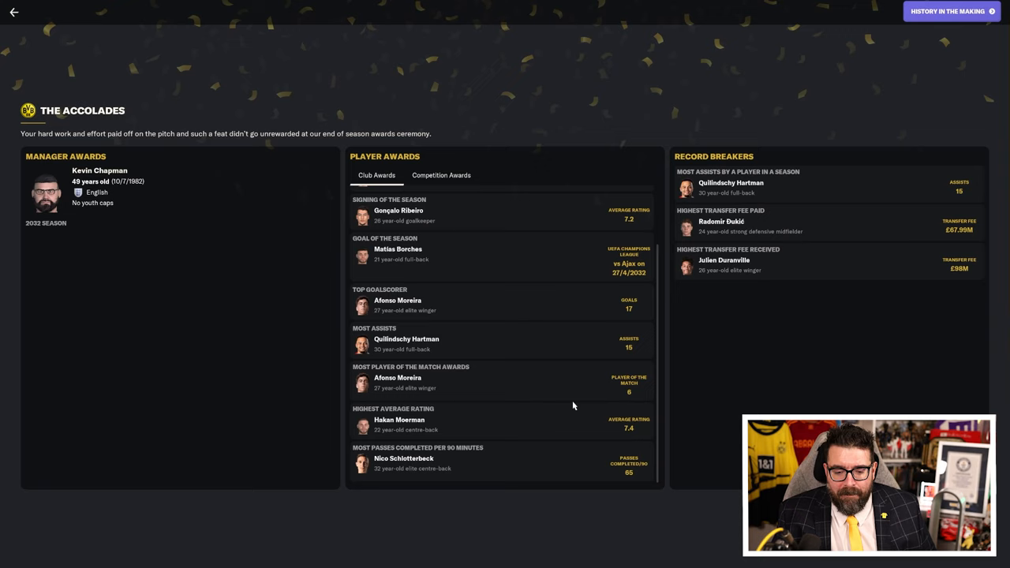
pyautogui.moveTo(641, 479)
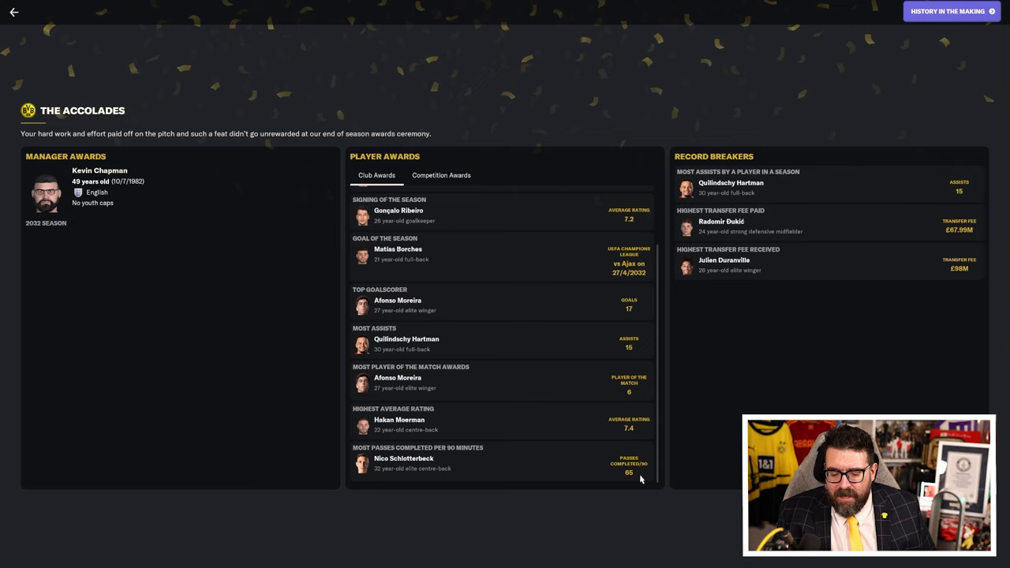
pyautogui.moveTo(831, 182)
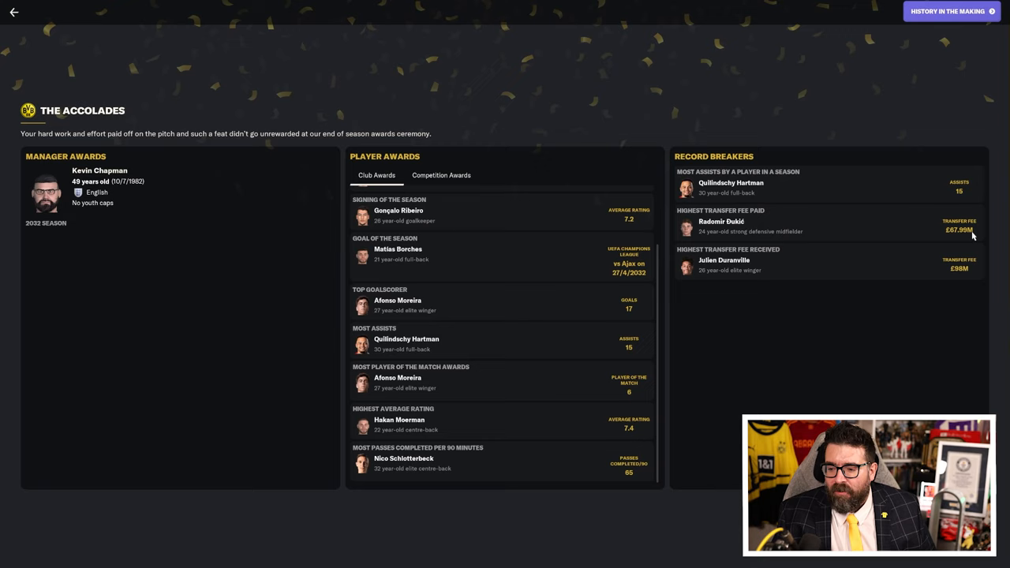
pyautogui.moveTo(723, 260)
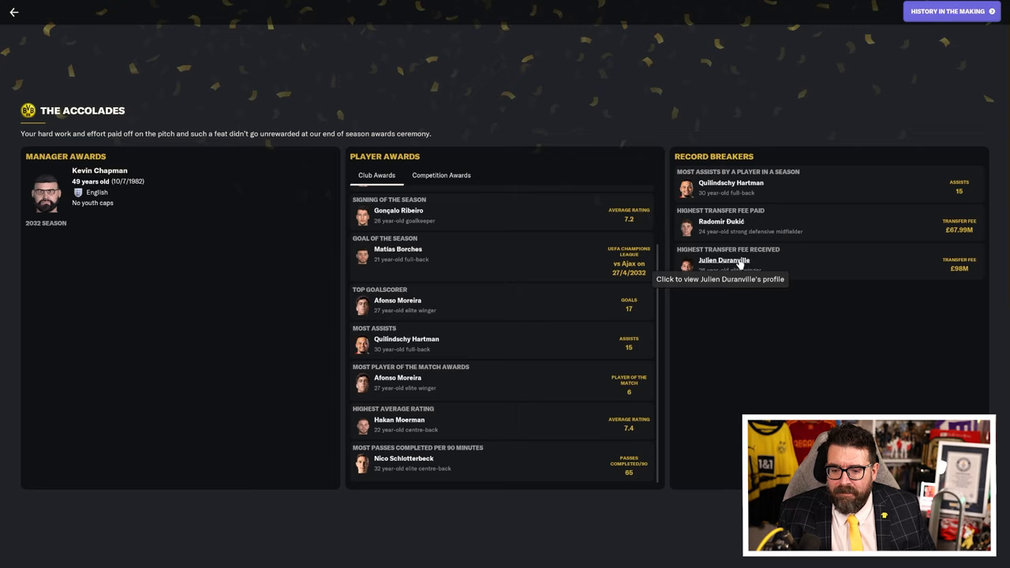
pyautogui.click(723, 260)
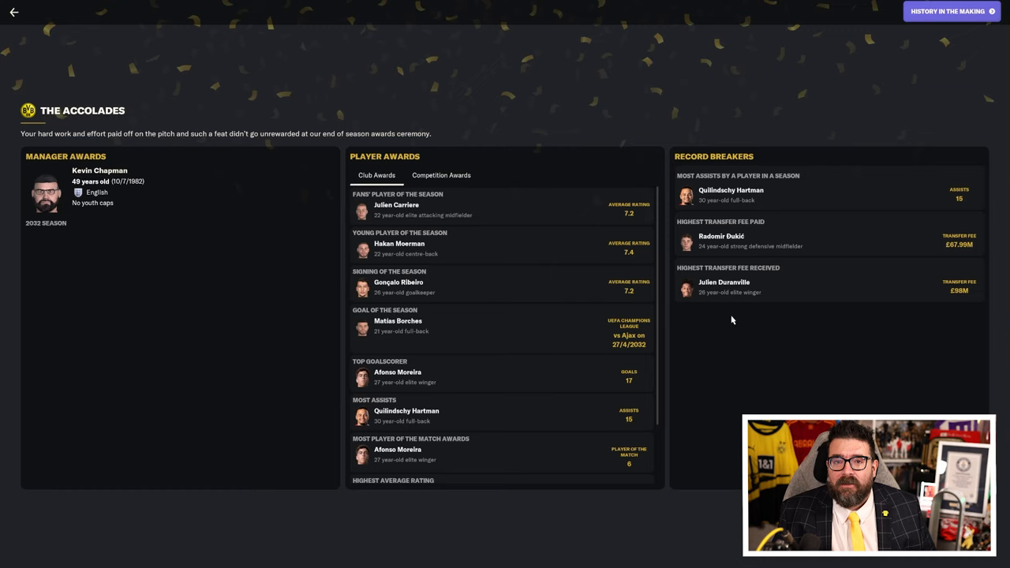
# Step: Step through History in the Making and Manager Timeline, then finish the ceremony
pyautogui.click(950, 11)
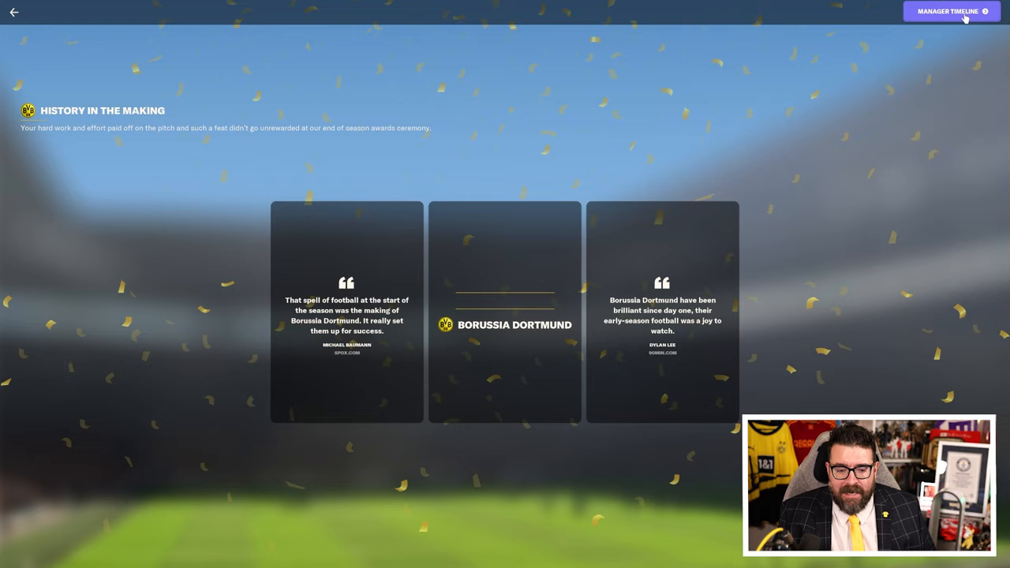
pyautogui.click(949, 11)
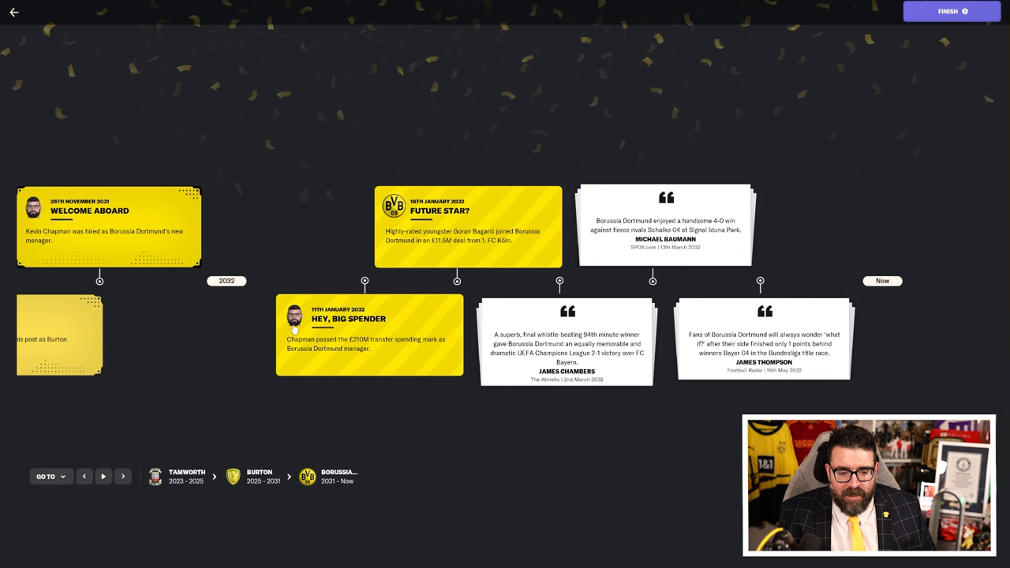
pyautogui.click(951, 11)
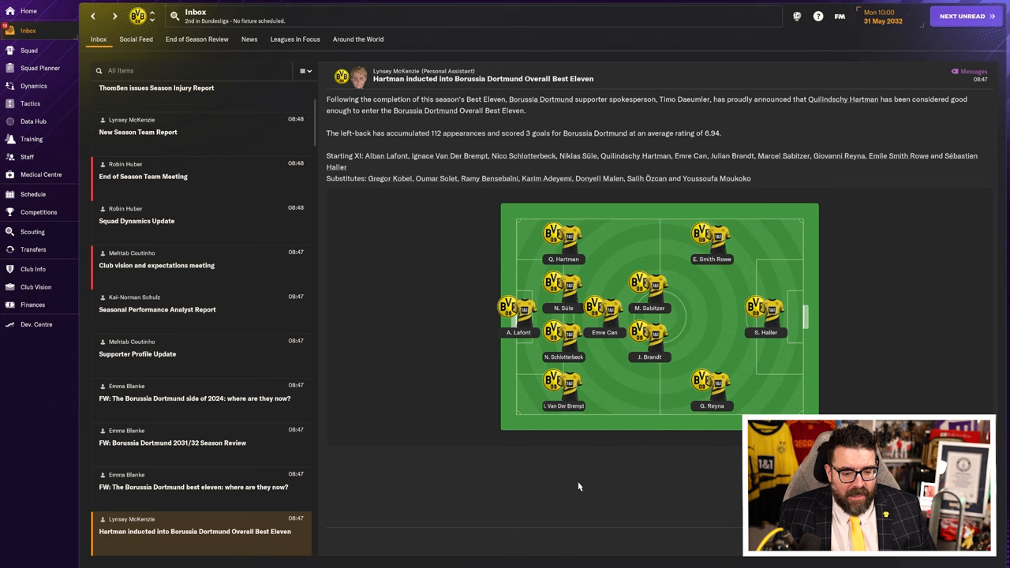
# Step: Open the club vision meeting, read the objectives and 5 year plan, and accept
pyautogui.click(156, 303)
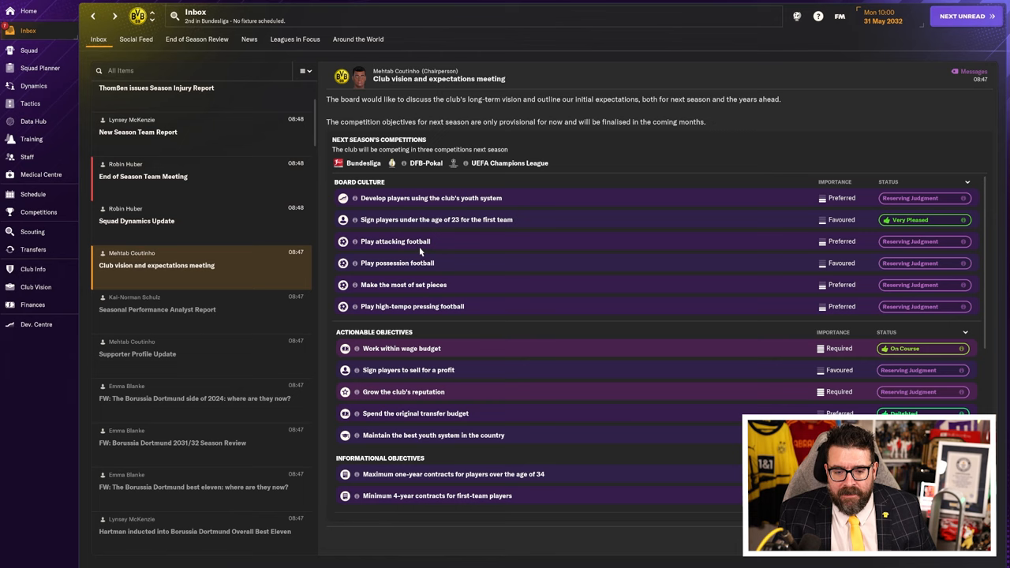
pyautogui.moveTo(651, 286)
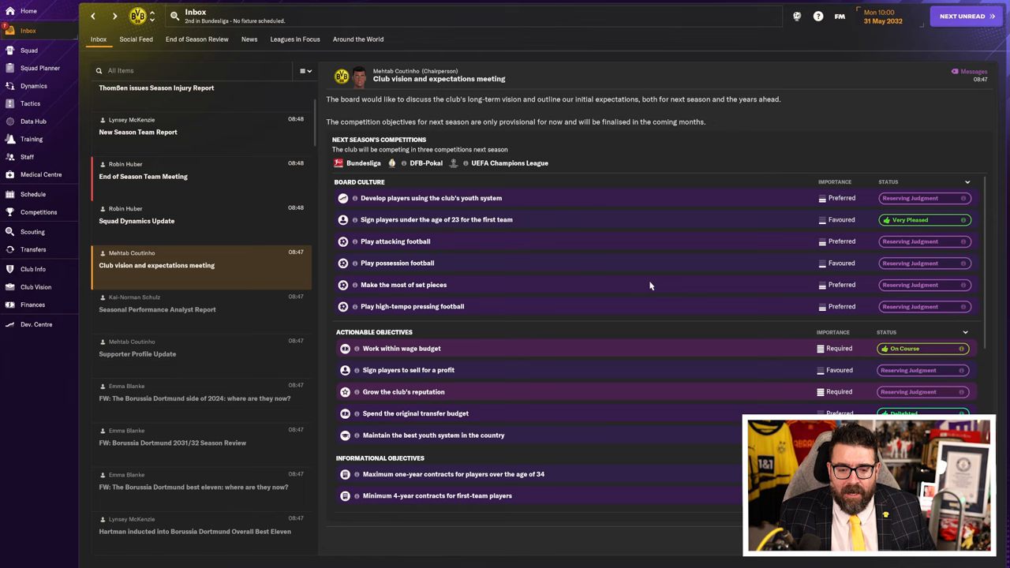
pyautogui.scroll(-3)
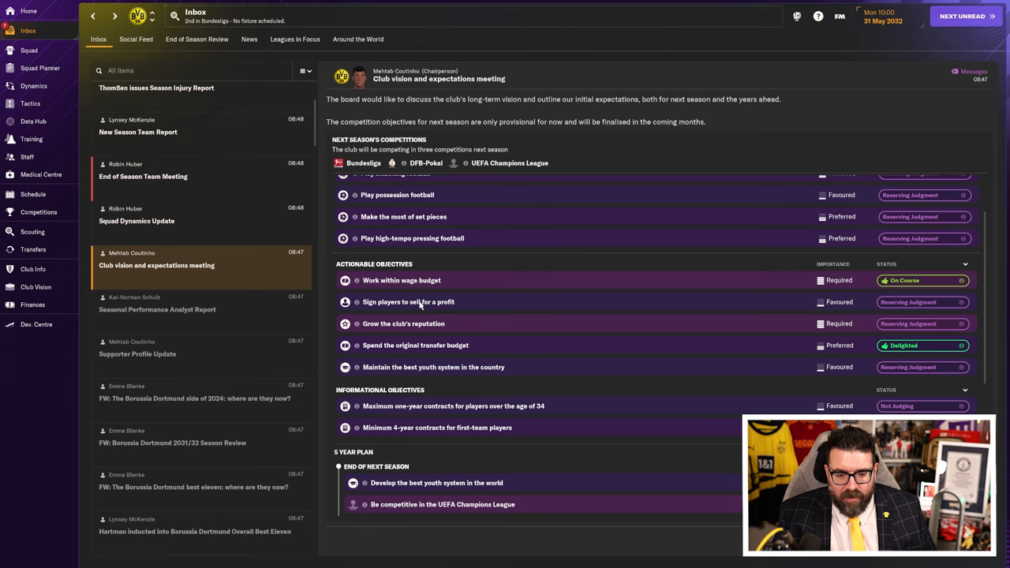
pyautogui.moveTo(426, 307)
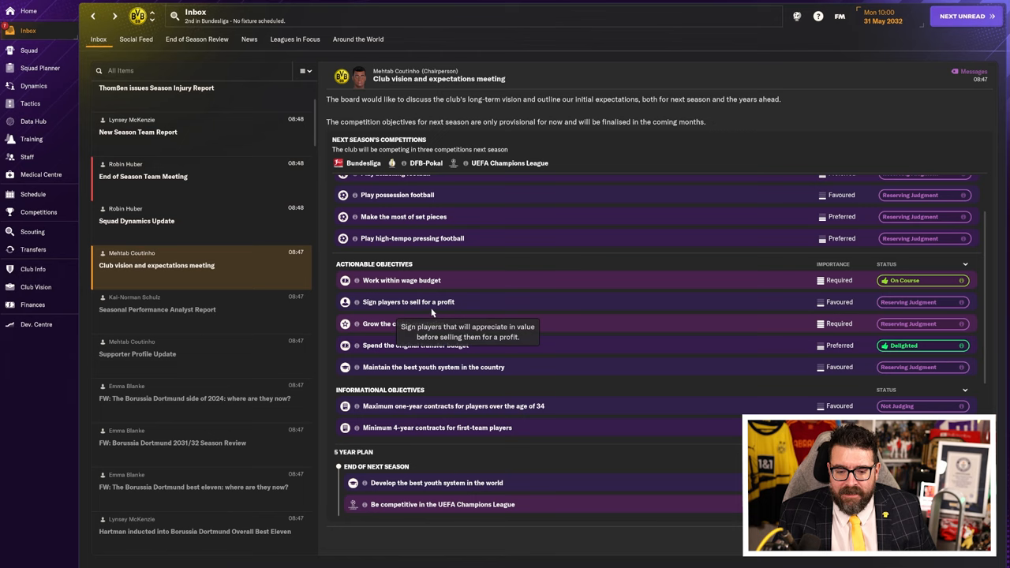
pyautogui.moveTo(478, 308)
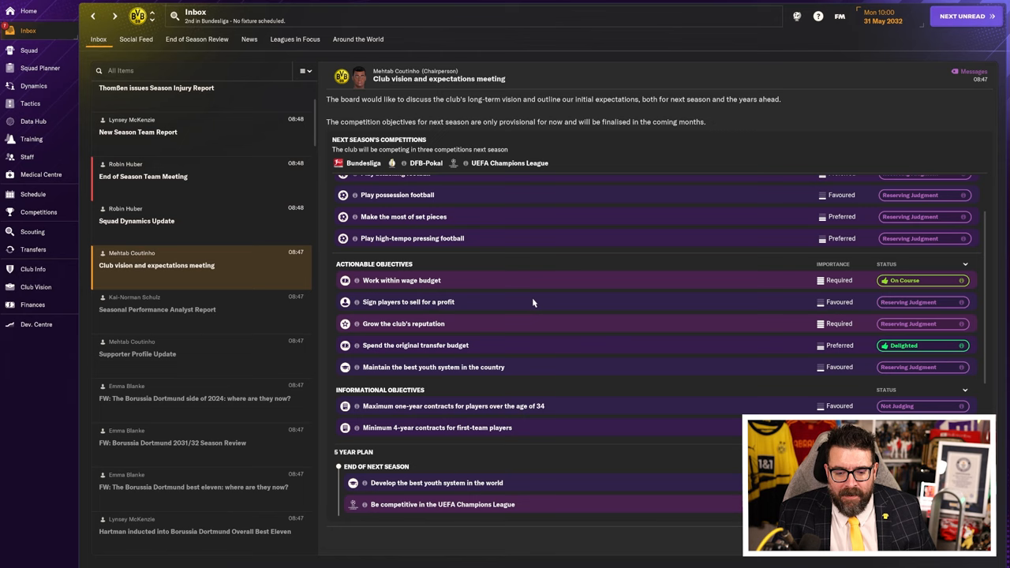
pyautogui.moveTo(531, 380)
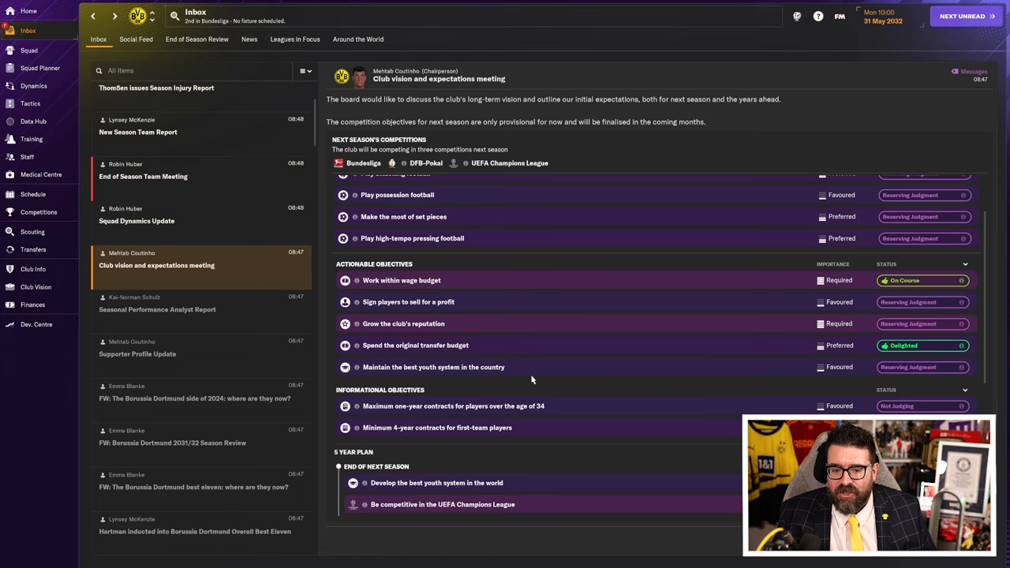
pyautogui.moveTo(383, 373)
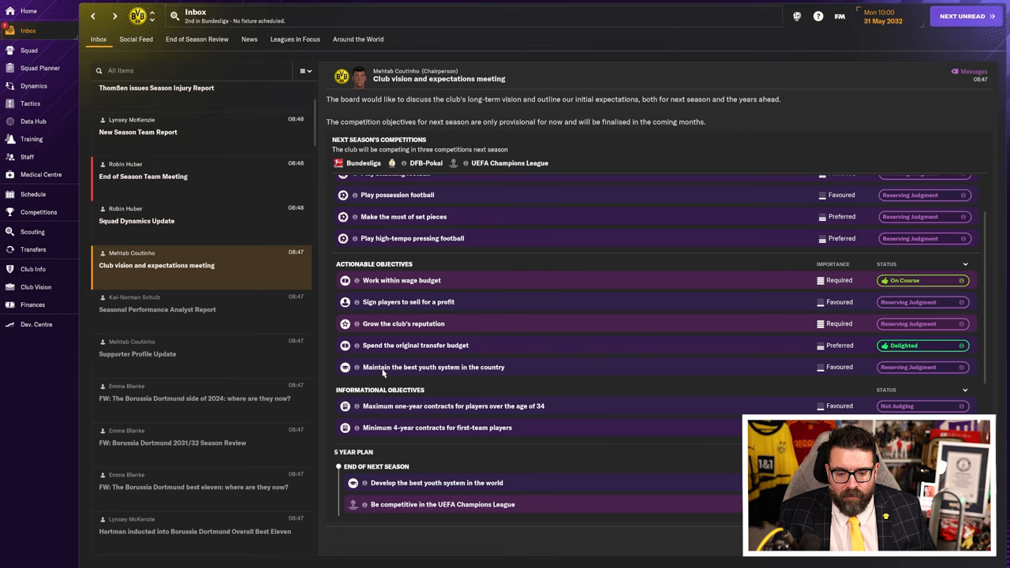
pyautogui.moveTo(407, 301)
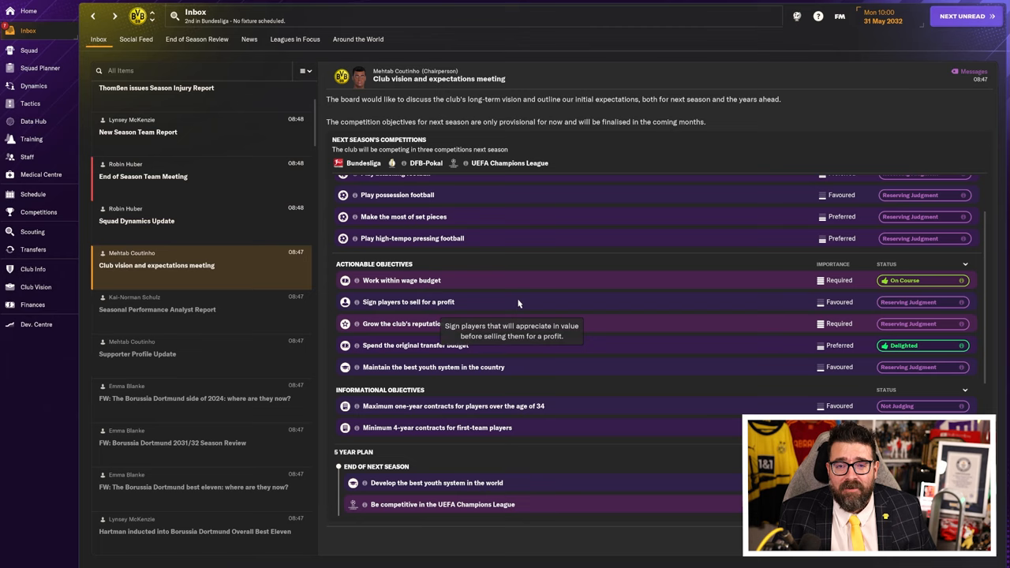
pyautogui.scroll(-3)
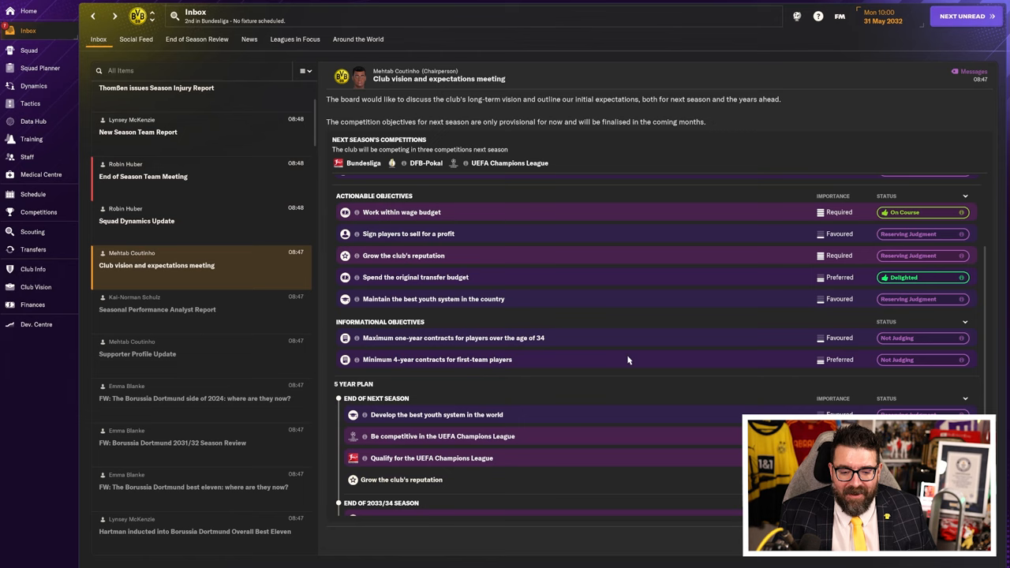
pyautogui.scroll(-3)
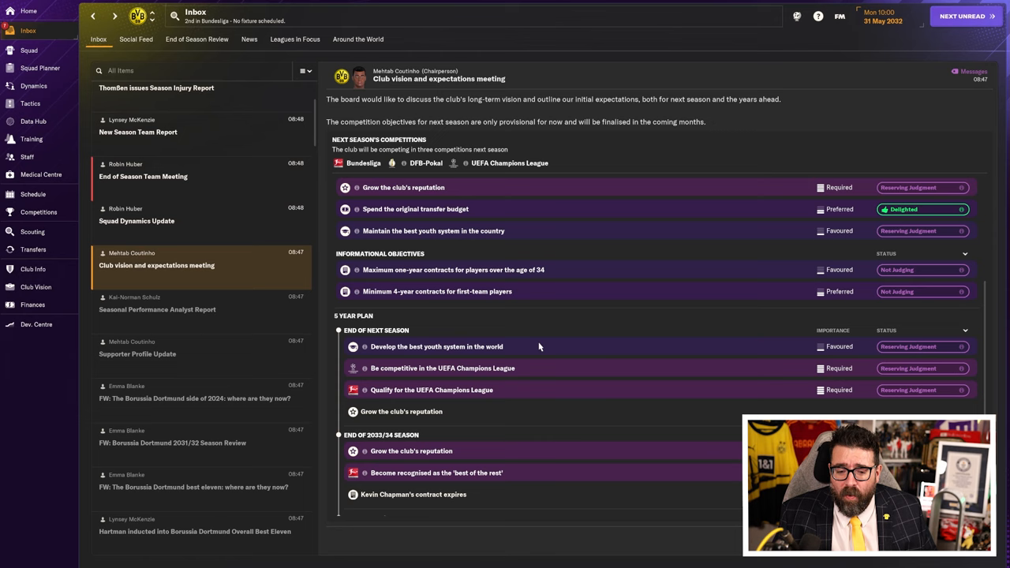
pyautogui.moveTo(553, 396)
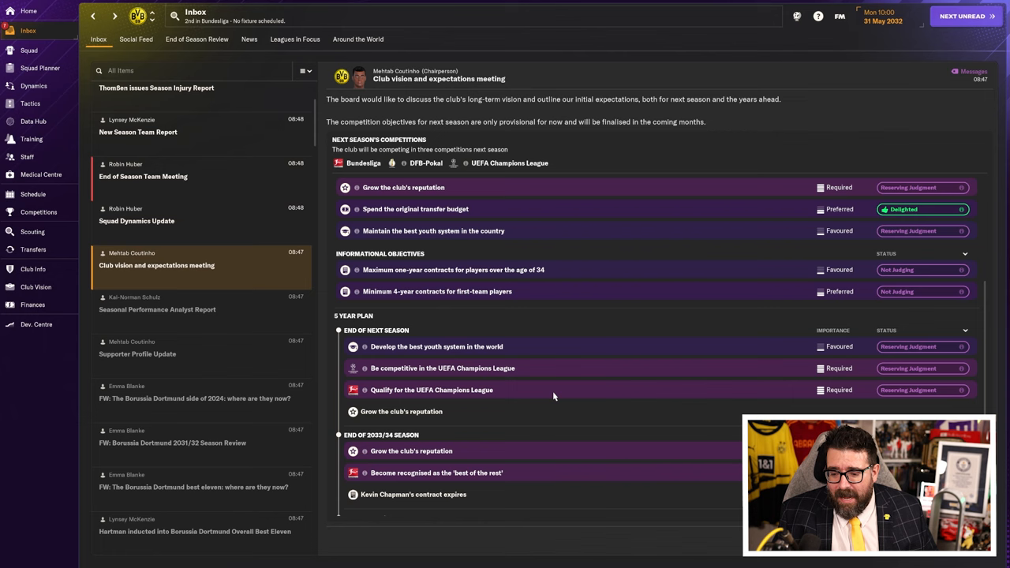
pyautogui.moveTo(554, 398)
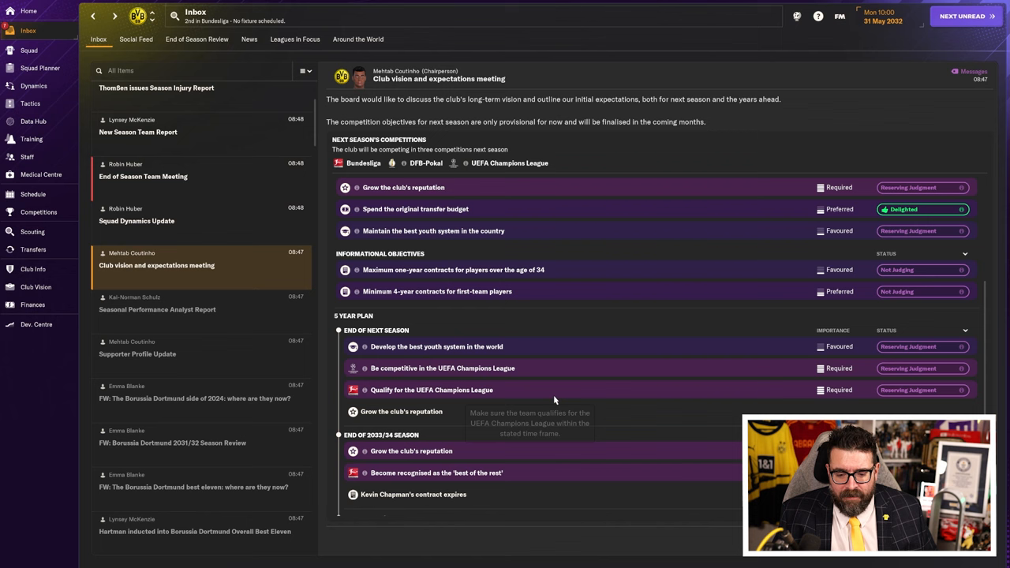
pyautogui.scroll(-3)
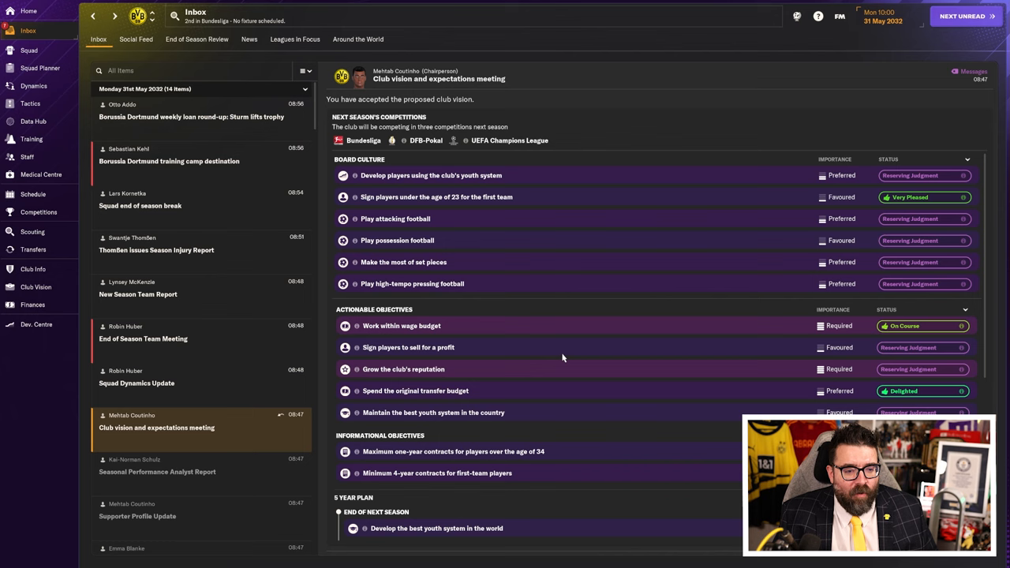
# Step: Read the team meeting and training camp messages, then reach the weekly loan round-up
pyautogui.click(143, 332)
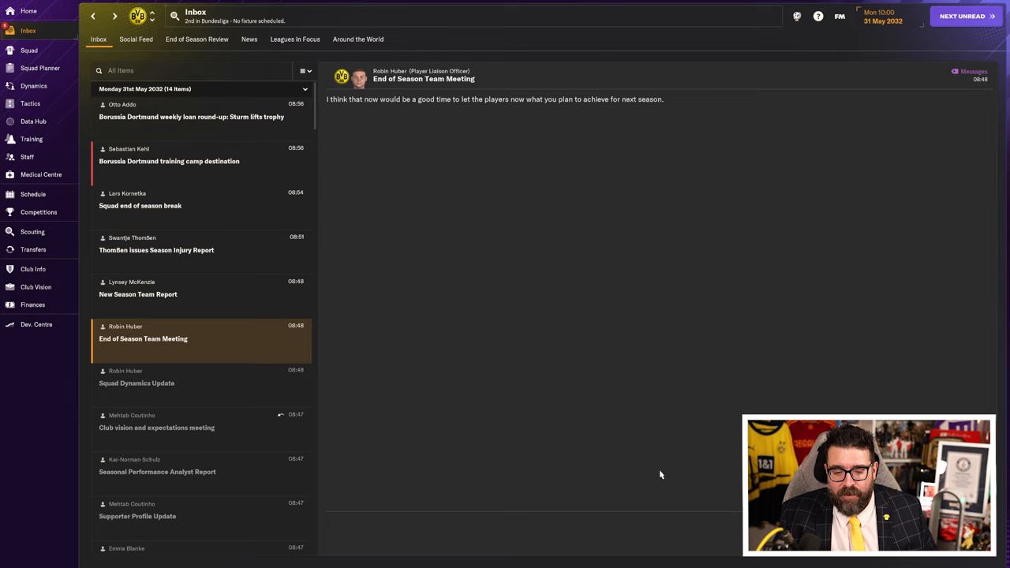
pyautogui.click(143, 338)
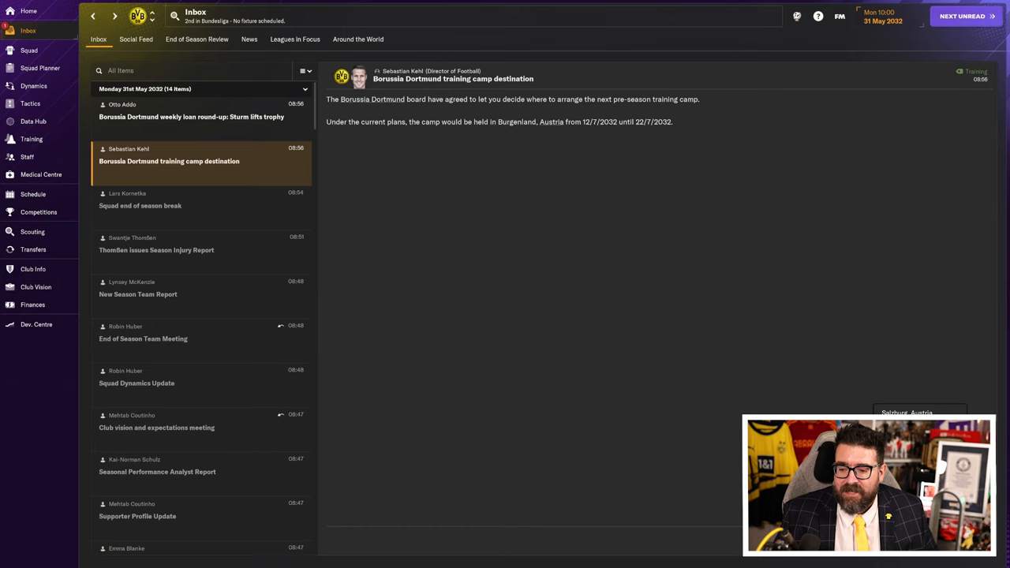
pyautogui.click(191, 110)
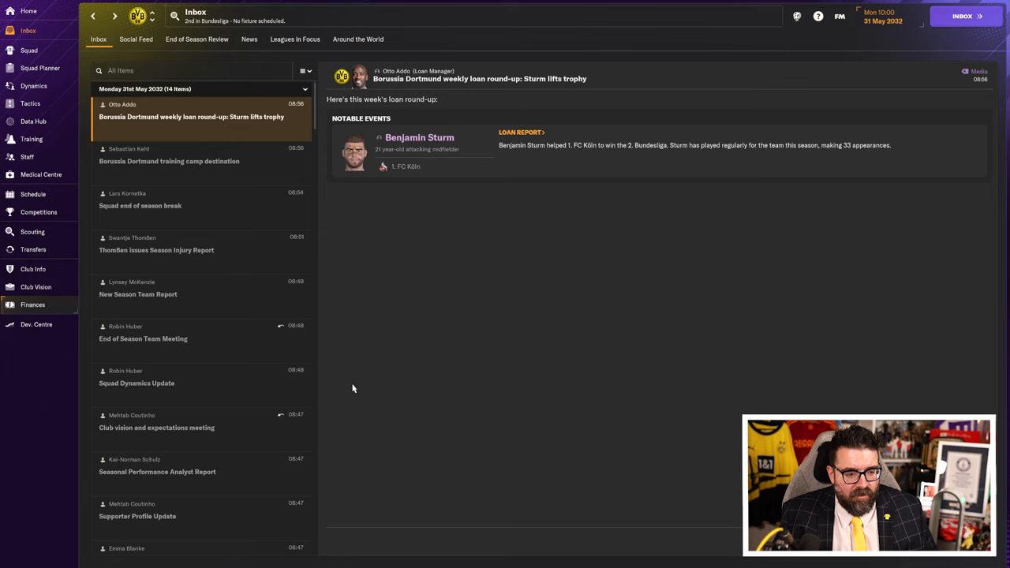
# Step: View the finances summary, then the incoming signings in Transfer Activity
pyautogui.click(33, 305)
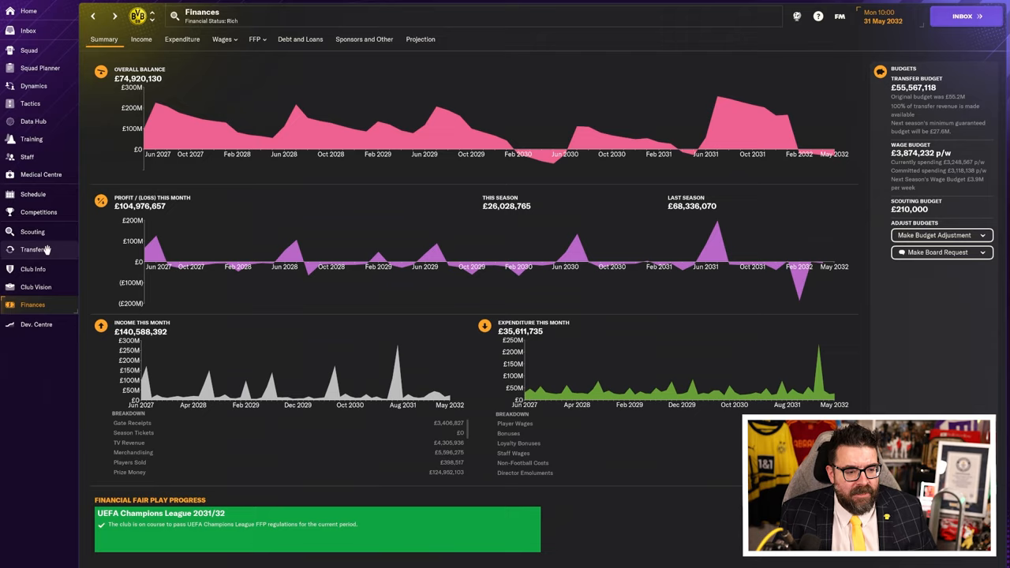
pyautogui.click(33, 249)
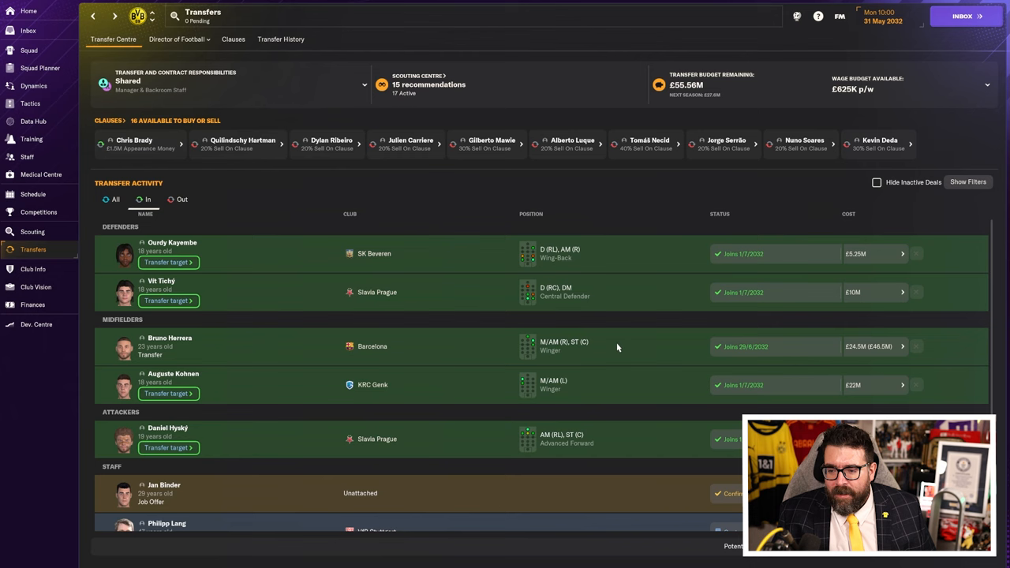
# Step: Check the transfer clause buyouts, then return to the Finances summary via the inbox
pyautogui.click(233, 39)
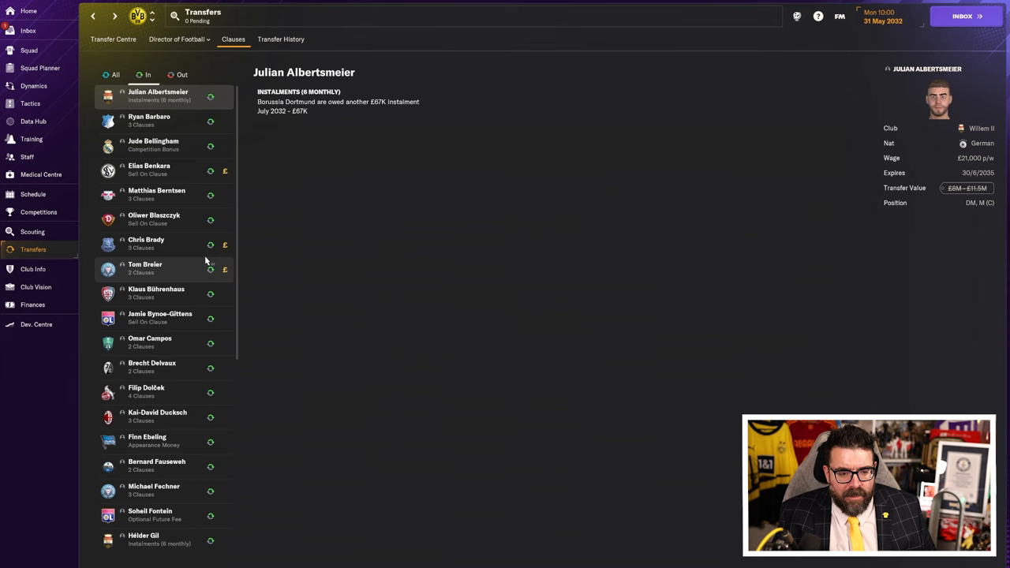
pyautogui.click(146, 268)
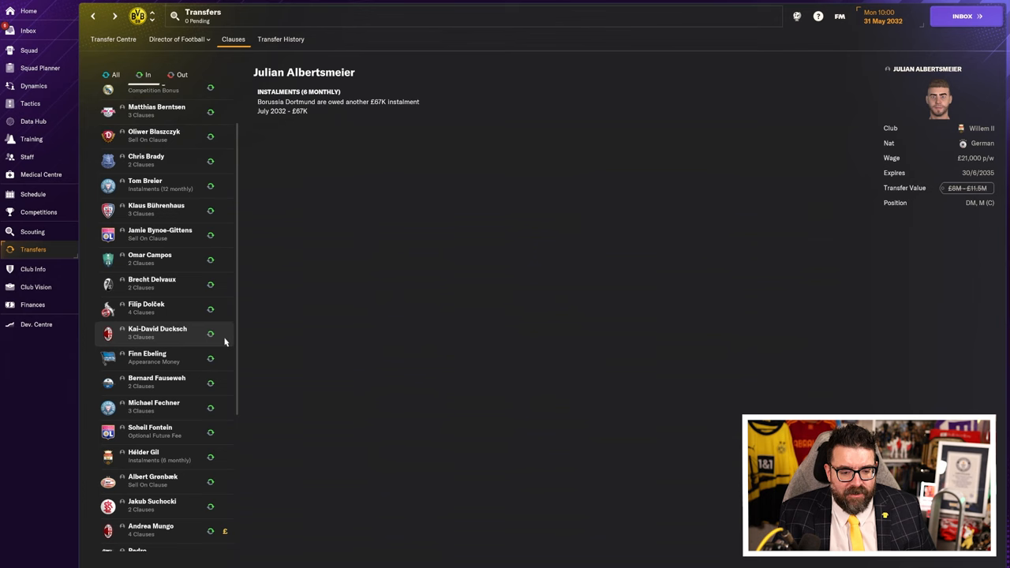
pyautogui.click(27, 30)
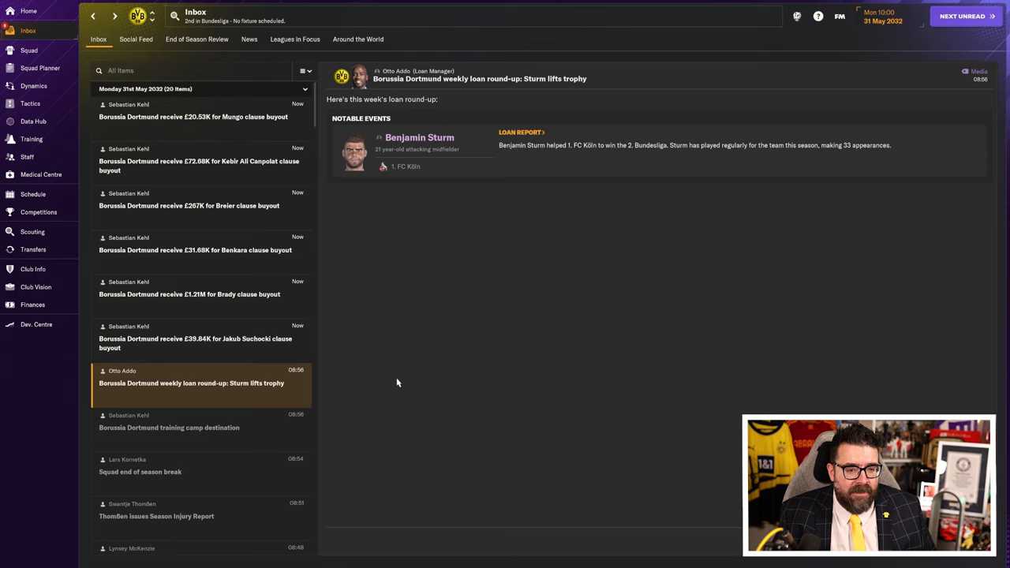
pyautogui.click(32, 305)
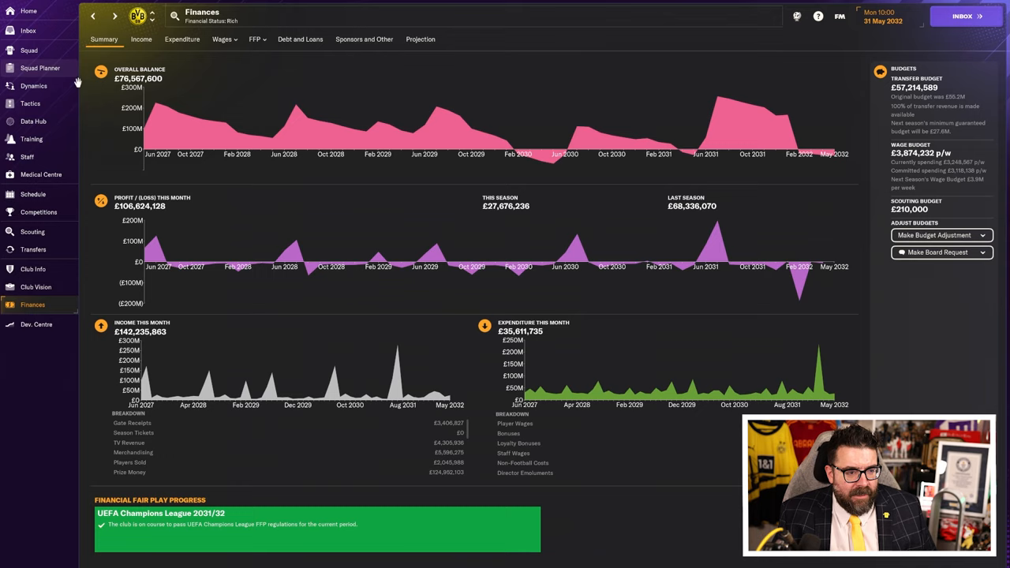
# Step: Open the squad planner and review goalkeeper, left-back and right-back depth
pyautogui.click(40, 67)
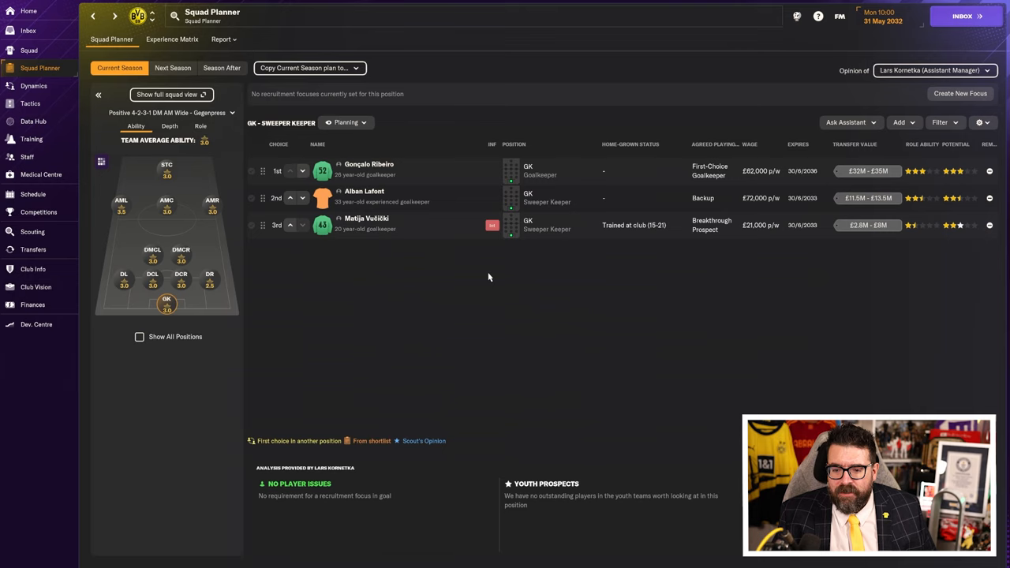
pyautogui.moveTo(406, 285)
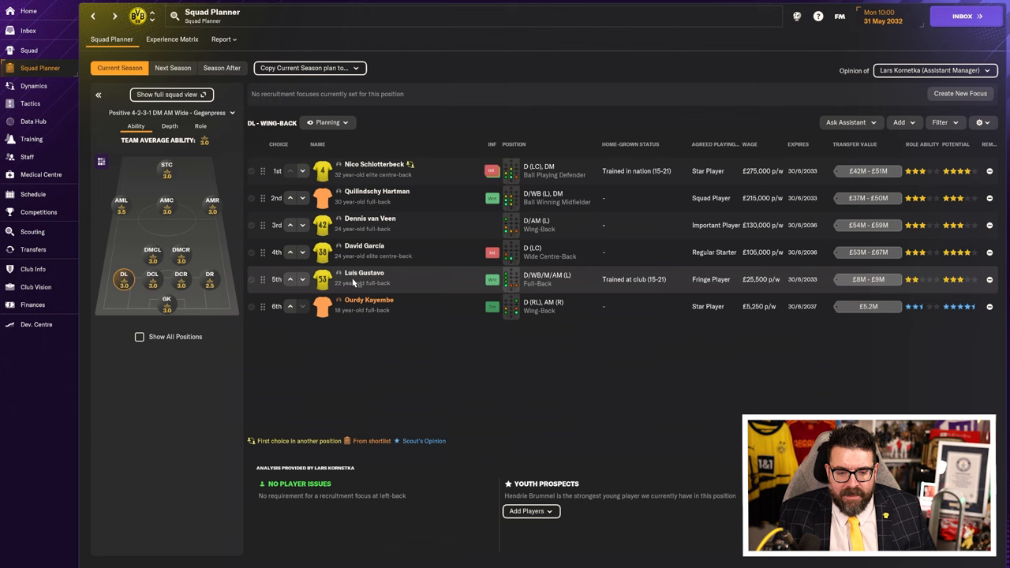
pyautogui.click(368, 300)
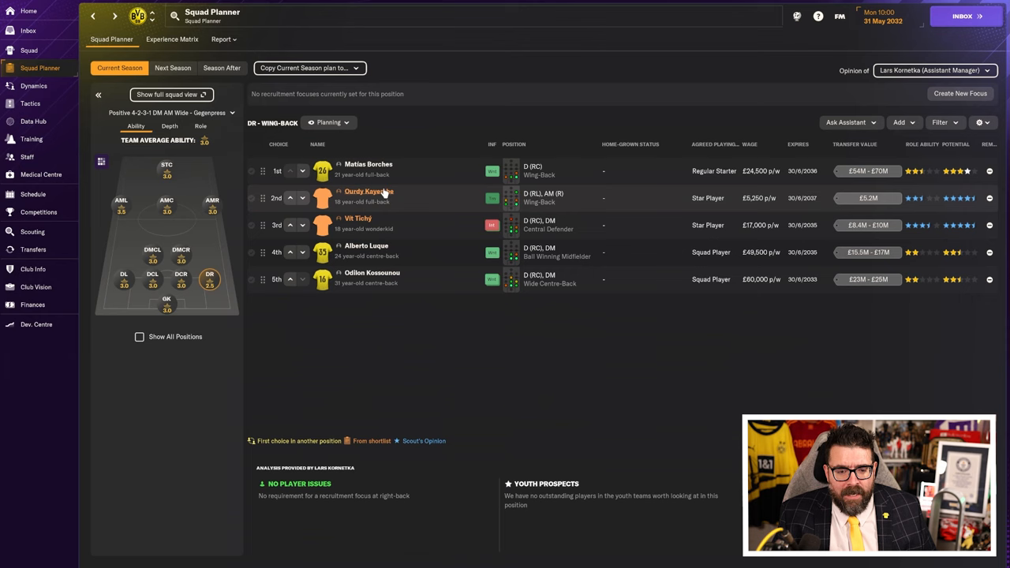
# Step: Check Ourdy Kayembe's SK Beveren career history, then return to the central defender depth chart
pyautogui.click(369, 191)
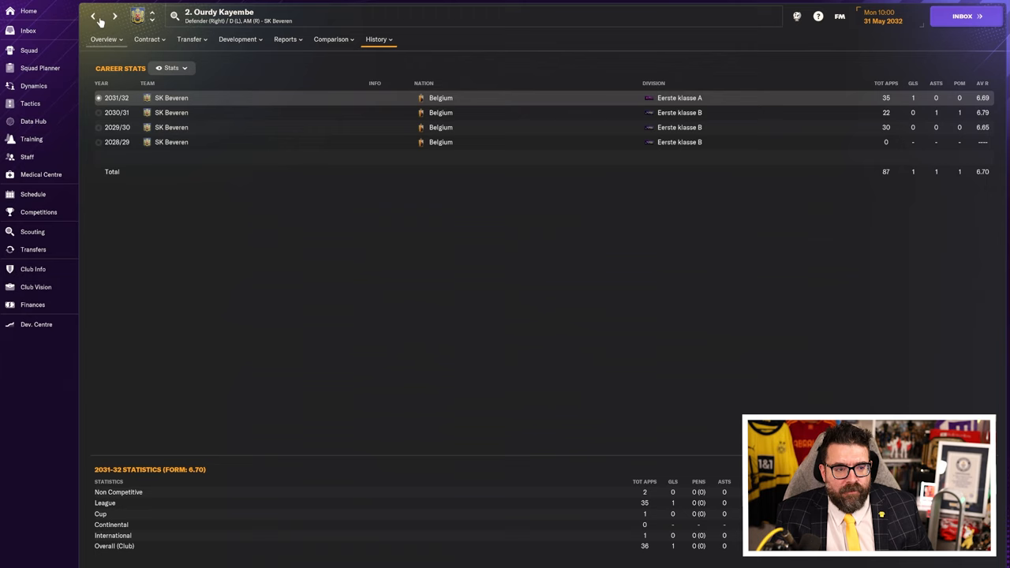
pyautogui.click(39, 68)
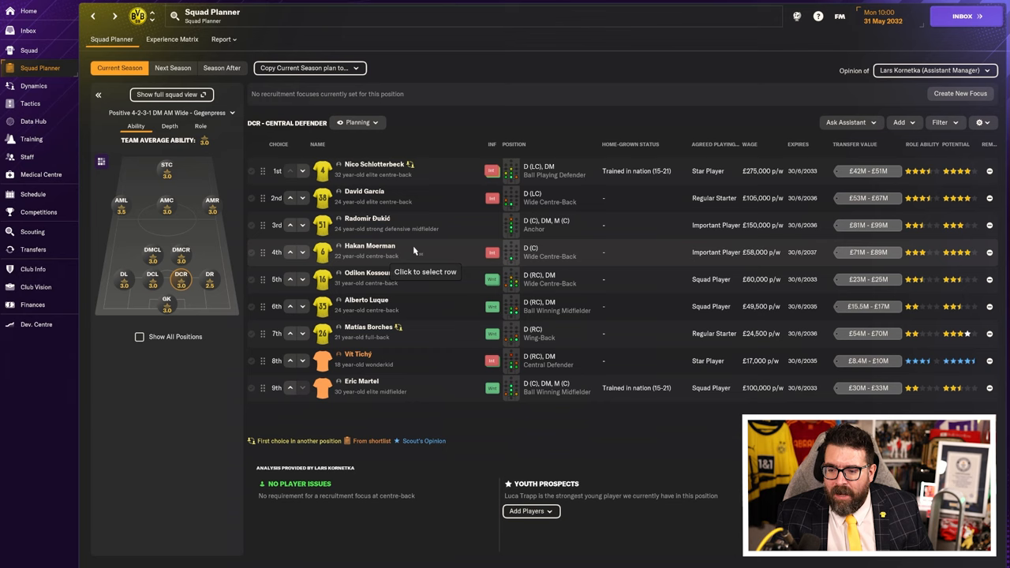
pyautogui.moveTo(418, 284)
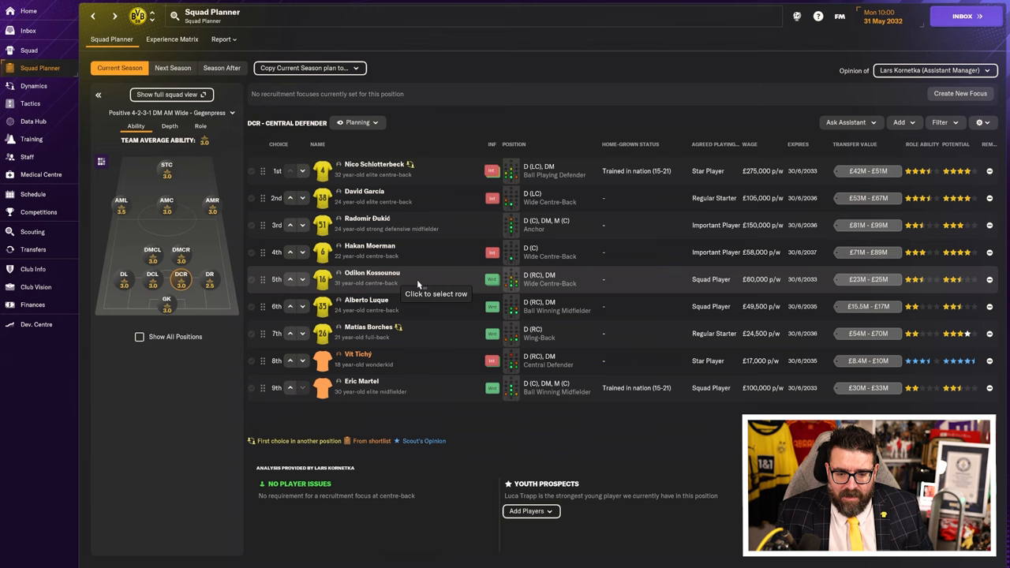
# Step: Review defensive midfield depth, checking Tomáš Necid's and Gilberto Mawie's profiles along the way
pyautogui.click(366, 306)
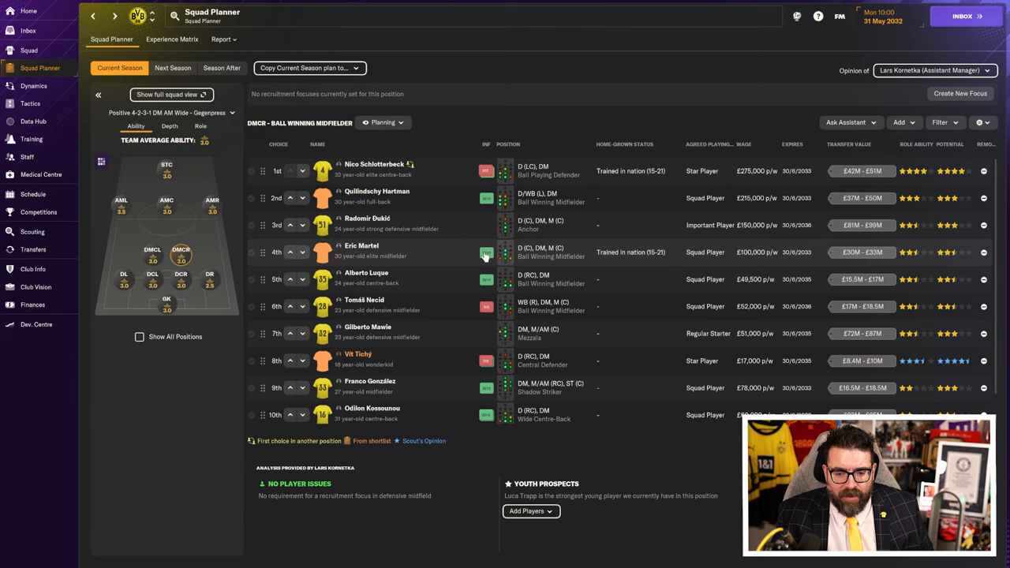
pyautogui.moveTo(454, 268)
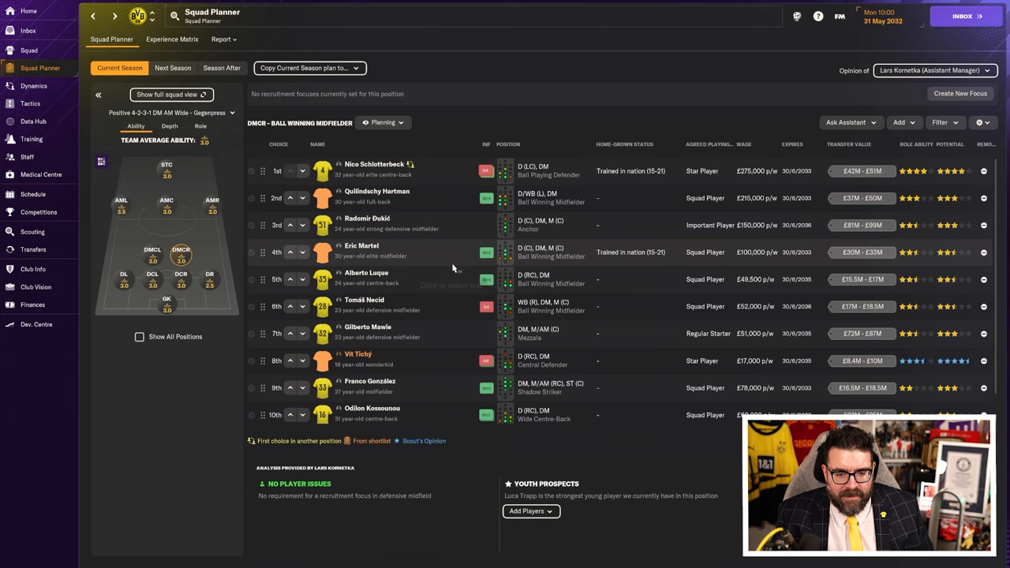
pyautogui.click(363, 299)
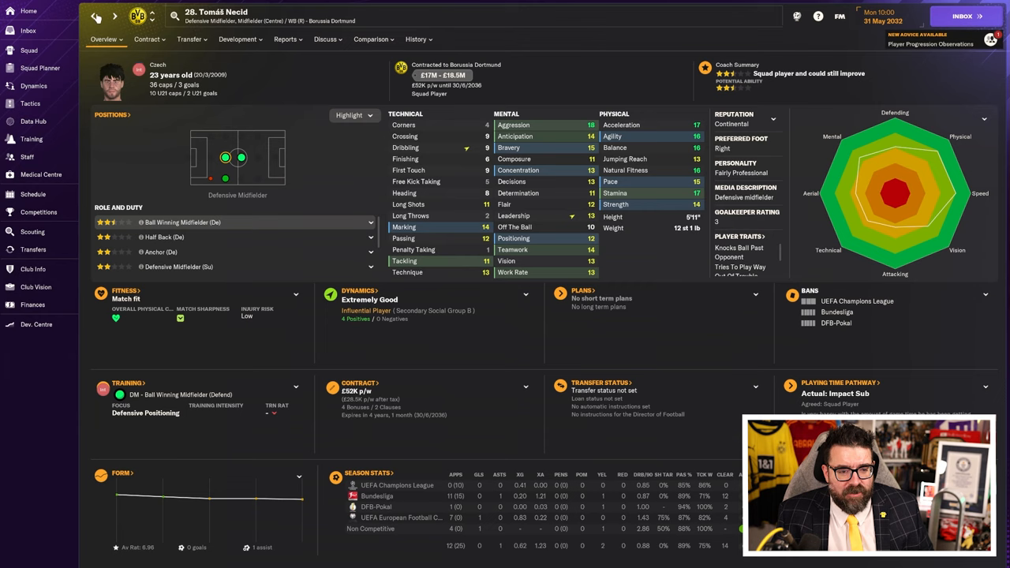
pyautogui.click(93, 16)
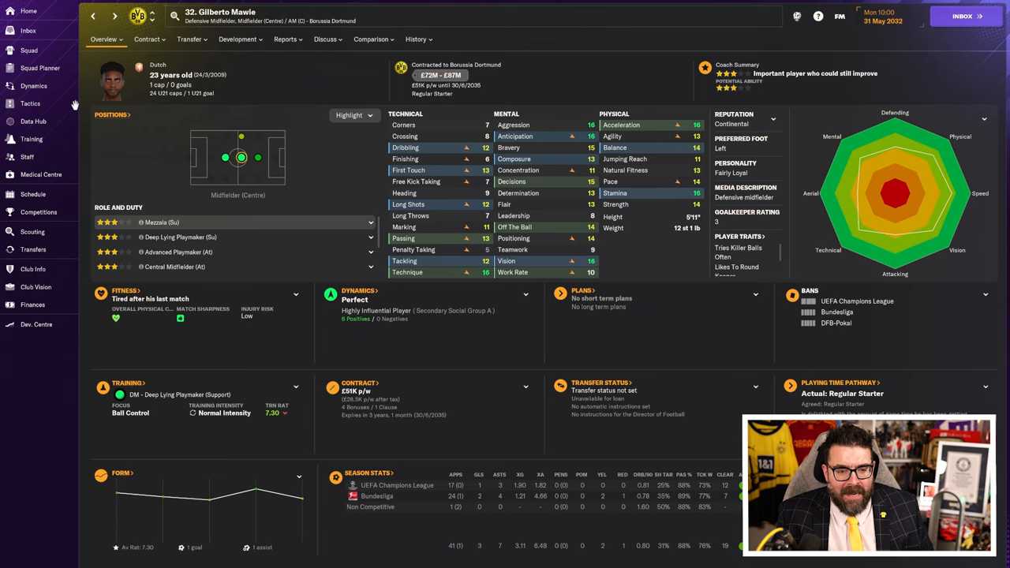
pyautogui.click(40, 68)
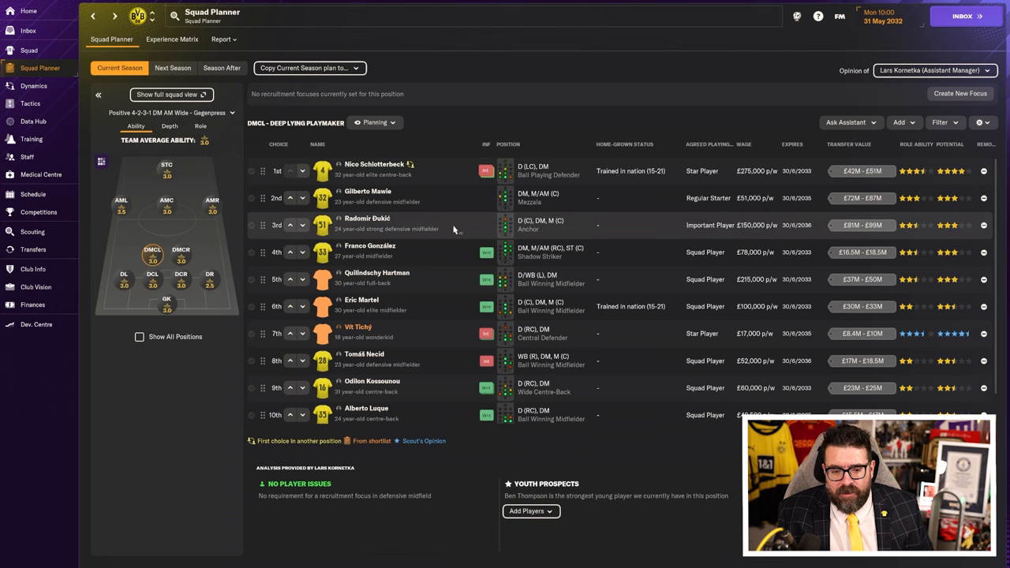
# Step: View the attacking midfield depth chart, then the striker options led by Karim Adeyemi
pyautogui.click(167, 202)
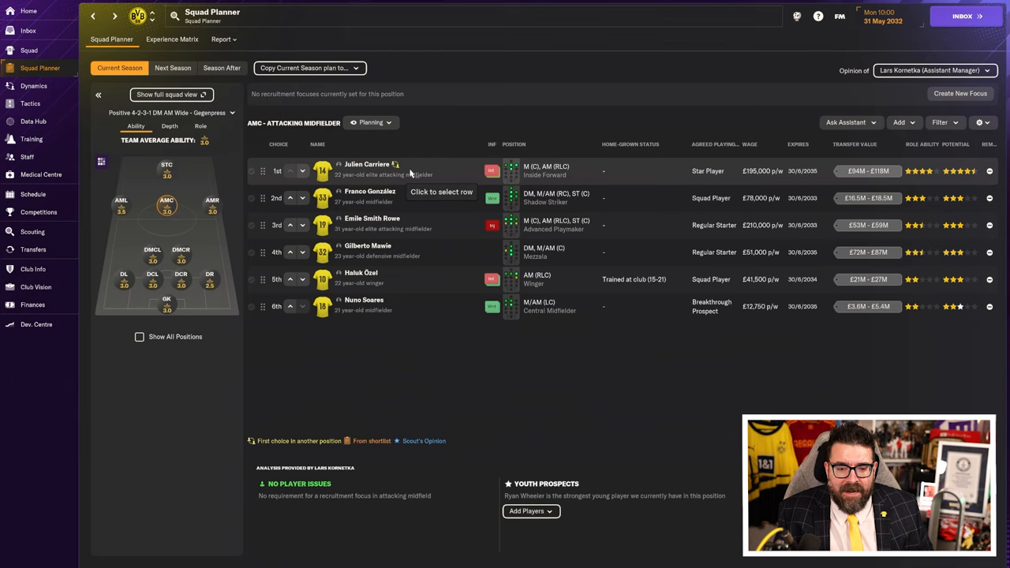
pyautogui.moveTo(430, 386)
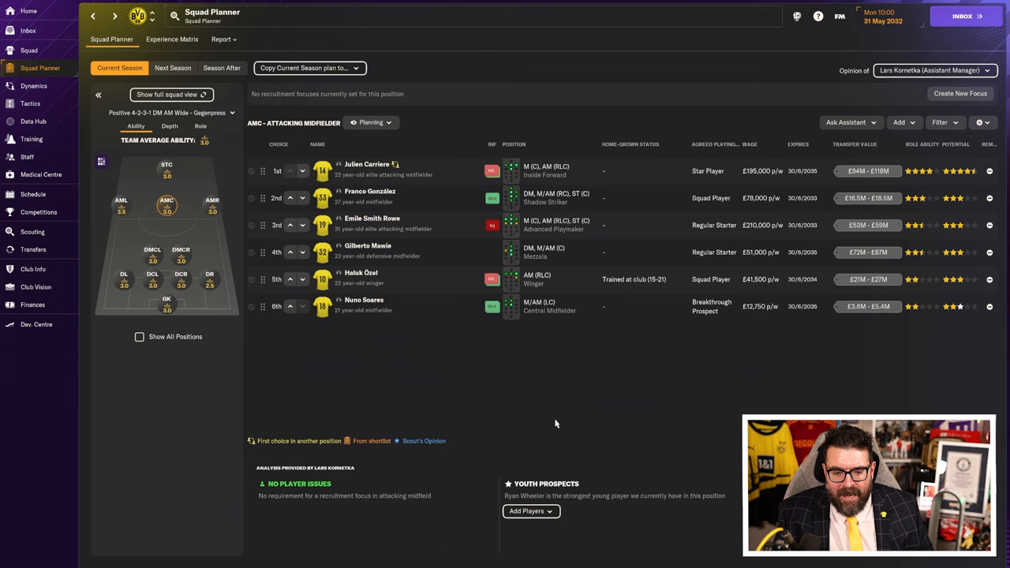
pyautogui.click(166, 164)
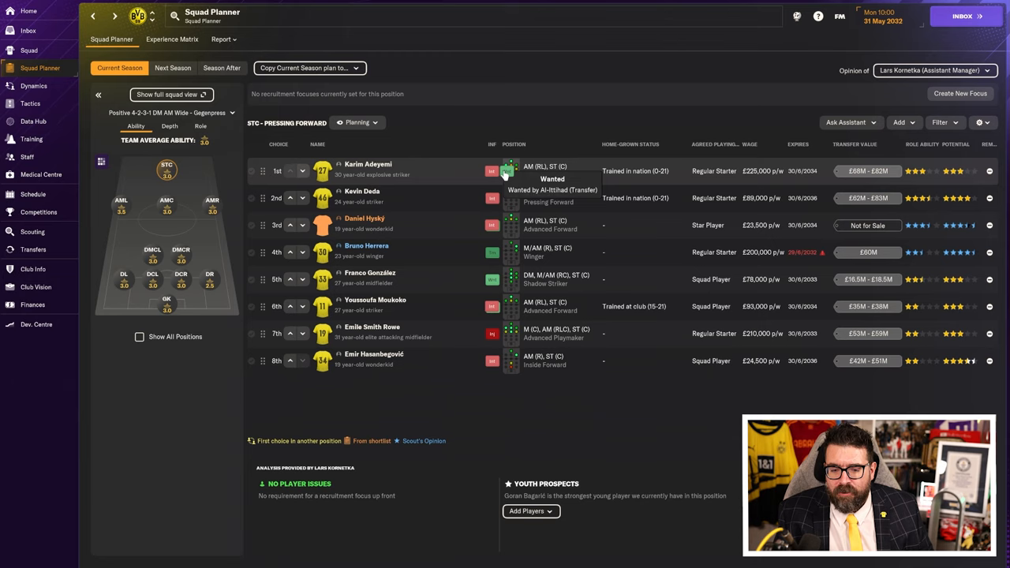
pyautogui.moveTo(399, 221)
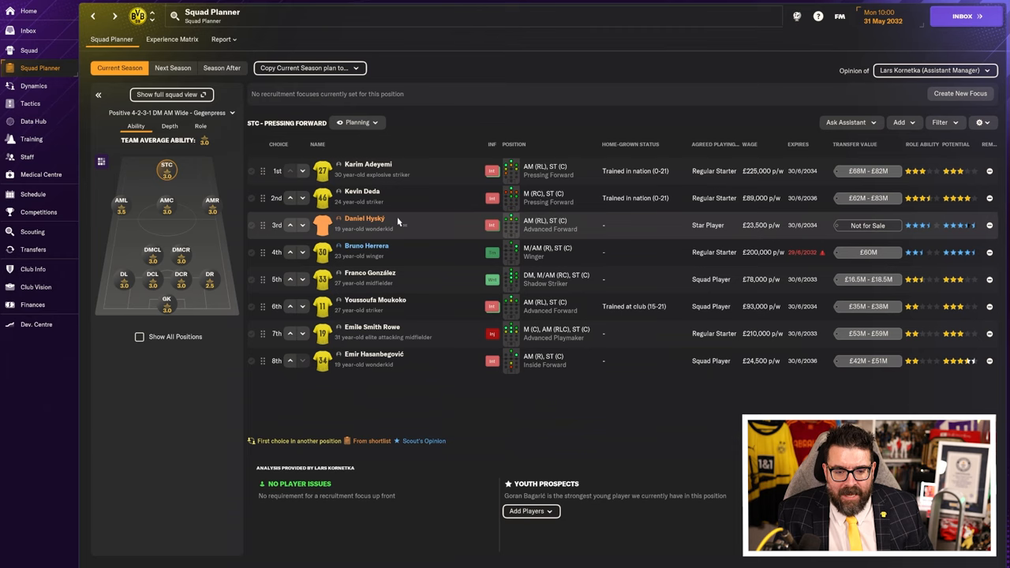
pyautogui.moveTo(461, 234)
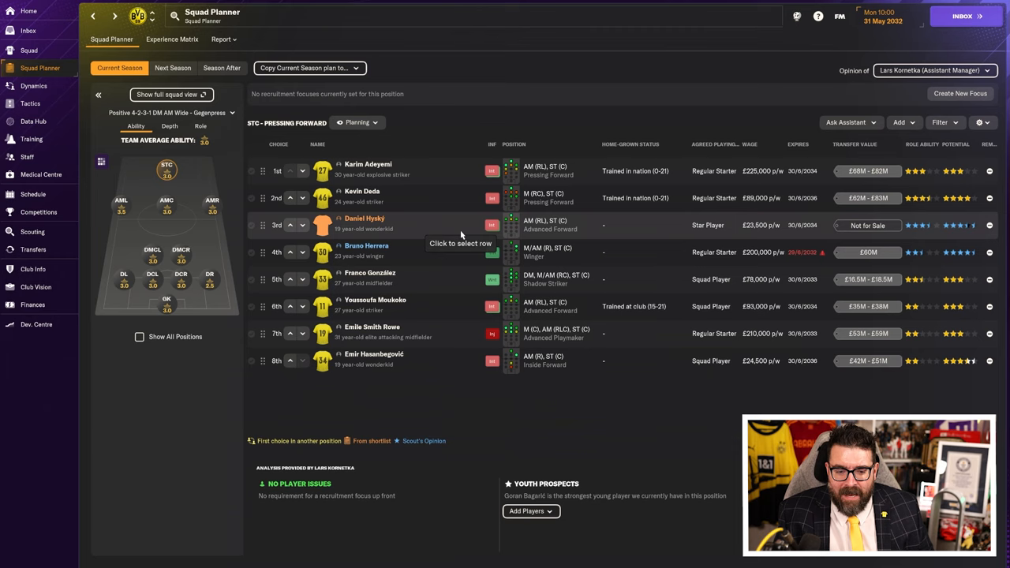
pyautogui.moveTo(406, 231)
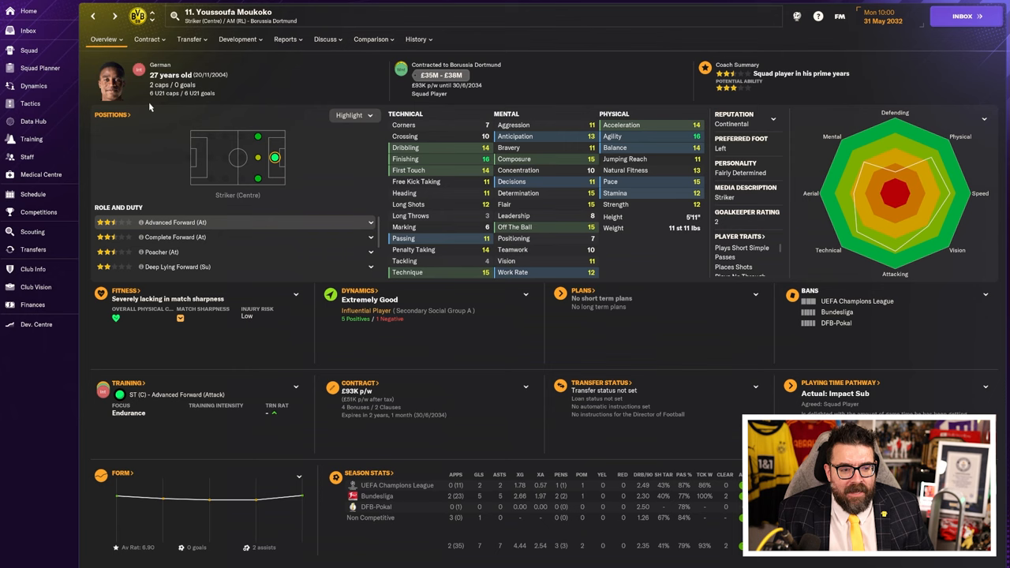
# Step: Check Moukoko's career history, nationalities and home-grown eligibility, then go back to striker depth
pyautogui.click(416, 39)
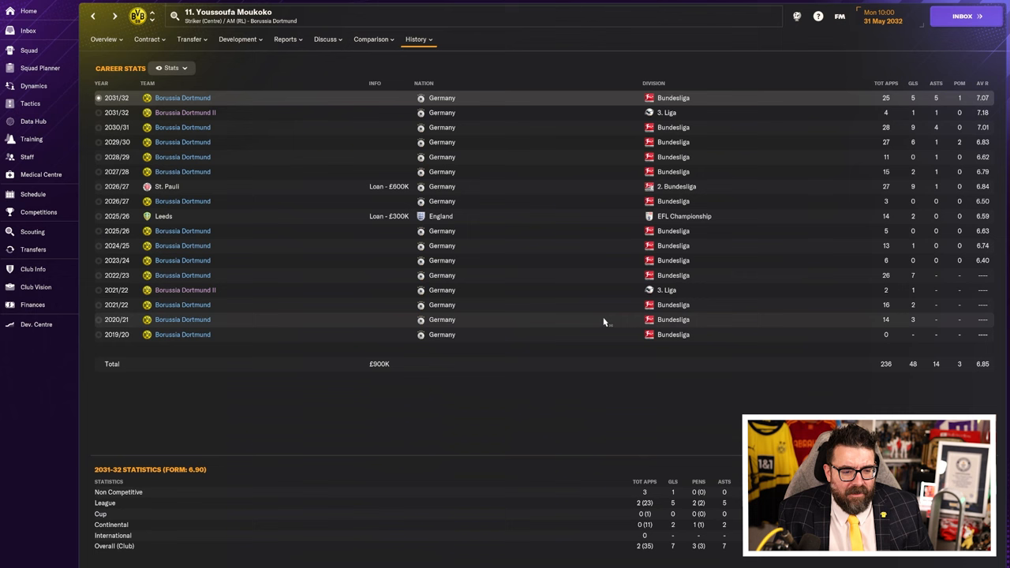
pyautogui.click(103, 39)
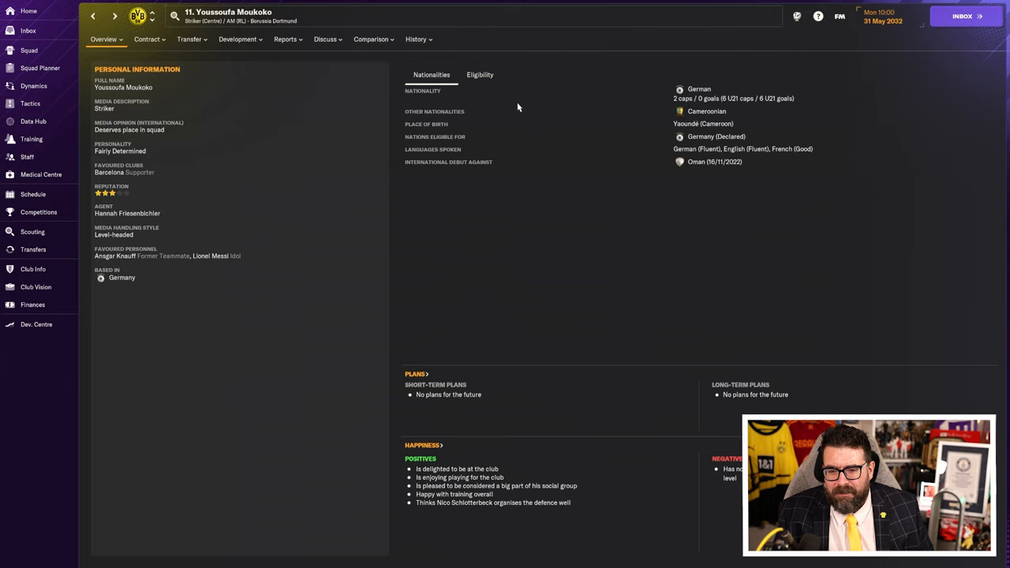
pyautogui.click(480, 75)
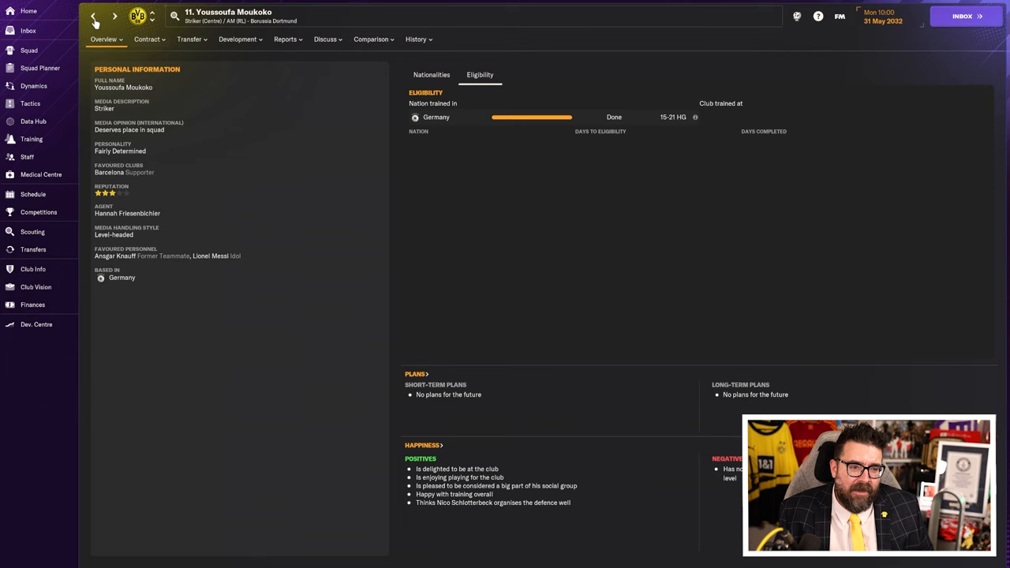
pyautogui.click(40, 68)
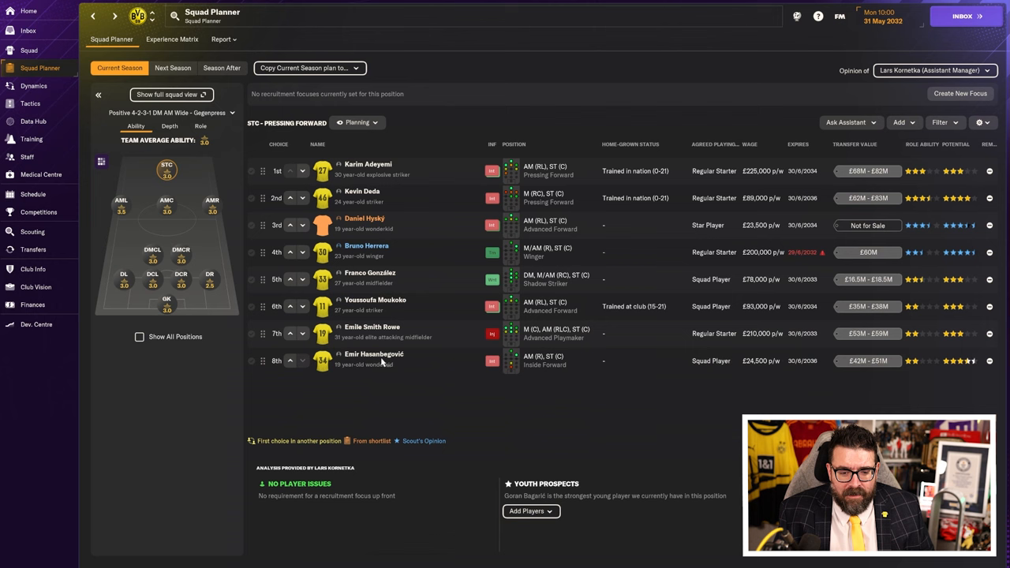
# Step: Show the left and right wing depth charts, both led by Julien Carriere
pyautogui.click(121, 200)
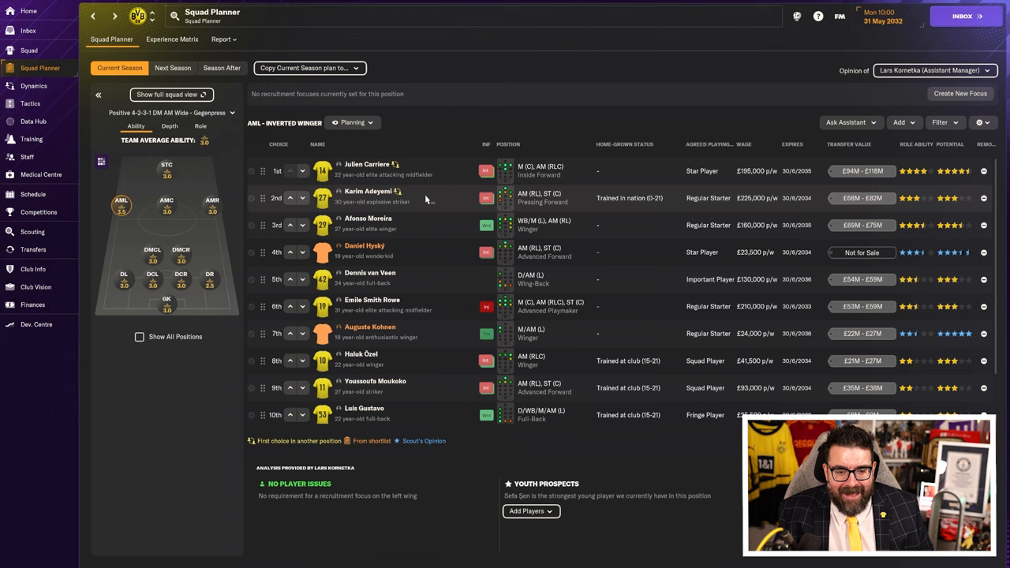
pyautogui.click(212, 202)
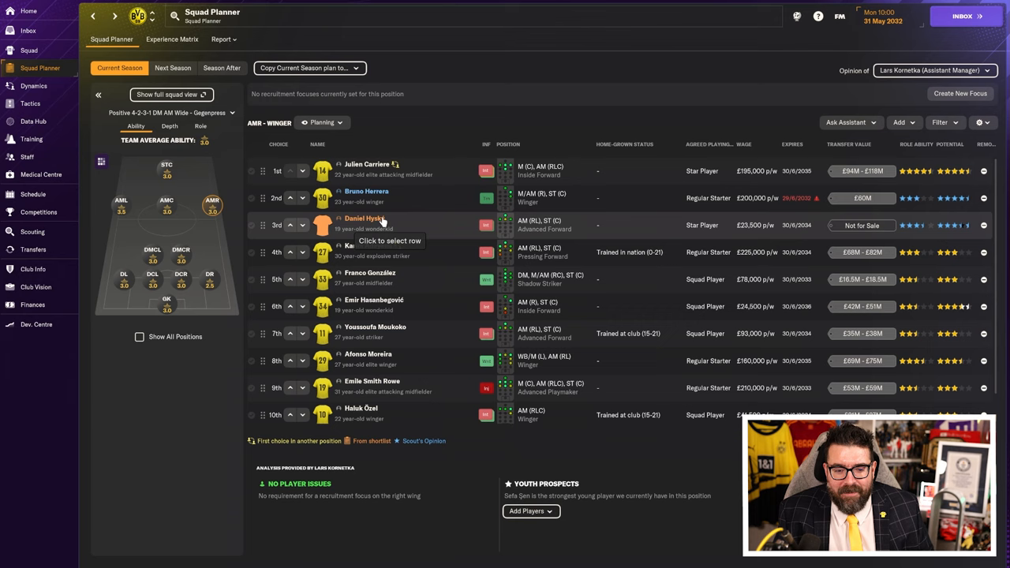
pyautogui.moveTo(408, 306)
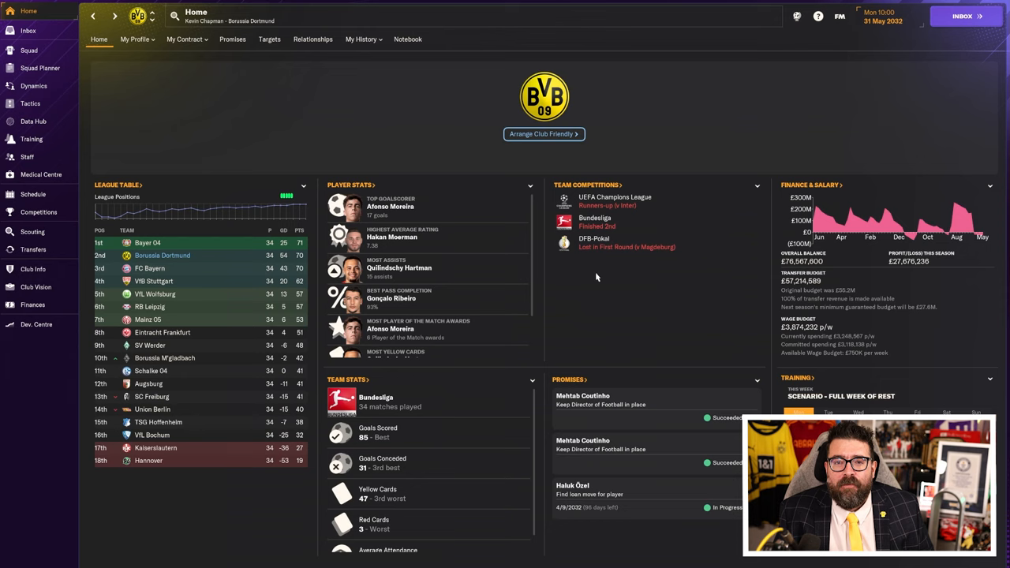
# Step: Advance the game to 1 July 2032
pyautogui.click(29, 50)
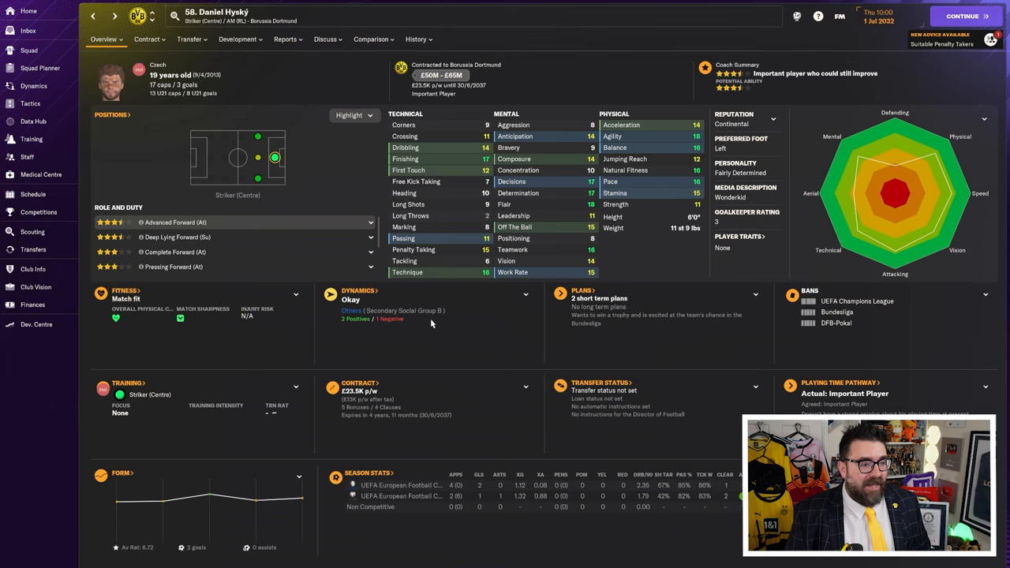
# Step: Show the striker depth chart with Hyský third and updated July transfer values
pyautogui.click(417, 39)
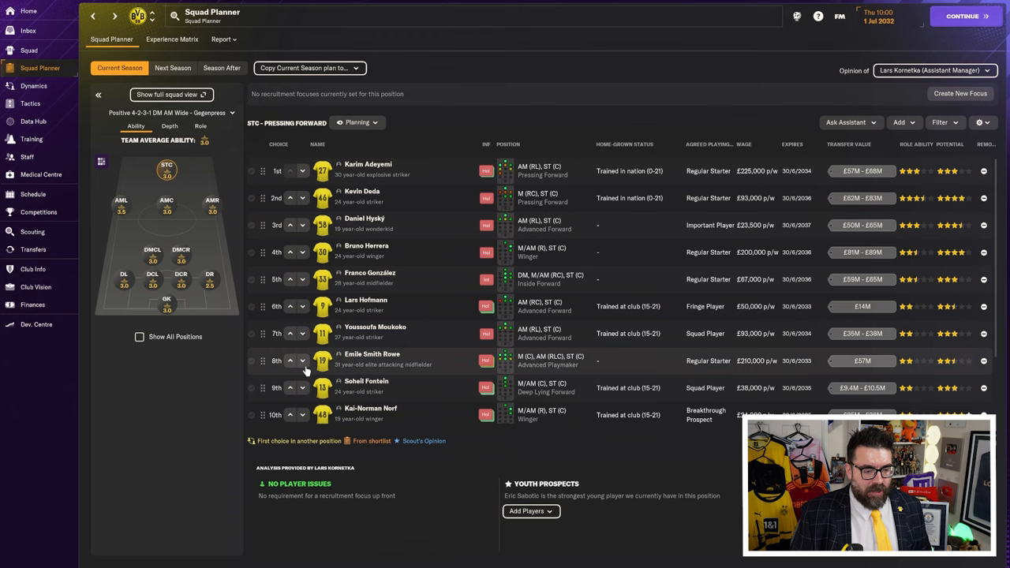
pyautogui.moveTo(32, 249)
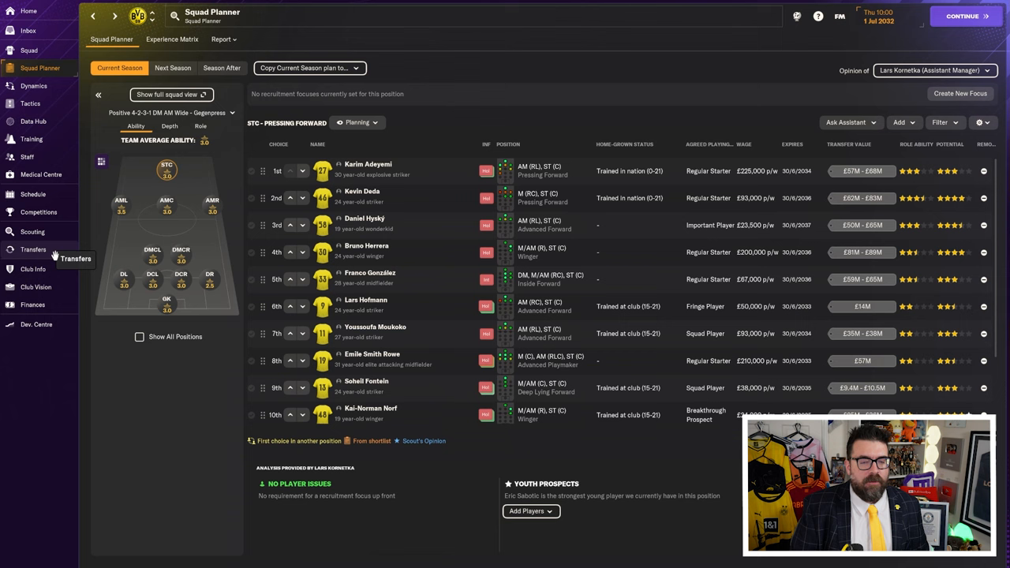
# Step: Browse outgoing transfers and open Andreas Dieckneite, who has a £15.5M Real Madrid offer
pyautogui.click(34, 249)
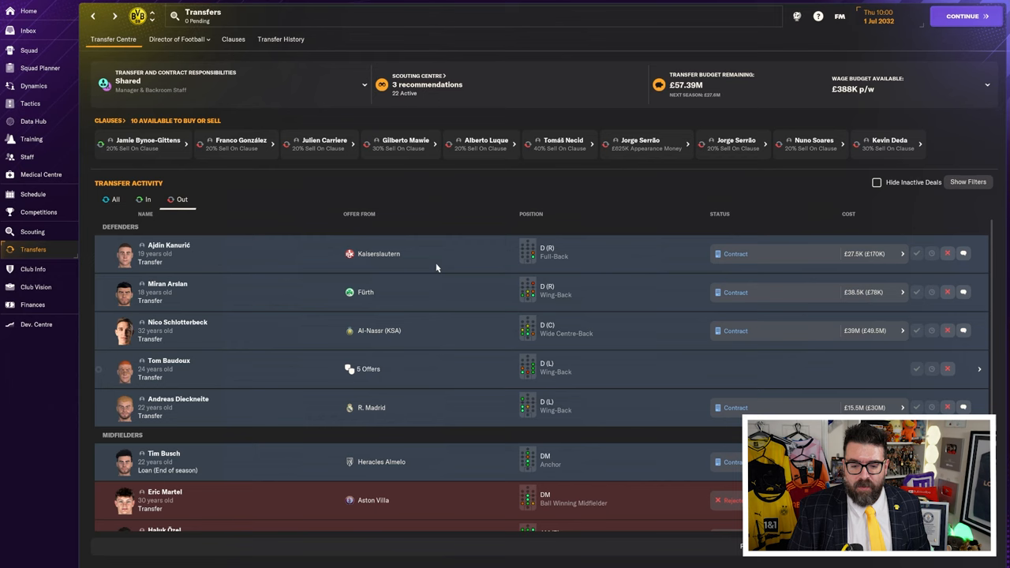
pyautogui.scroll(-3)
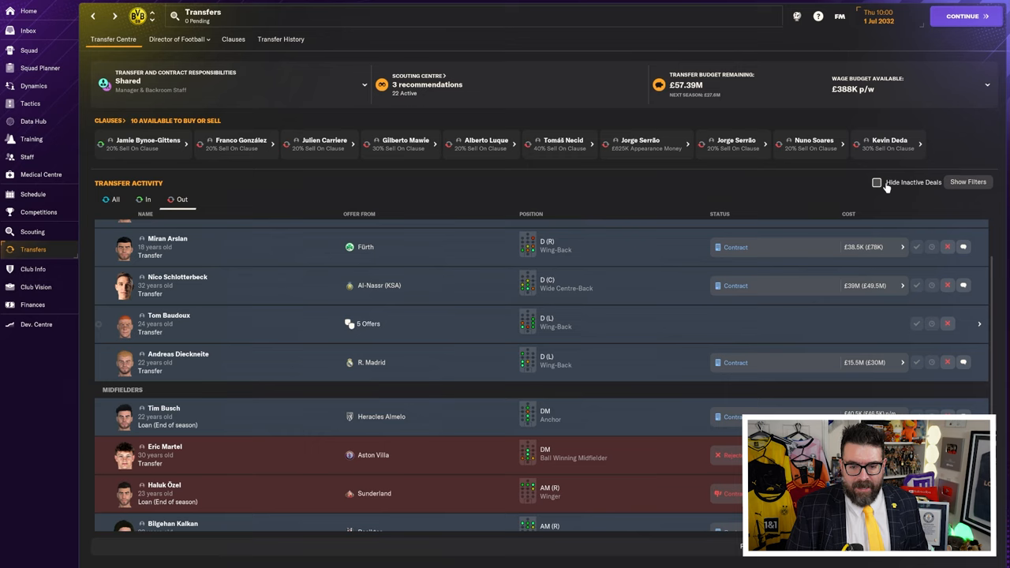
pyautogui.click(177, 354)
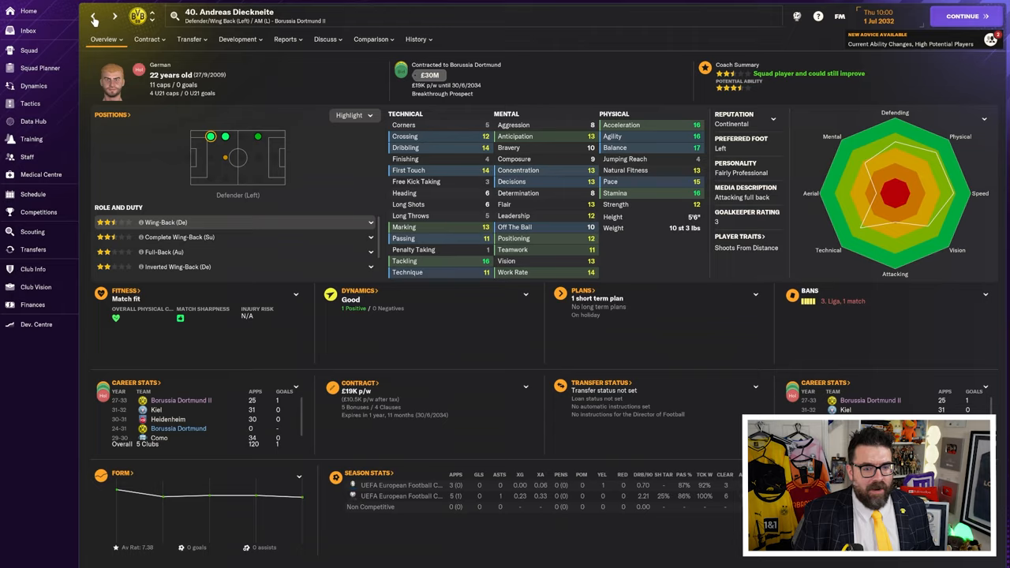
pyautogui.click(33, 250)
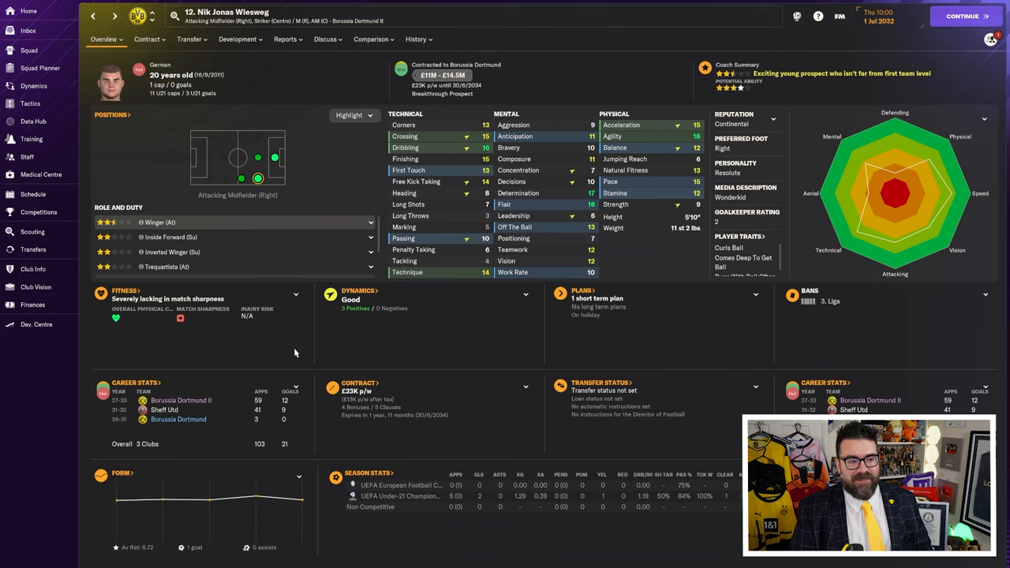
pyautogui.moveTo(245, 138)
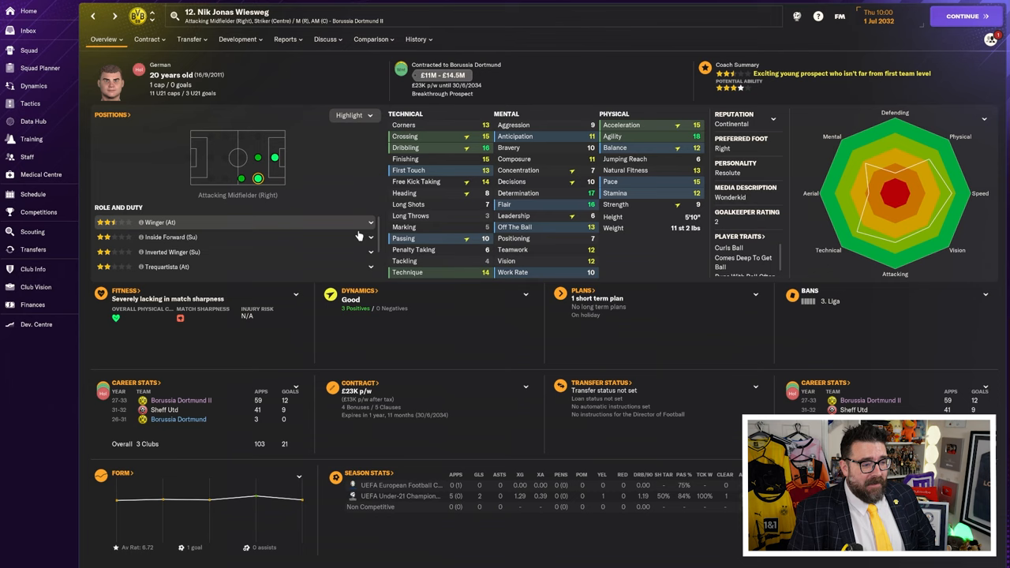
pyautogui.click(416, 38)
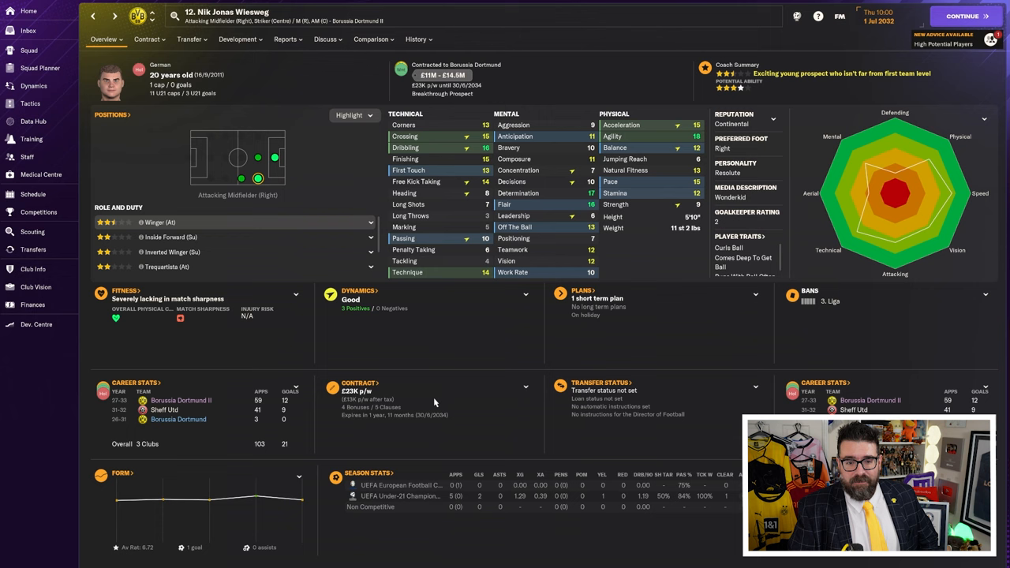
pyautogui.click(37, 324)
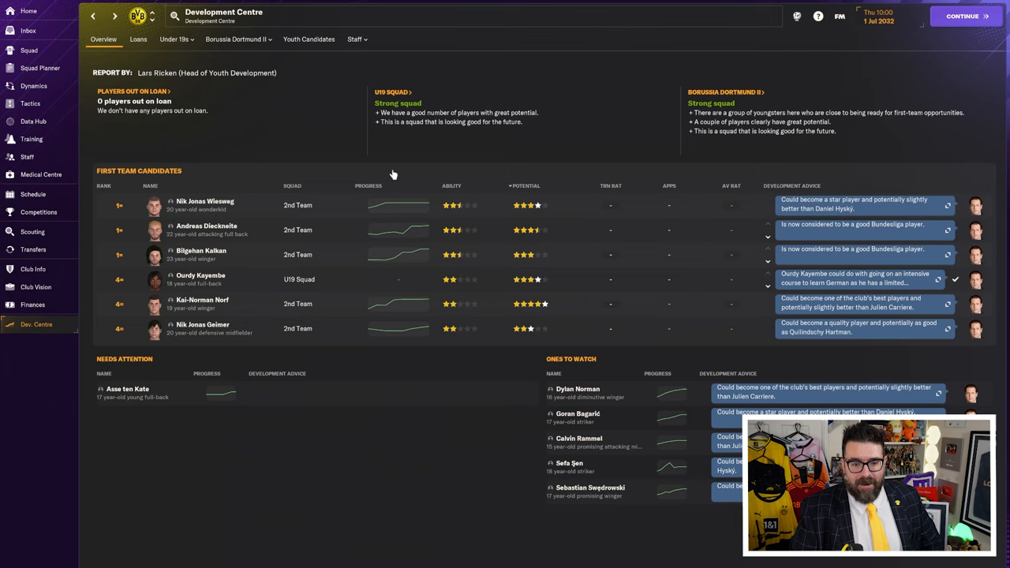
# Step: Move Ourdy Kayembe from U19s to the first team, check finances, then show right-back depth
pyautogui.click(204, 205)
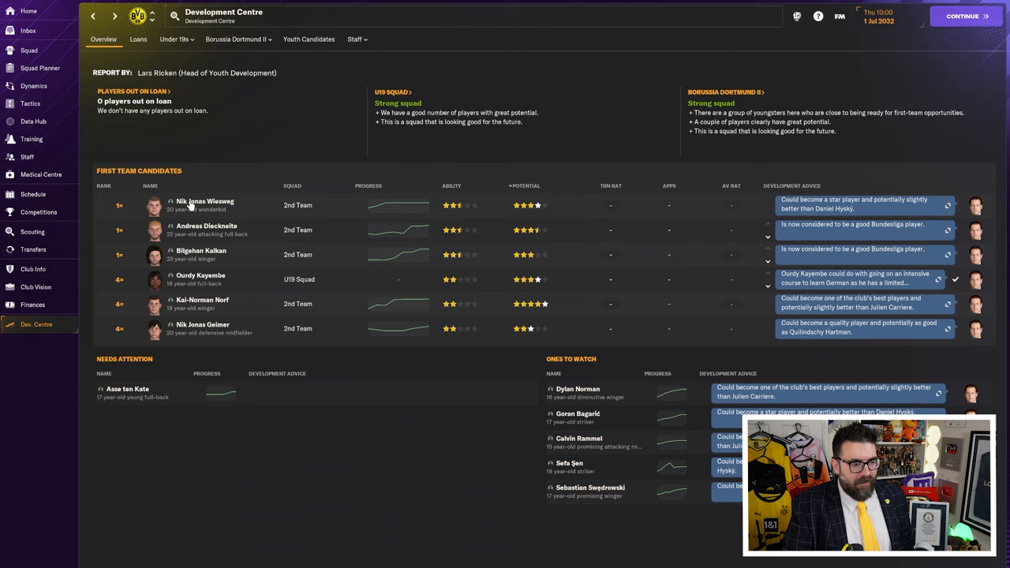
pyautogui.rightClick(206, 230)
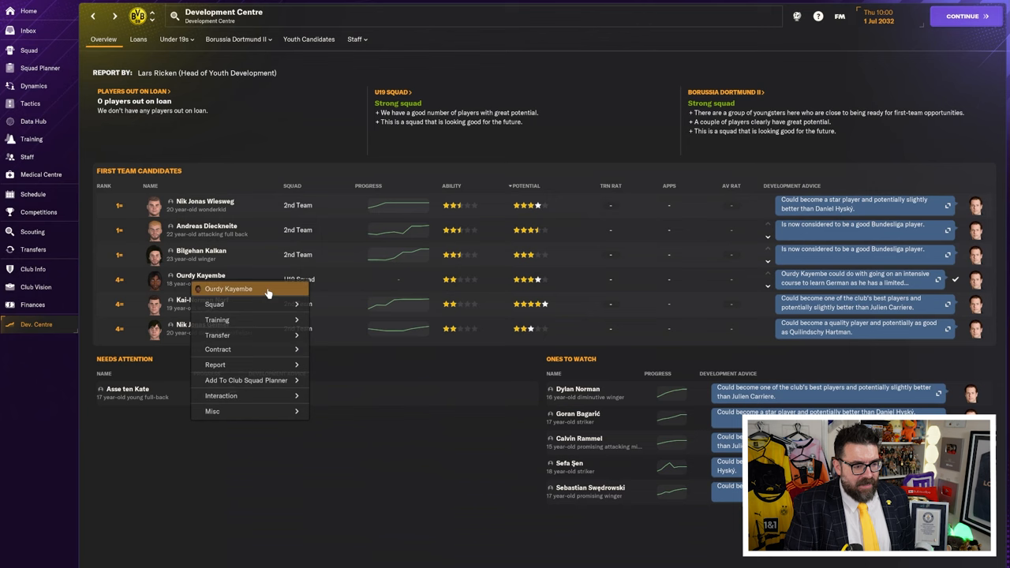
pyautogui.click(238, 229)
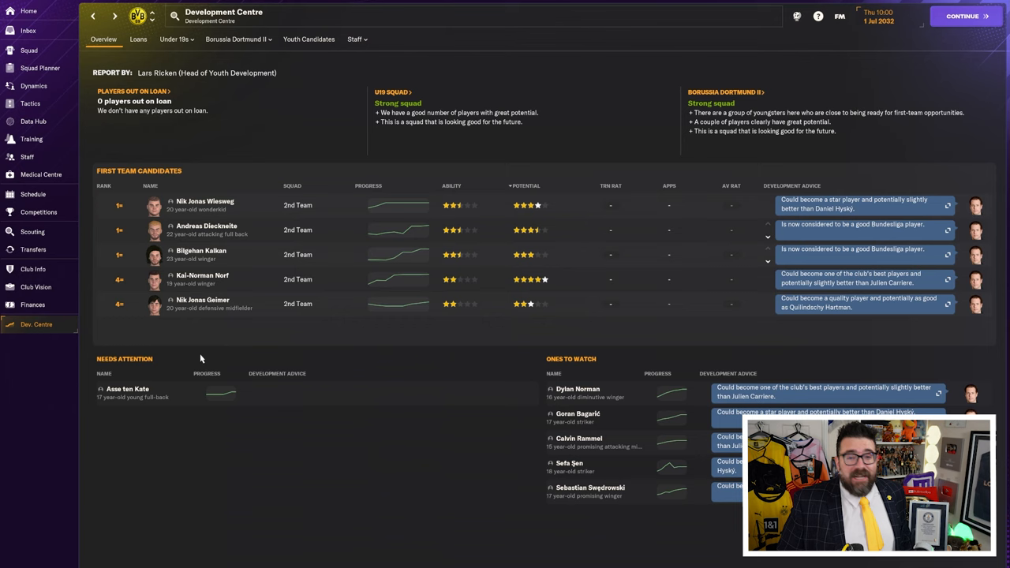
pyautogui.rightClick(202, 303)
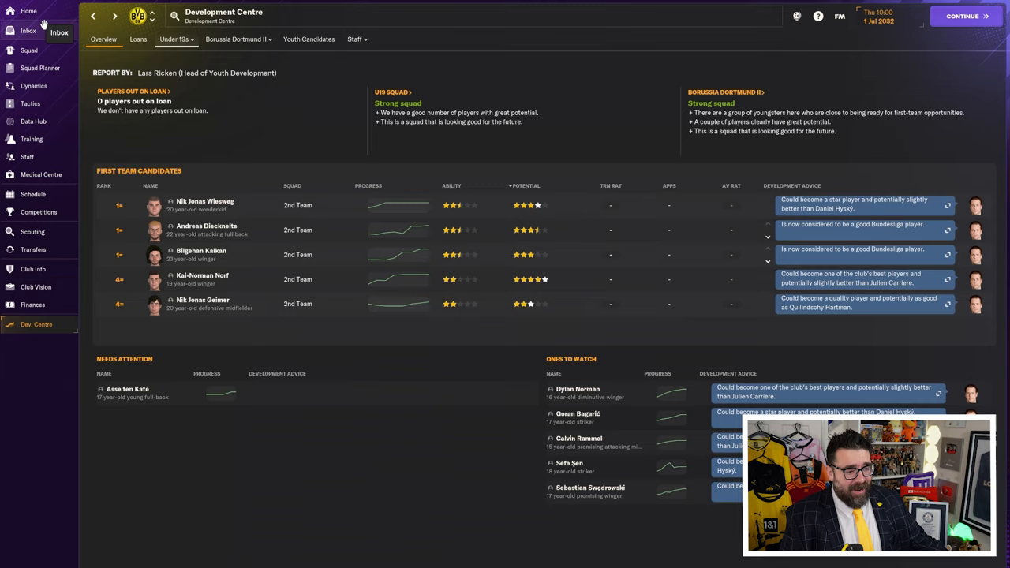
pyautogui.click(33, 304)
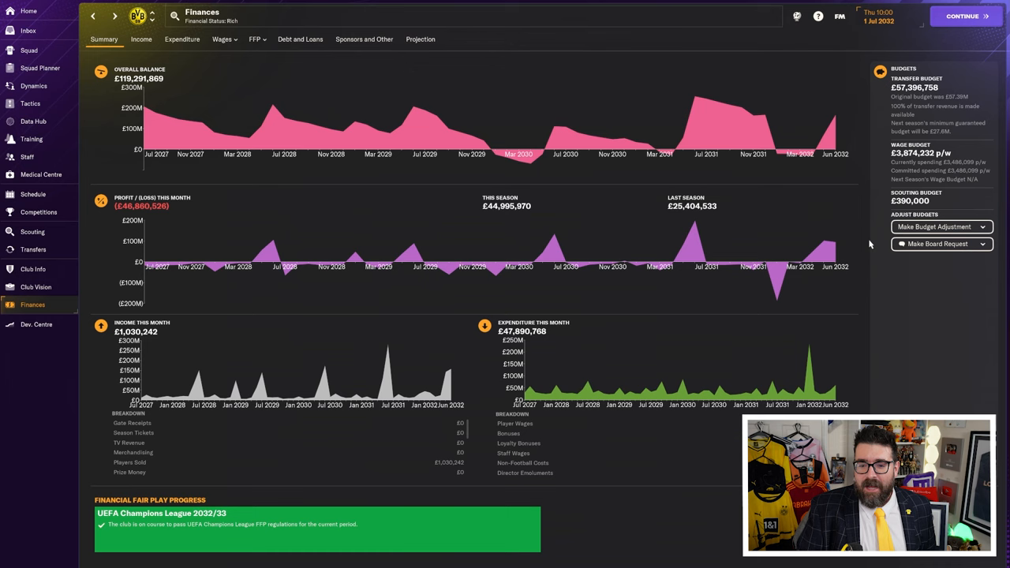
pyautogui.click(40, 67)
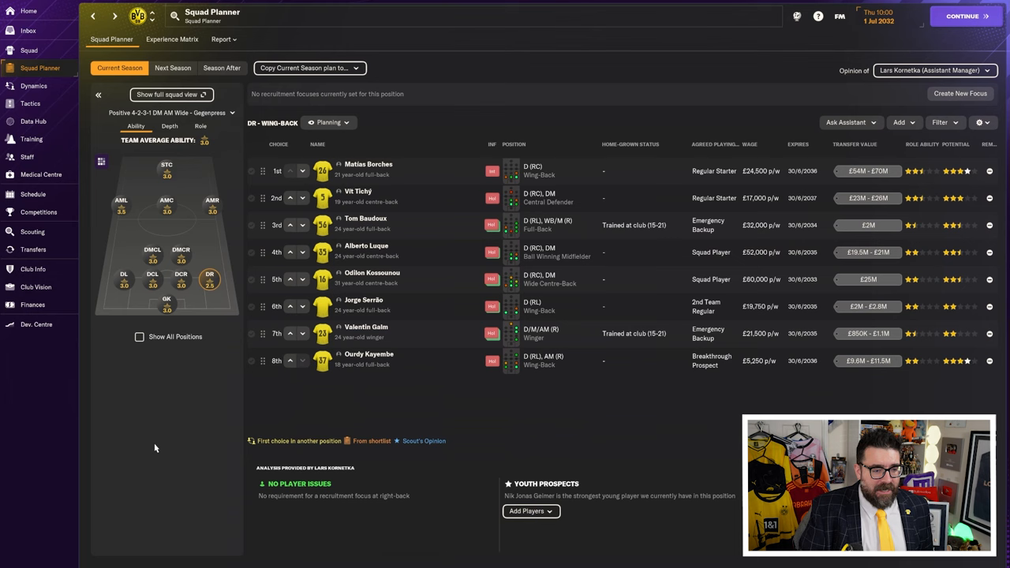
# Step: Check outgoing transfer offers with inactive deals hidden, then return to the squad overview
pyautogui.click(33, 249)
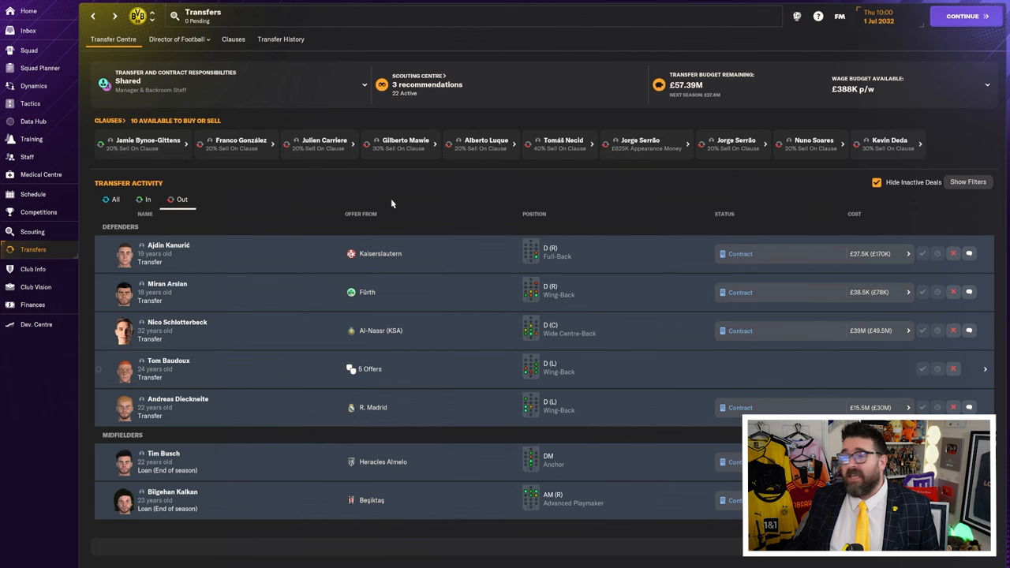
pyautogui.click(30, 49)
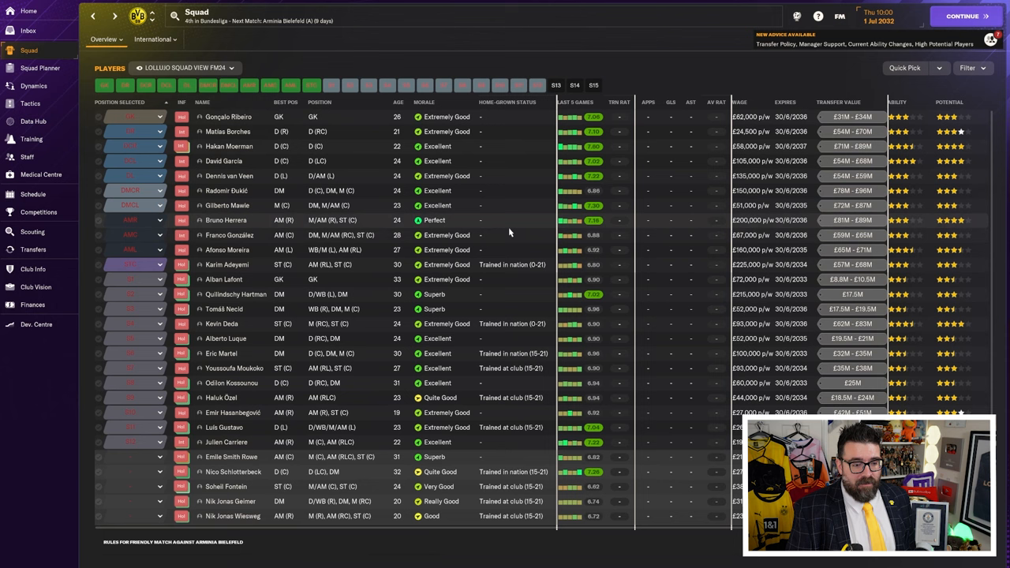
# Step: Continue to 12 July 2032 and end the agent chat that found no offers for Emile Smith Rowe
pyautogui.click(962, 16)
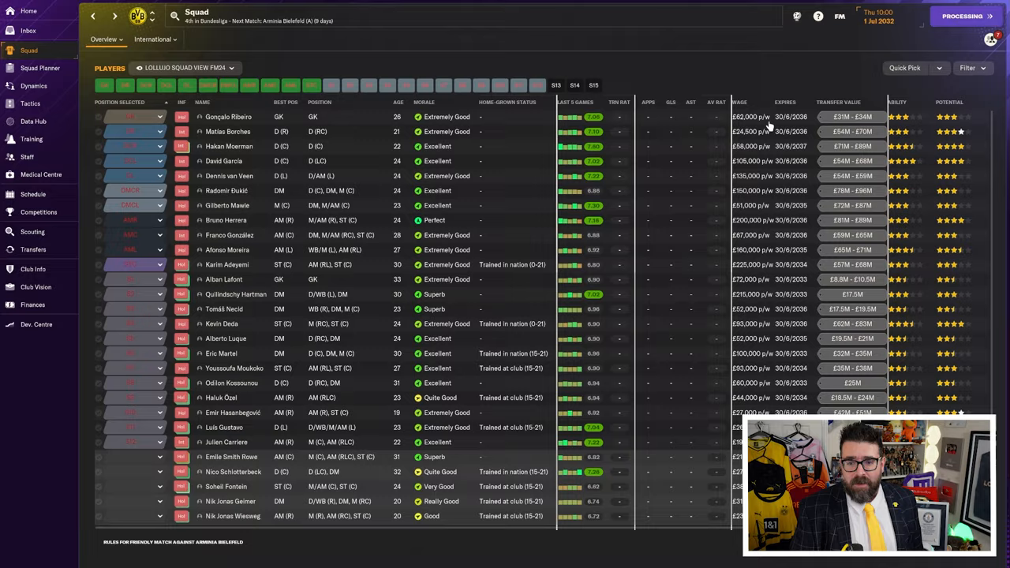
pyautogui.click(33, 250)
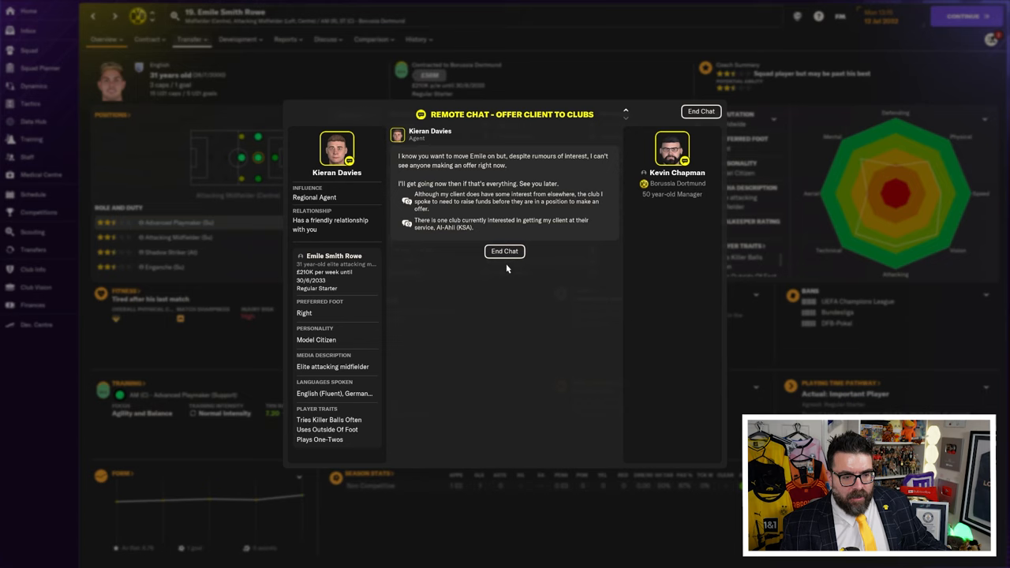
pyautogui.click(504, 251)
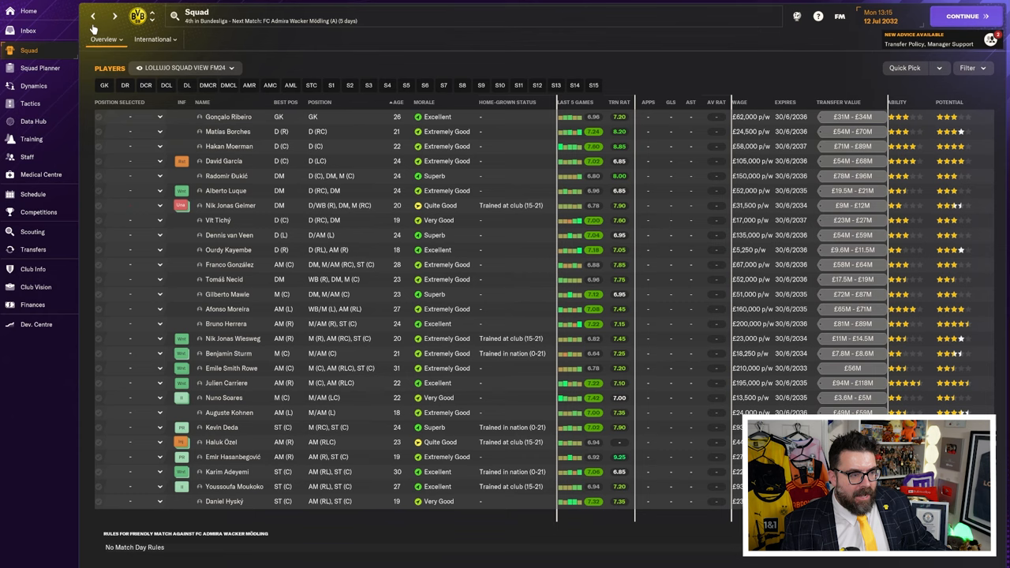
# Step: Check the 2032/33 transfer history (£94M in, £125M out) and return to the squad overview
pyautogui.click(32, 249)
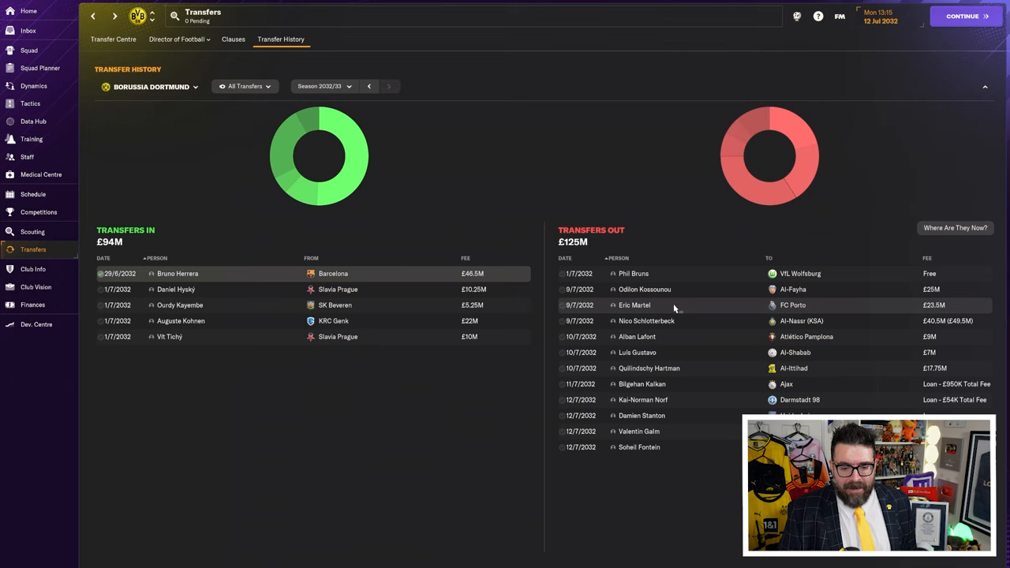
pyautogui.moveTo(704, 347)
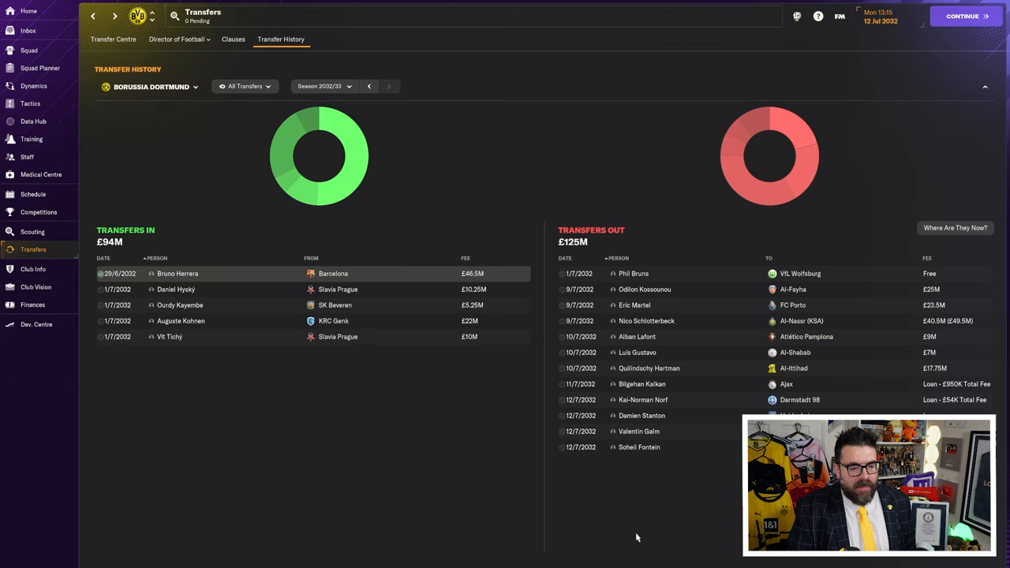
pyautogui.moveTo(290, 211)
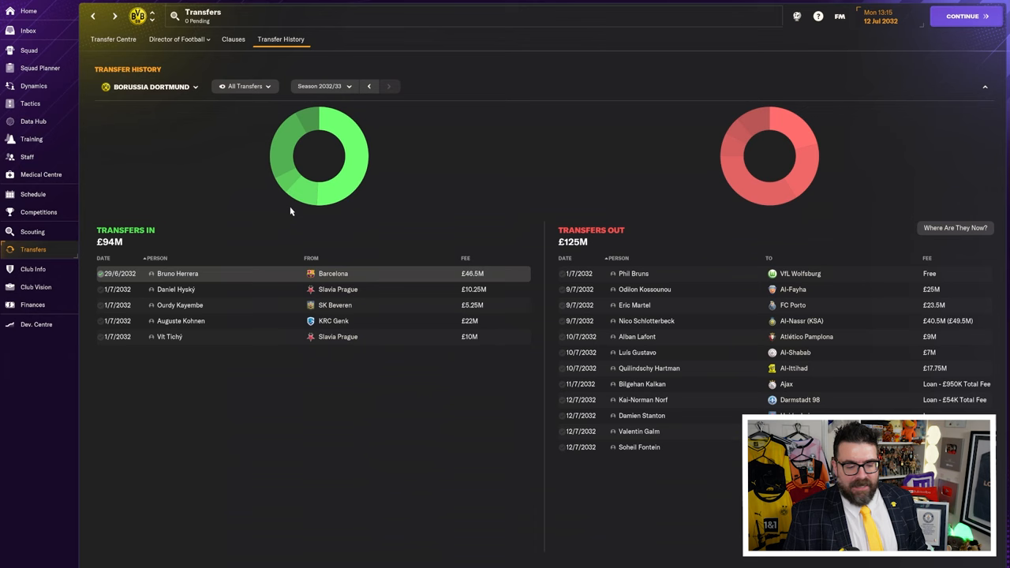
pyautogui.click(28, 50)
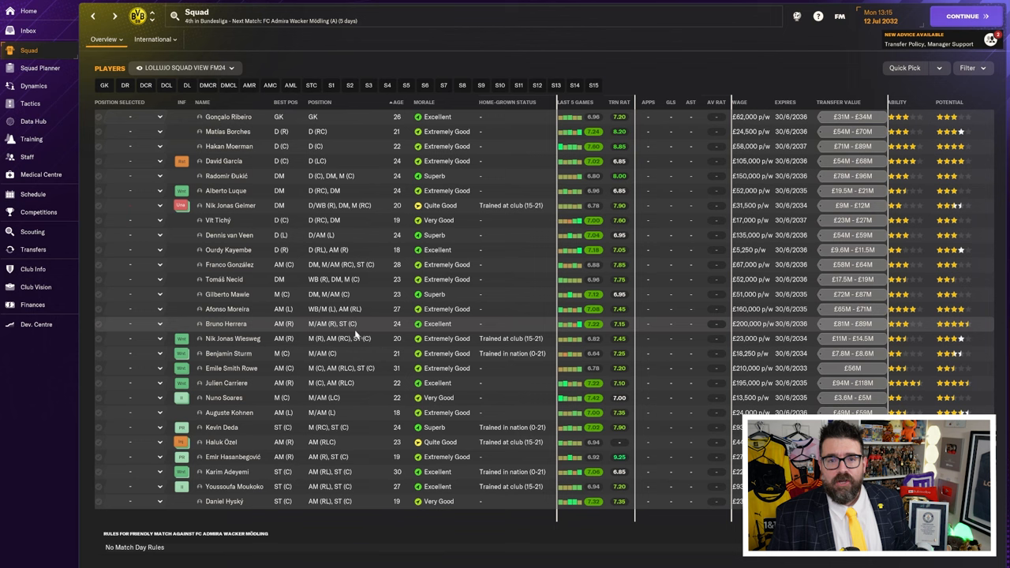
pyautogui.moveTo(511, 354)
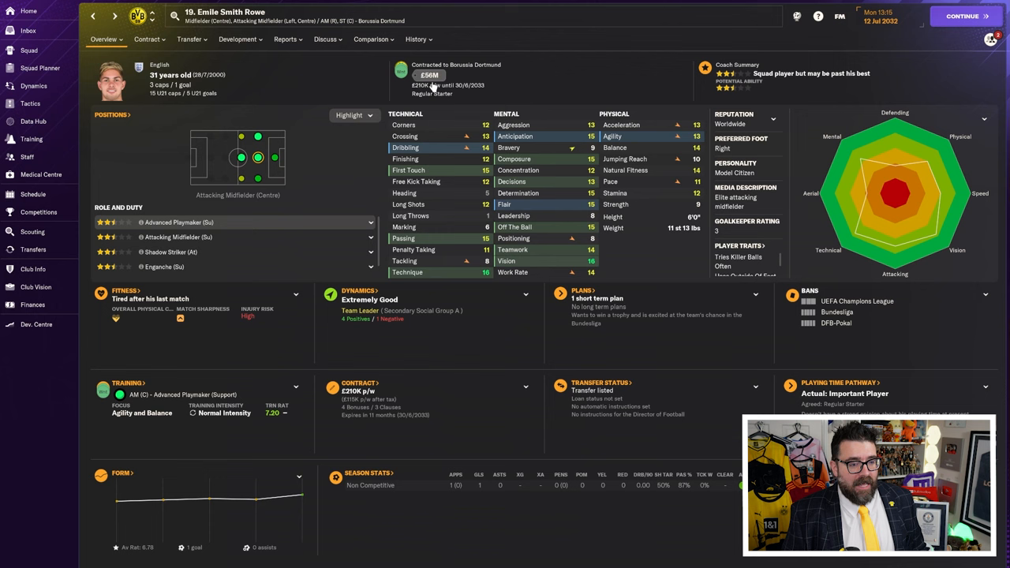
# Step: Check finances showing a £236.9M transfer budget, then view Gino Schikowski's player profile
pyautogui.click(33, 304)
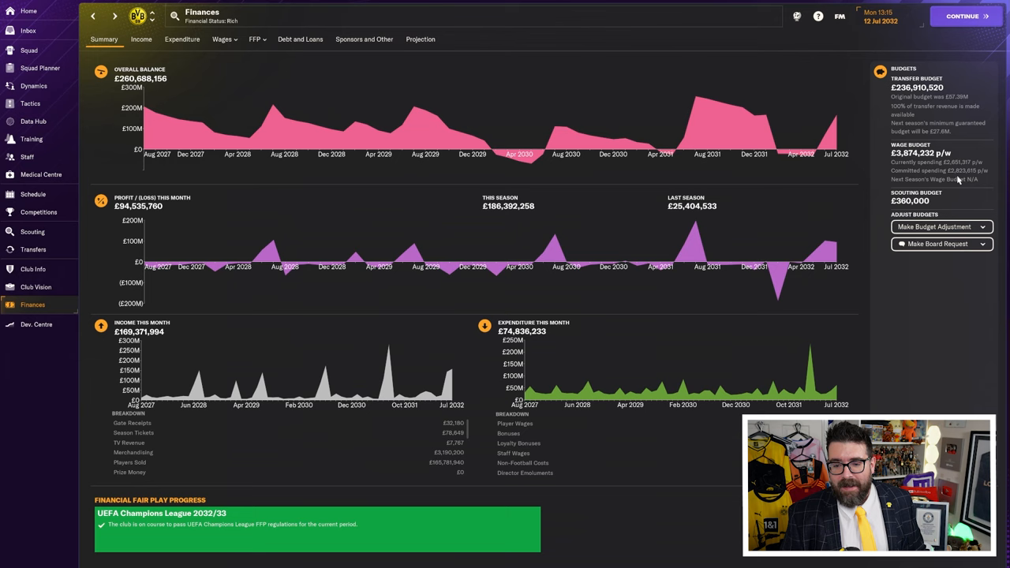
pyautogui.click(33, 250)
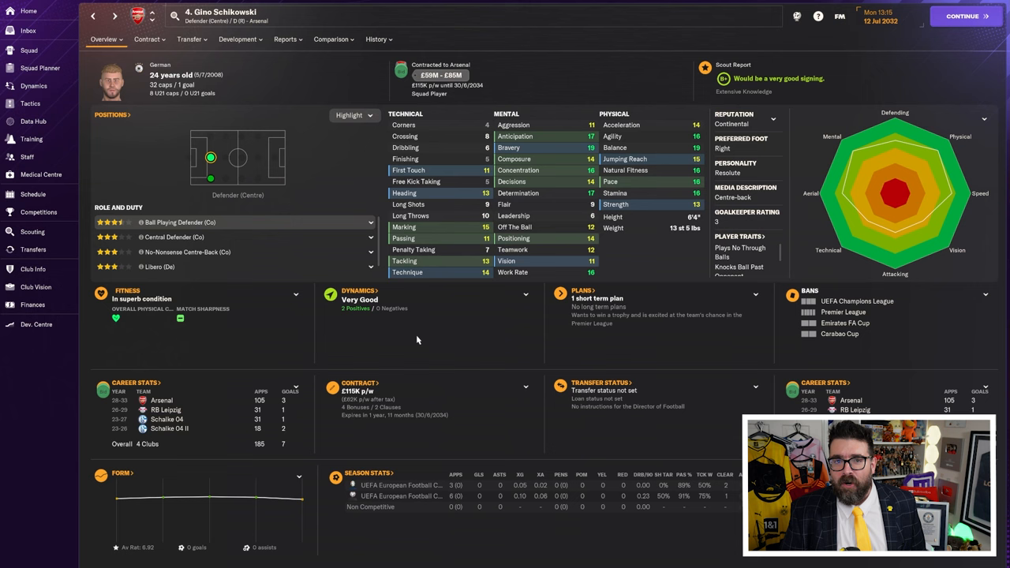
# Step: Check Schikowski's career history and home-grown eligibility, then view the left wing-back depth chart
pyautogui.click(376, 39)
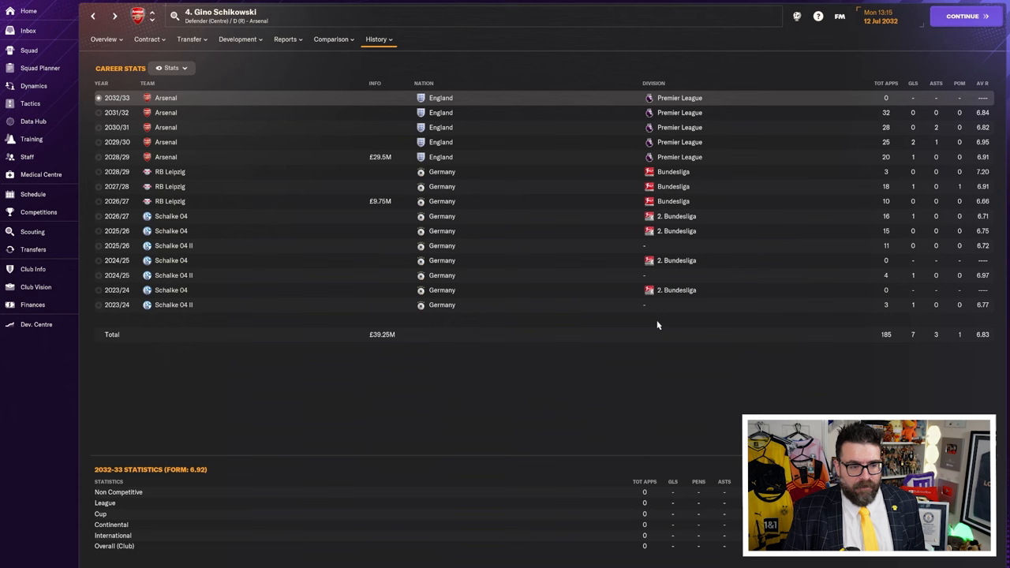
pyautogui.click(104, 38)
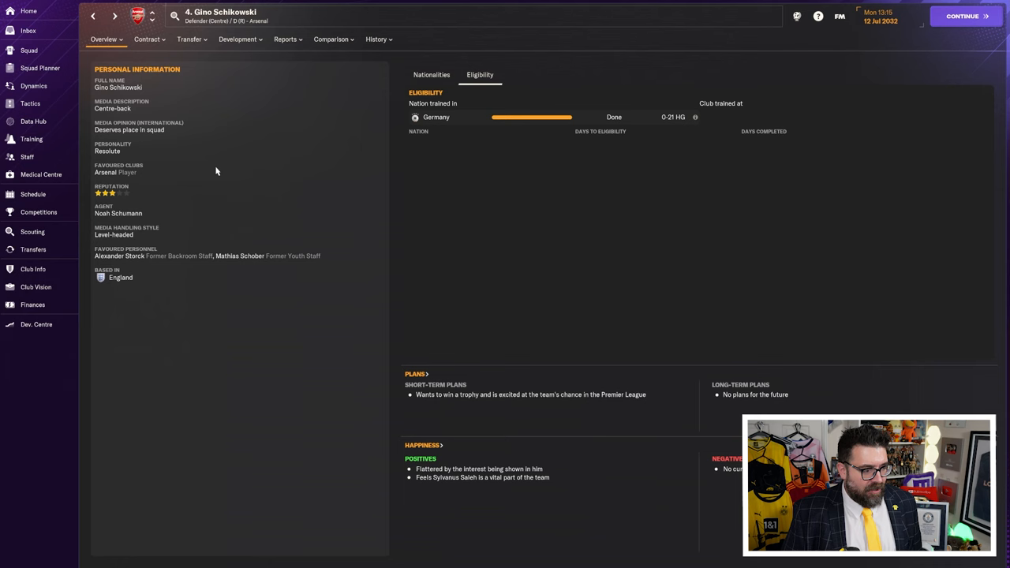
pyautogui.click(39, 68)
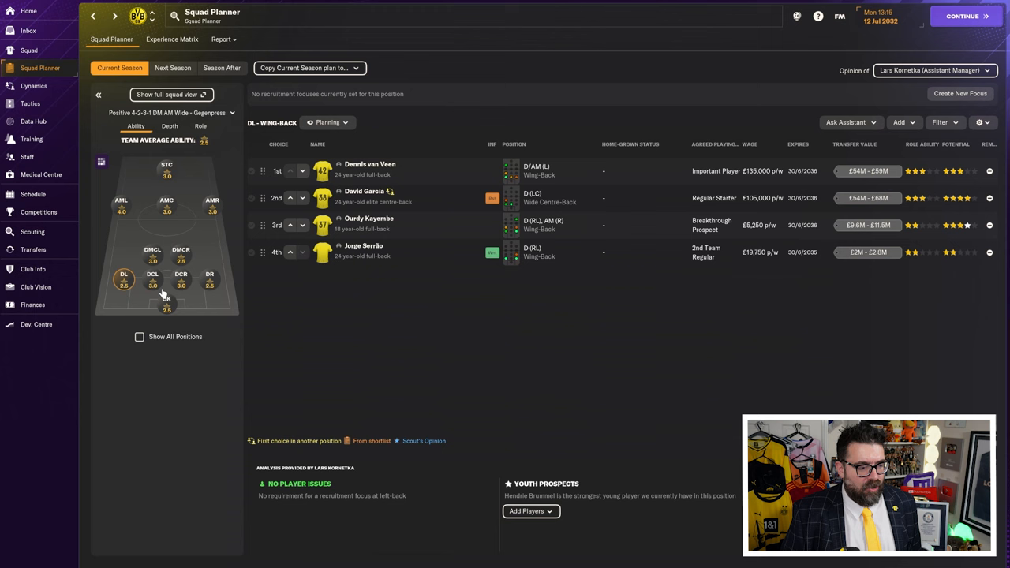
# Step: View squad depth at goalkeeper, right-back, right centre-back, attacking midfield and right inside forward
pyautogui.click(166, 301)
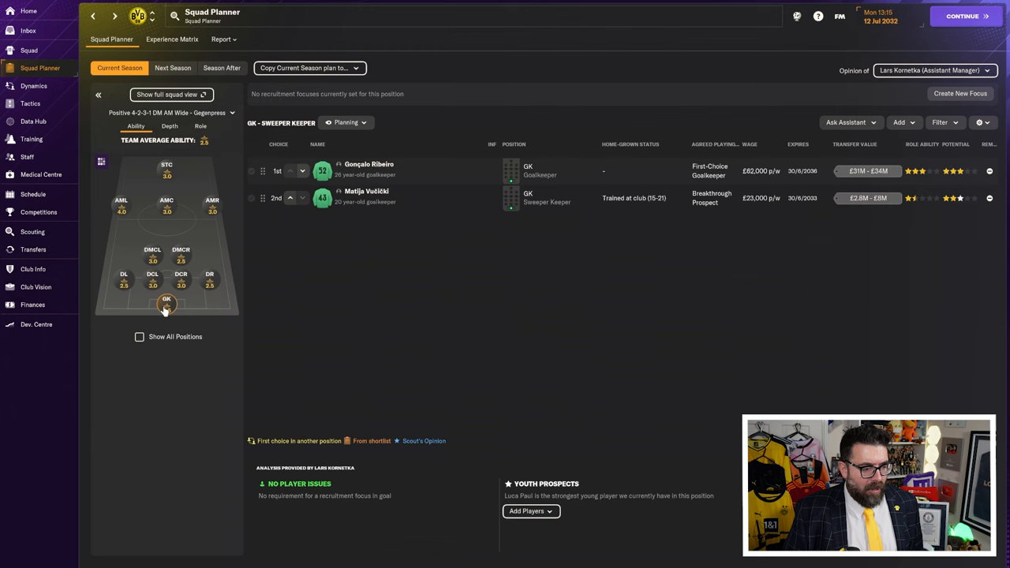
pyautogui.click(209, 279)
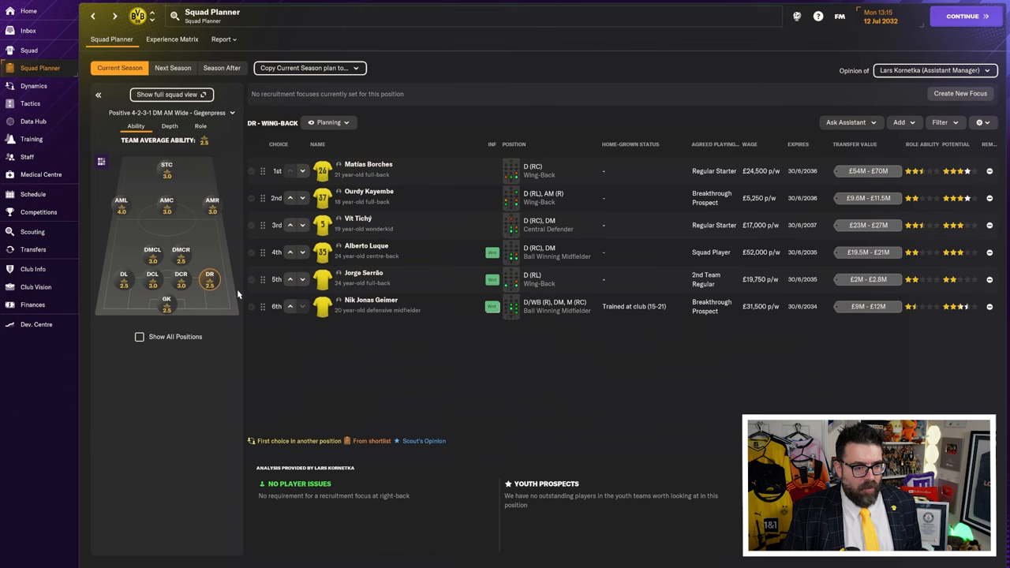
pyautogui.click(181, 275)
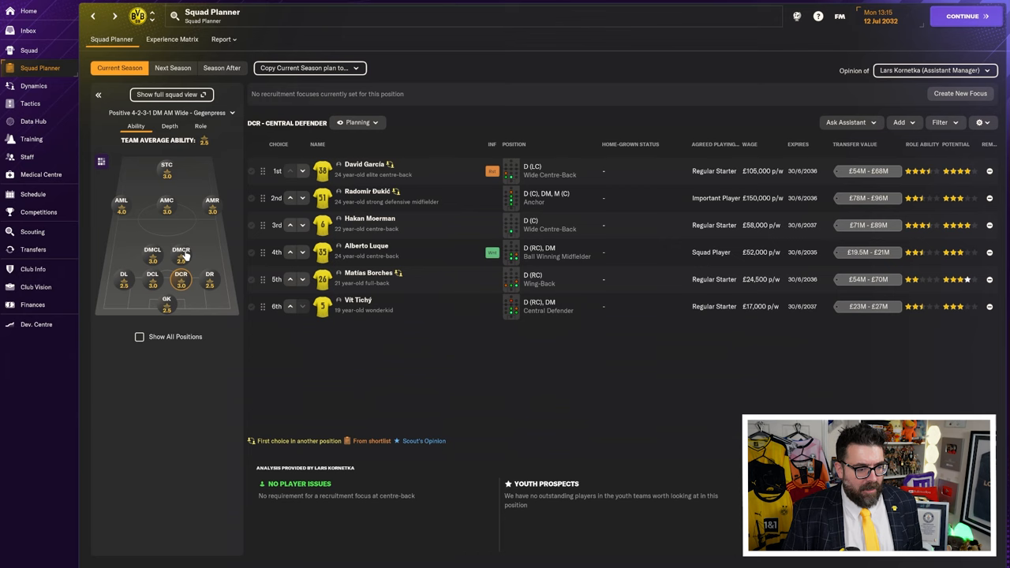
pyautogui.click(366, 246)
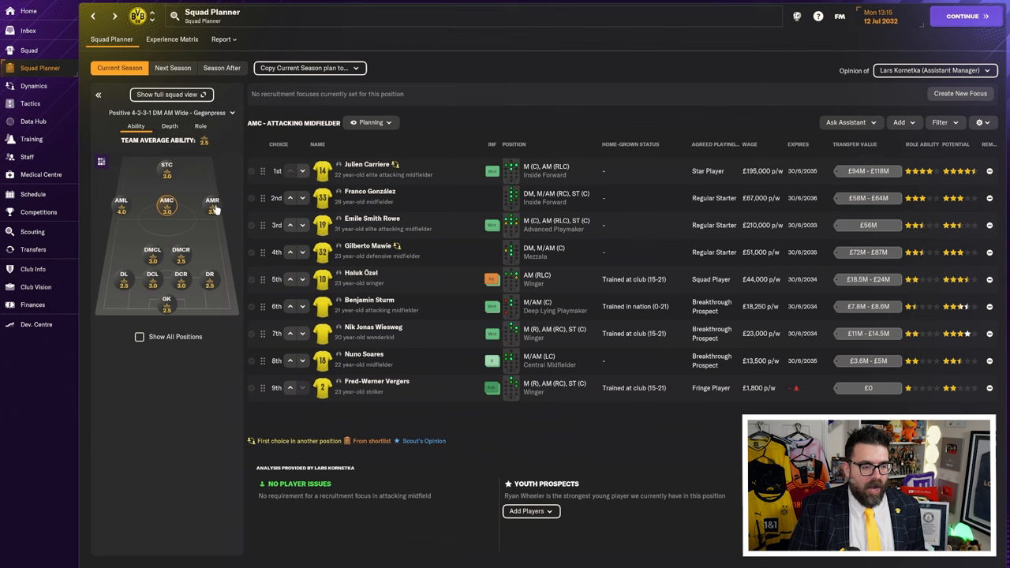
pyautogui.click(211, 204)
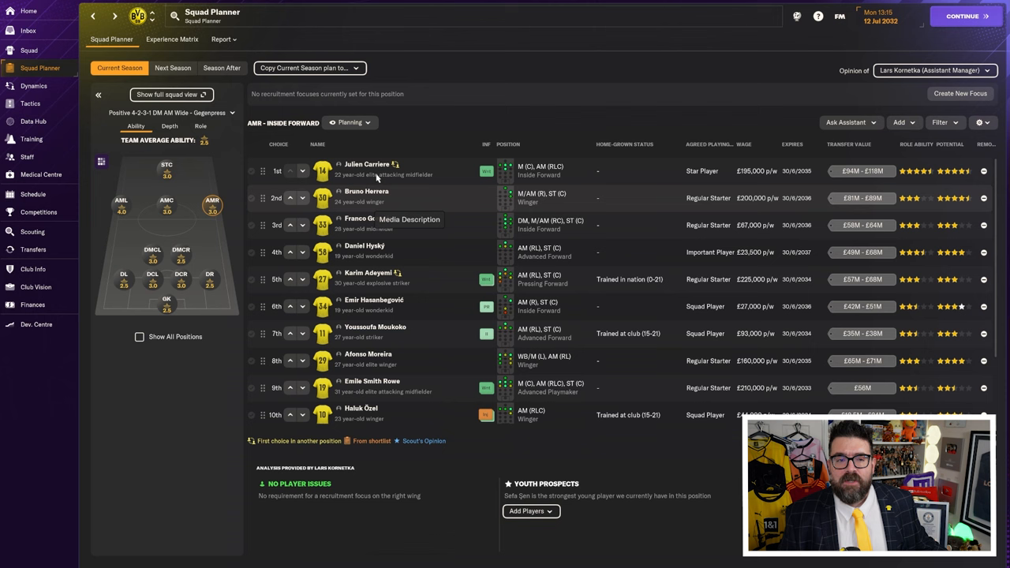
# Step: Visit Dortmund's club profile and striker depth, then reach news of Conor Egan's £66M signing
pyautogui.click(166, 200)
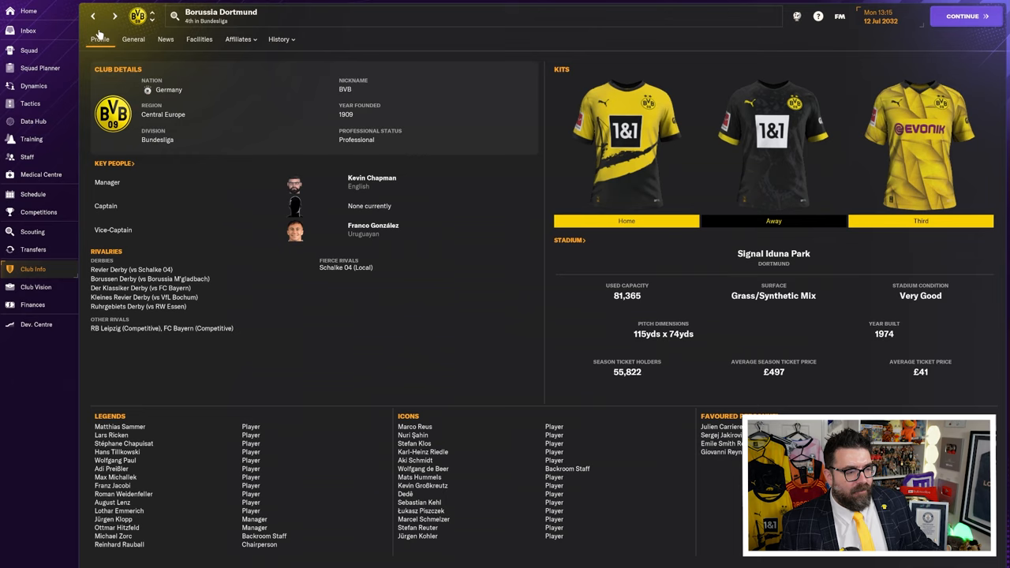
pyautogui.click(39, 68)
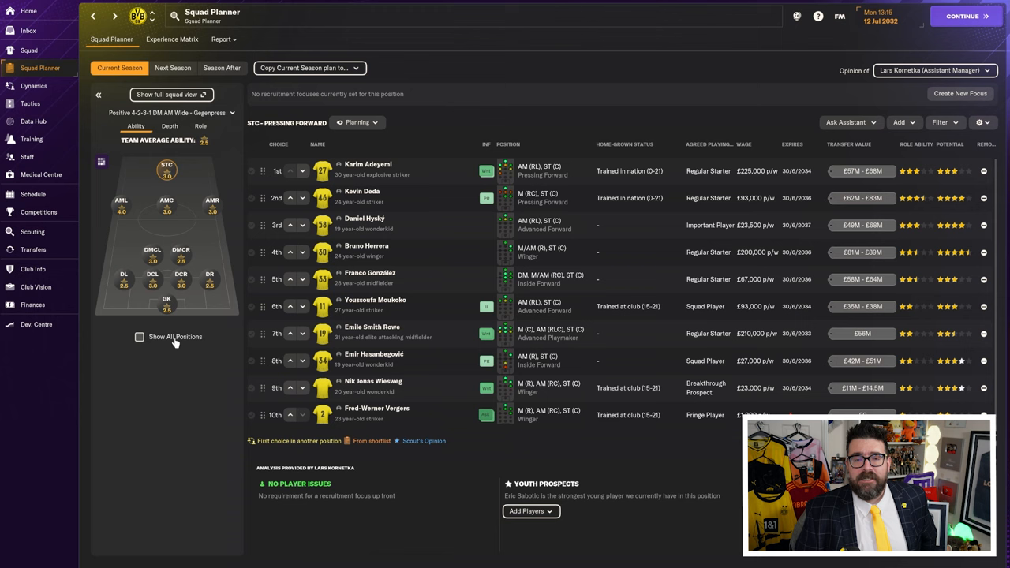
pyautogui.click(29, 30)
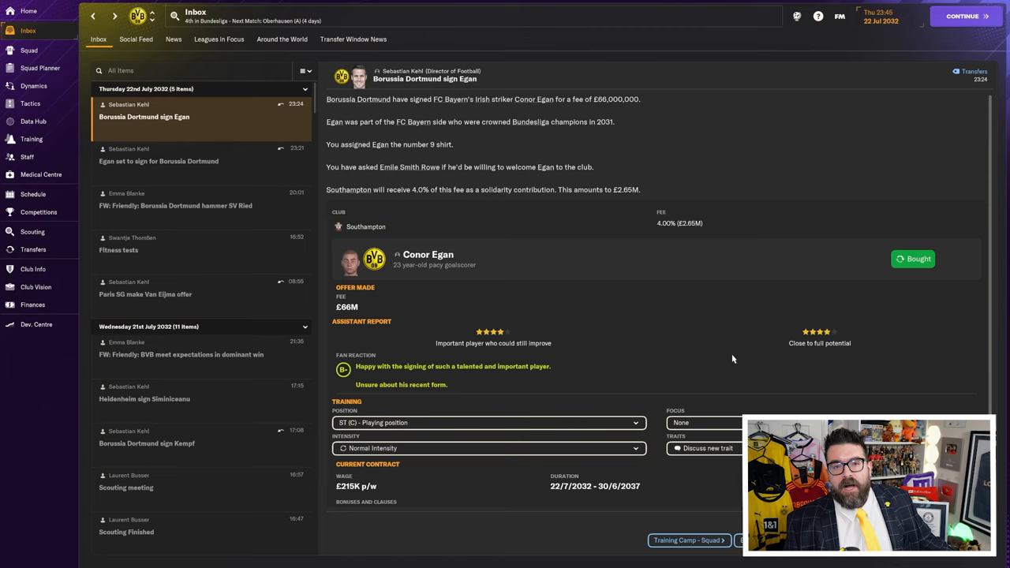
pyautogui.moveTo(617, 332)
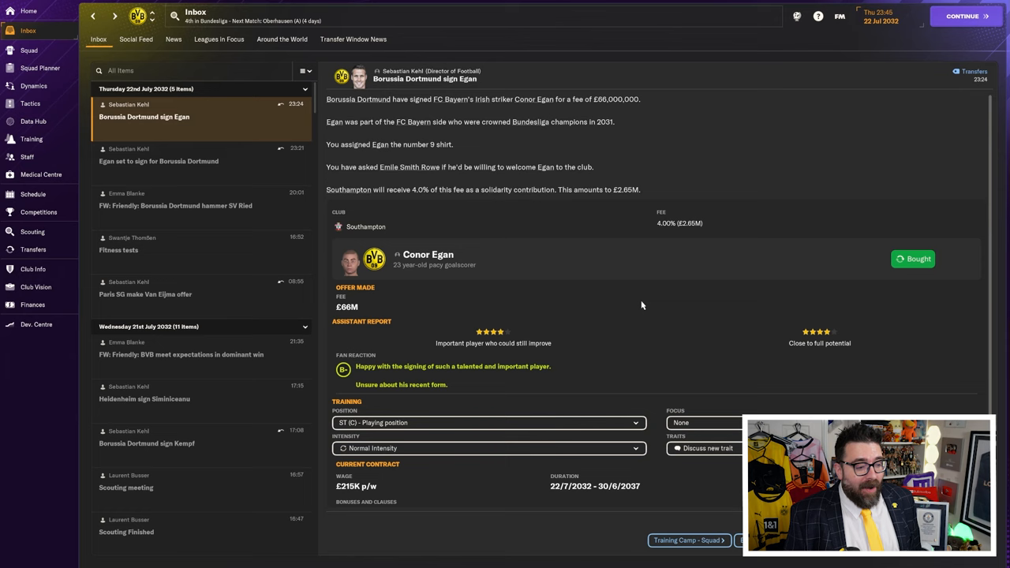
# Step: Check profiles of Conor Egan, Kennedy Ayodele and Samuel Kempf, then view the transfer centre (£57.1M left)
pyautogui.click(428, 254)
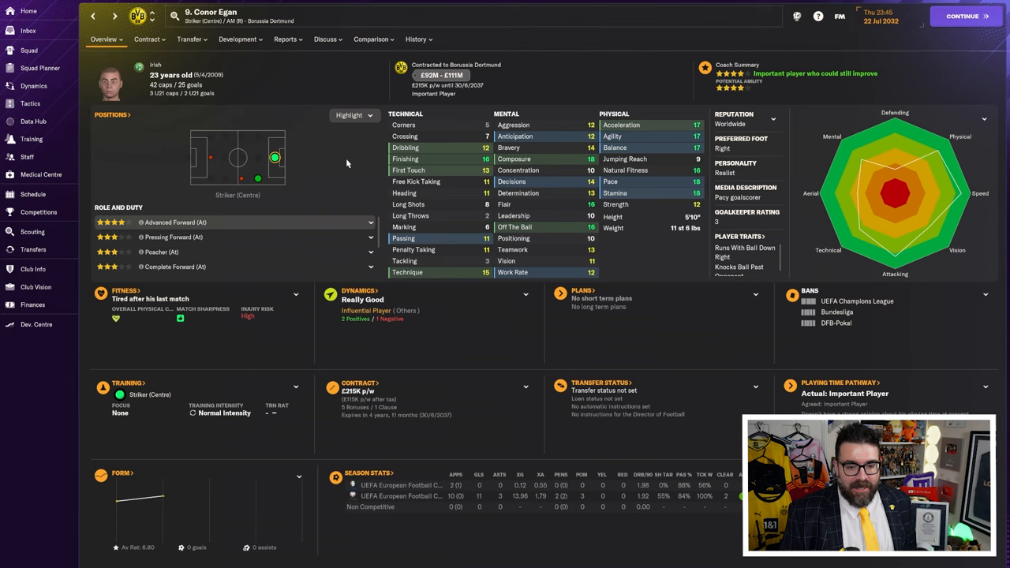
pyautogui.click(417, 39)
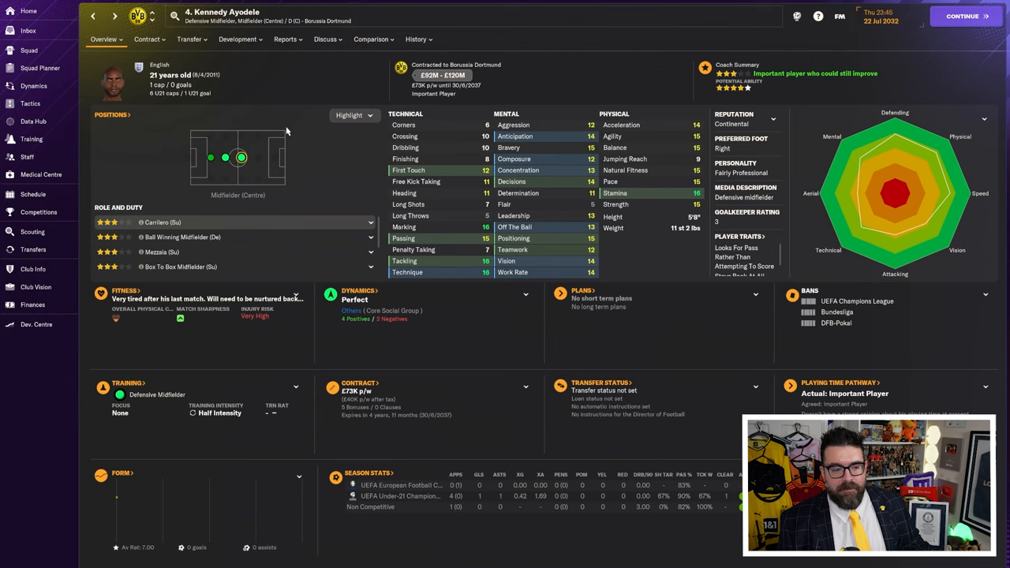
pyautogui.click(416, 39)
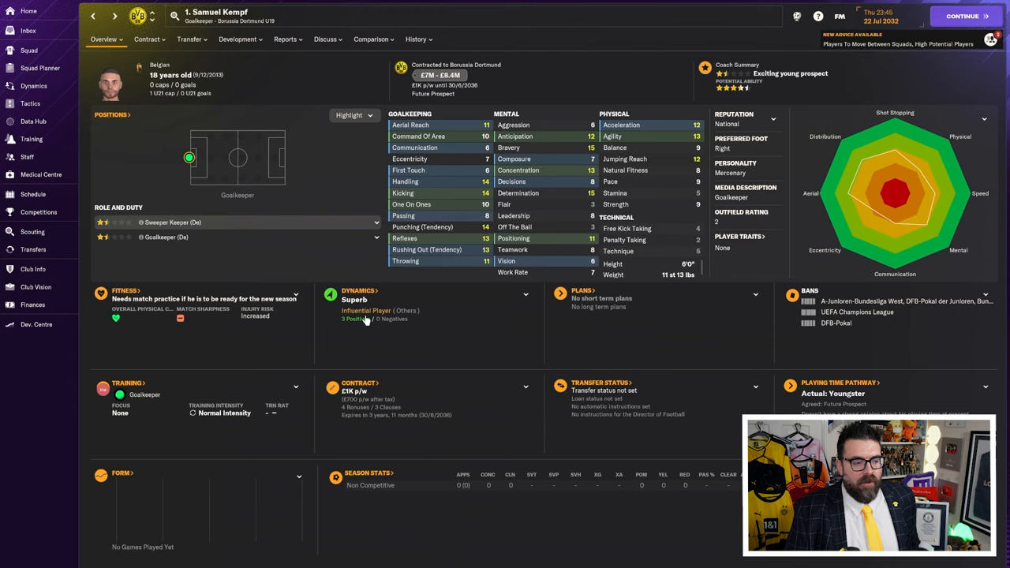
pyautogui.click(416, 39)
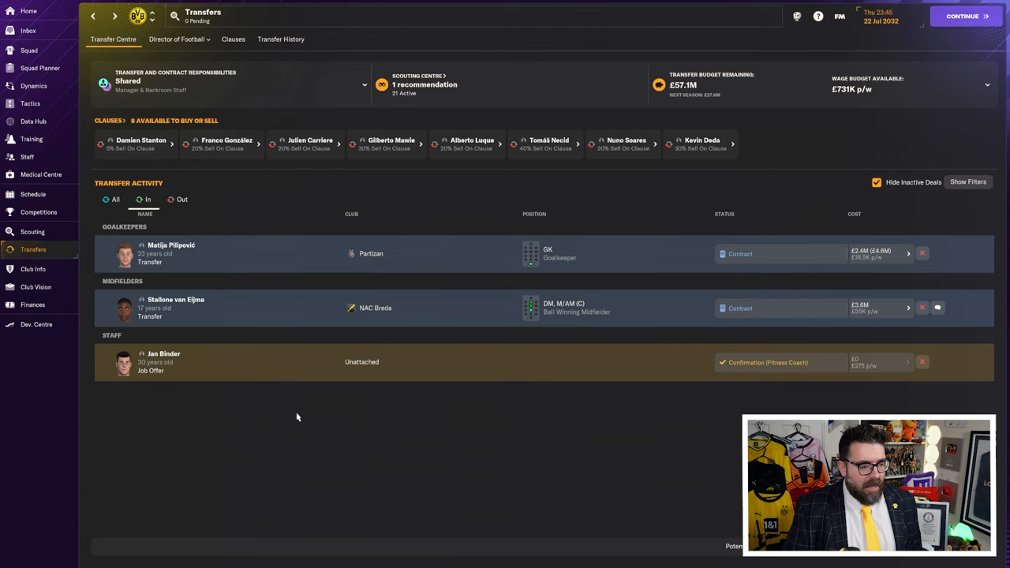
# Step: Check goalkeeper Matija Pilipović's profile, then view the goalkeeper depth chart led by Gonçalo Ribeiro
pyautogui.click(176, 307)
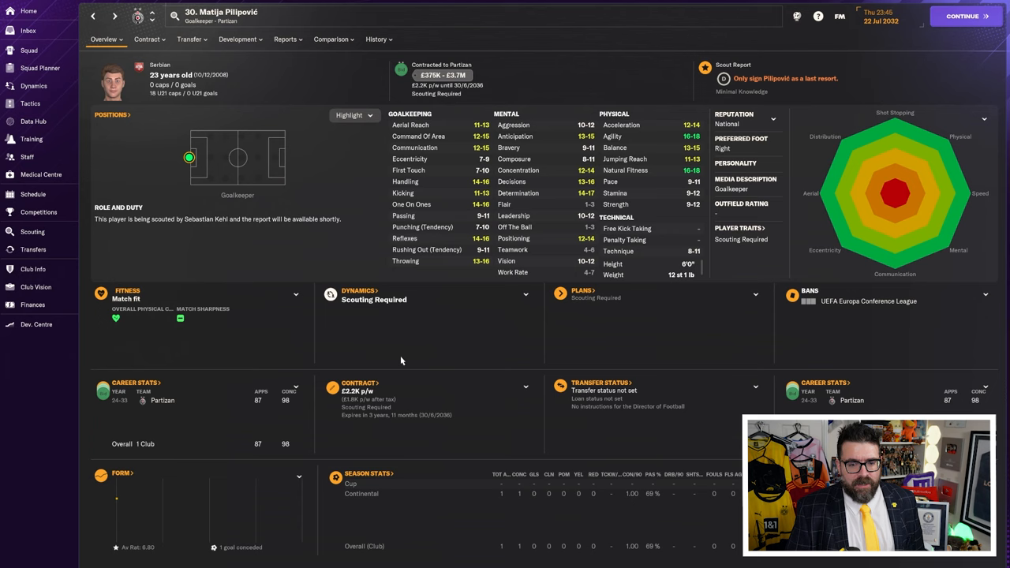
pyautogui.click(33, 250)
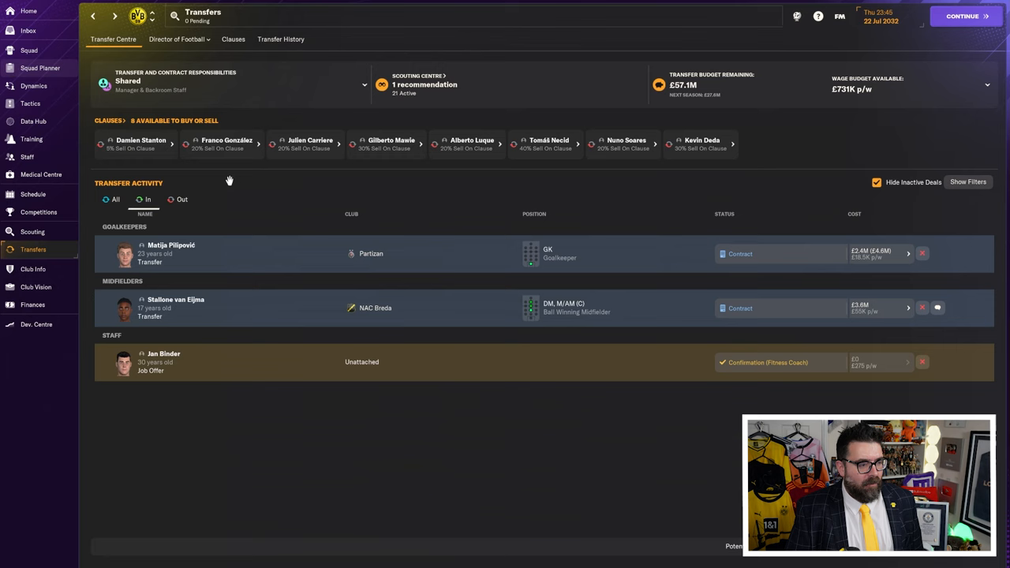
pyautogui.click(40, 67)
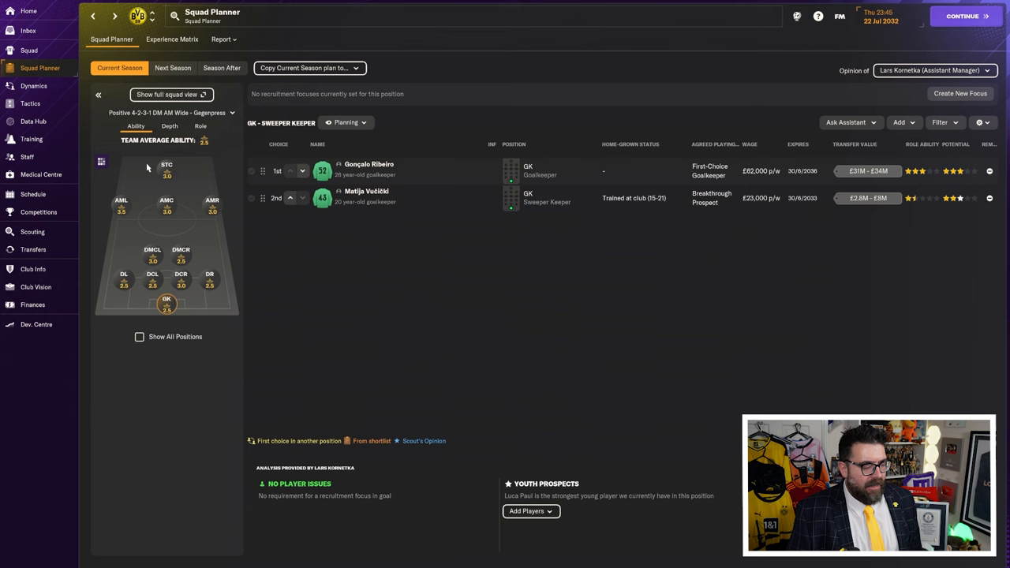
# Step: View the striker depth chart, then attacking midfield options led by Julien Carriere
pyautogui.click(167, 168)
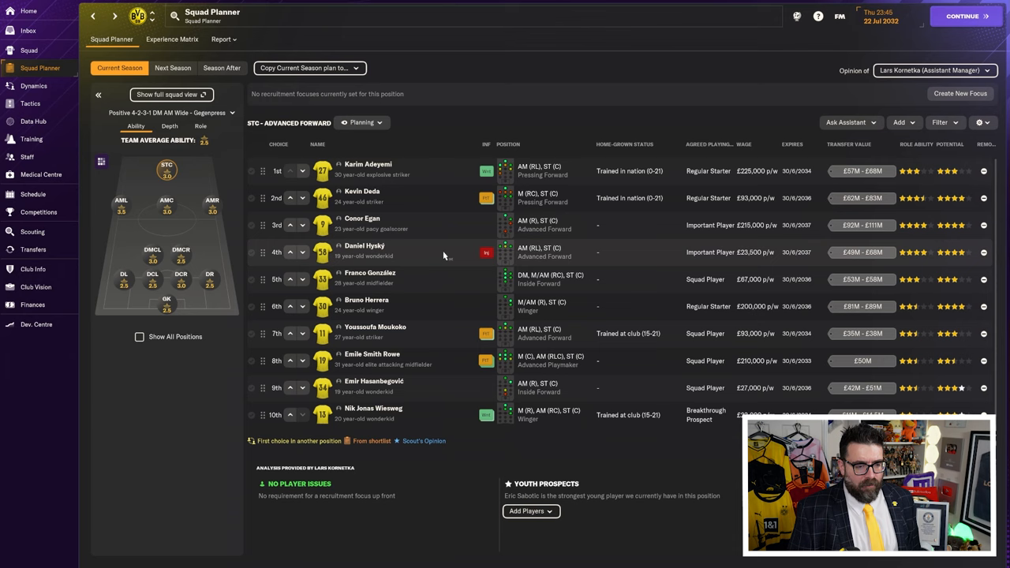
pyautogui.moveTo(434, 233)
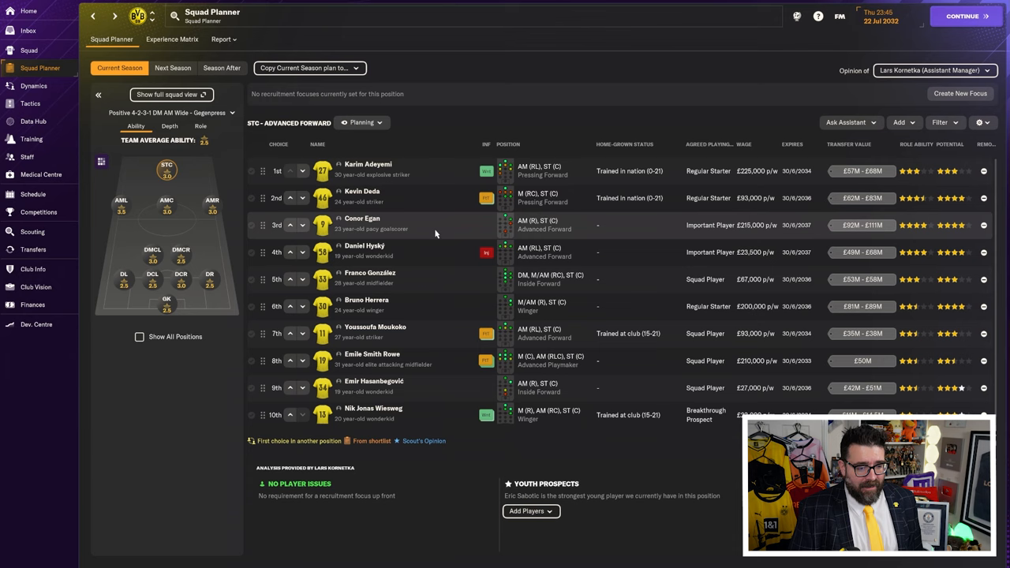
pyautogui.moveTo(418, 183)
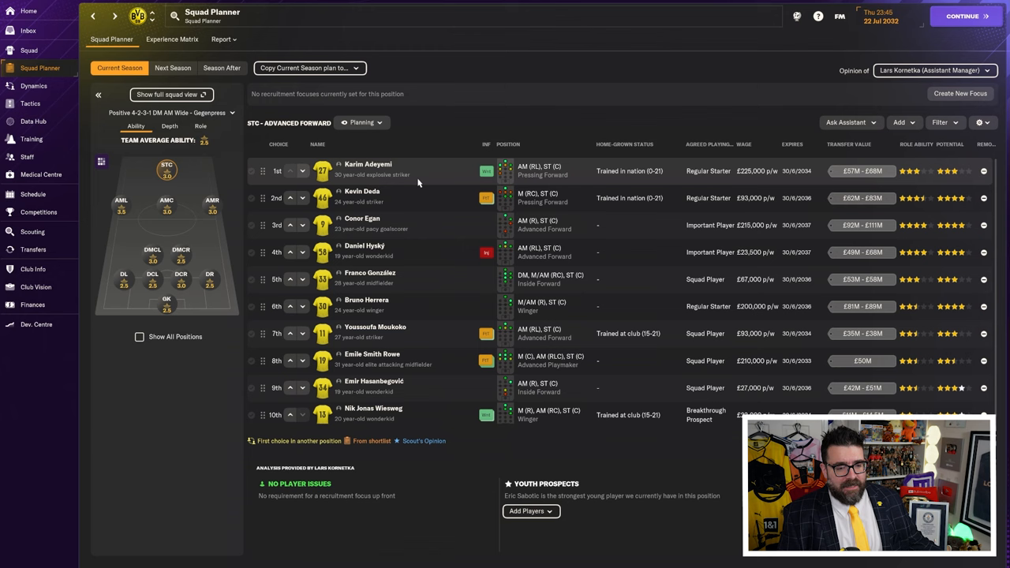
pyautogui.moveTo(428, 332)
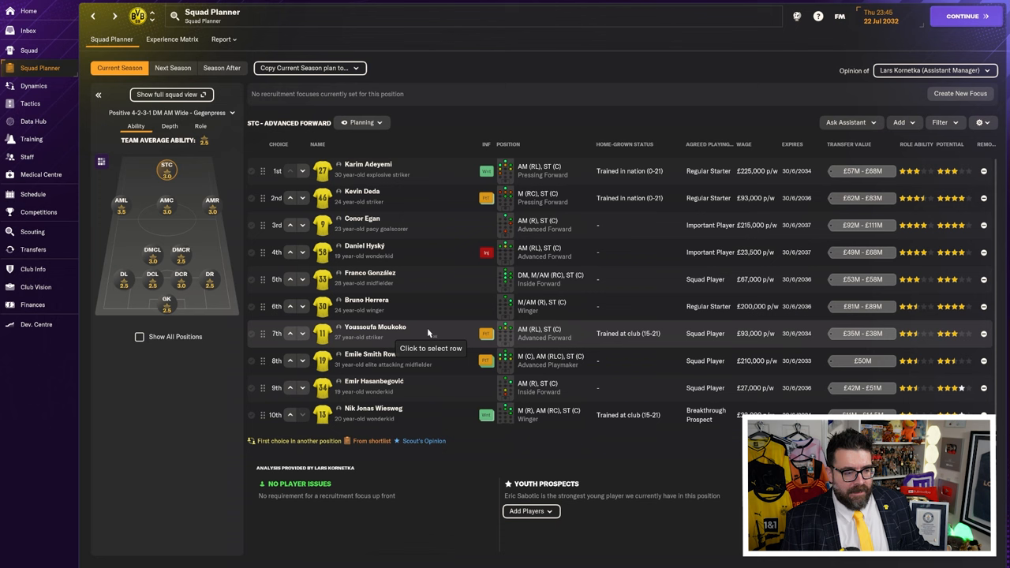
pyautogui.click(165, 203)
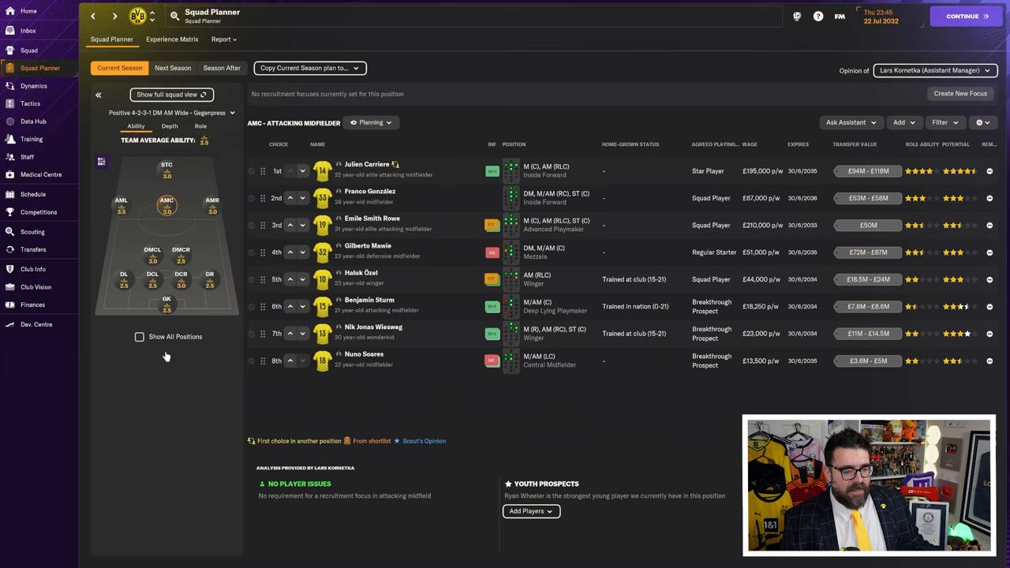
pyautogui.moveTo(224, 392)
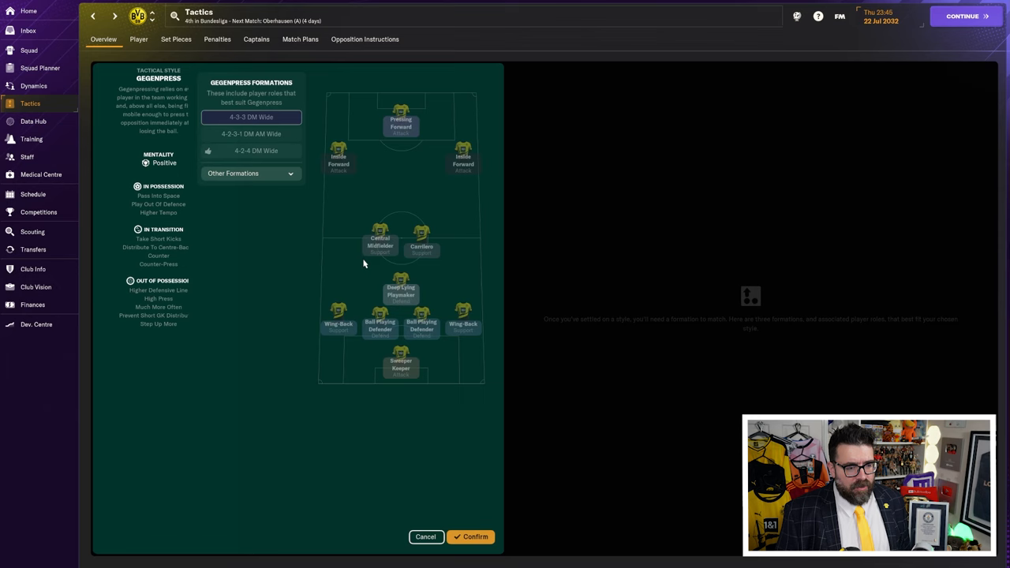
# Step: Confirm the Positive 4-2-4 DM Wide Gegenpress tactic, with Egan and Deda up front
pyautogui.click(470, 536)
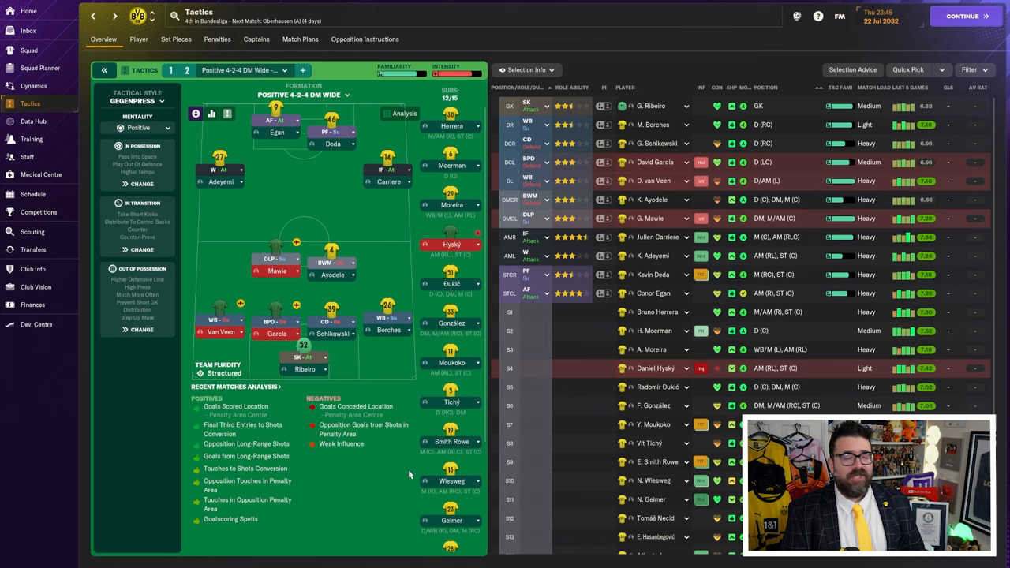
# Step: Review transfer history and Stallone van Eijma's career, then show deep-lying playmaker options in Squad Planner
pyautogui.click(34, 249)
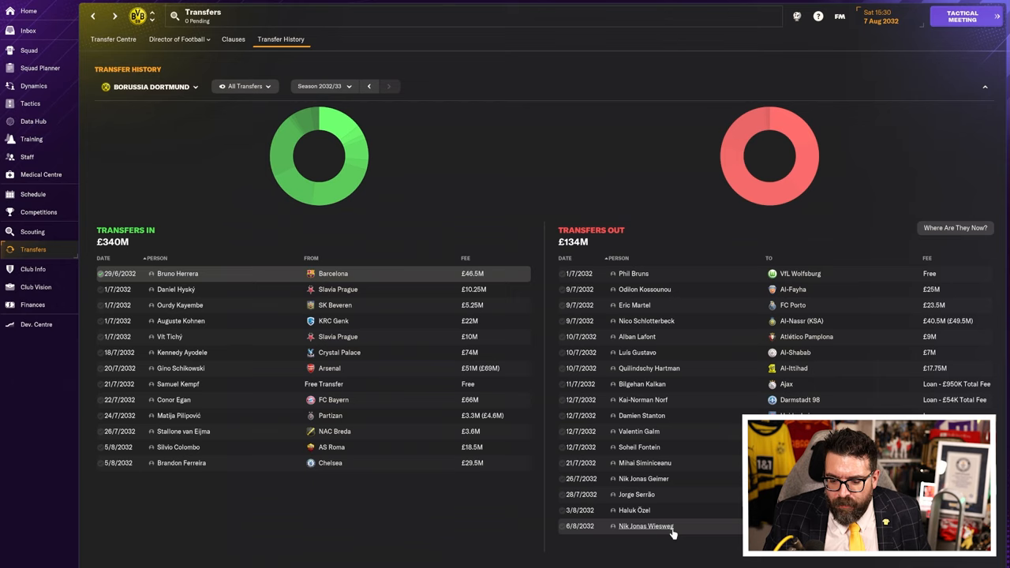
pyautogui.moveTo(655, 497)
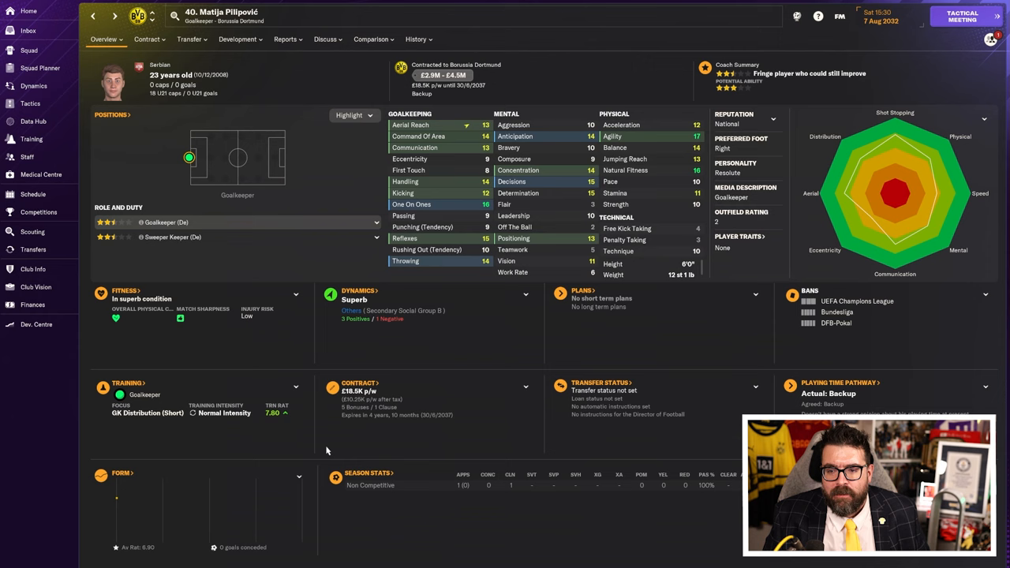
pyautogui.click(33, 249)
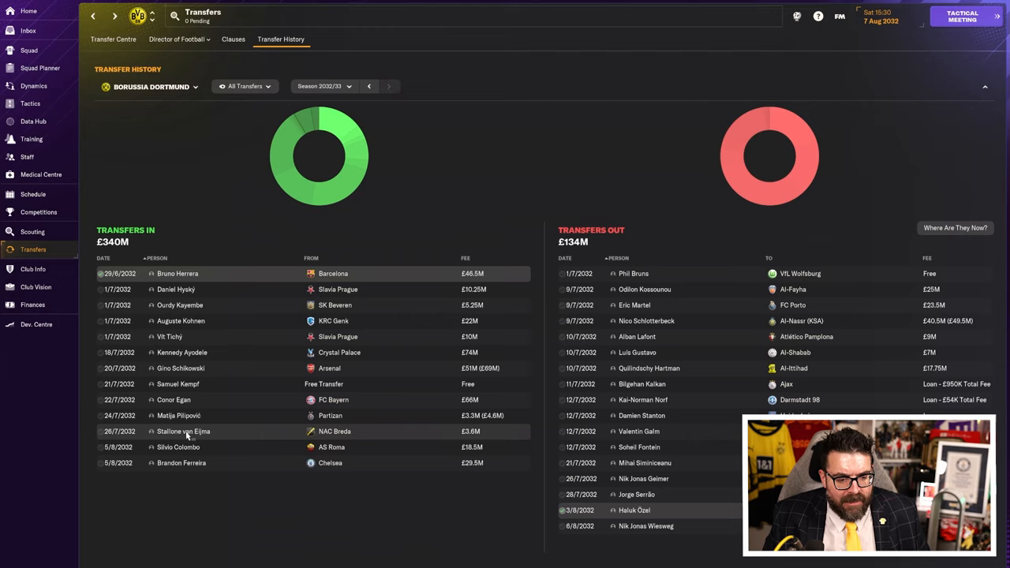
pyautogui.click(183, 431)
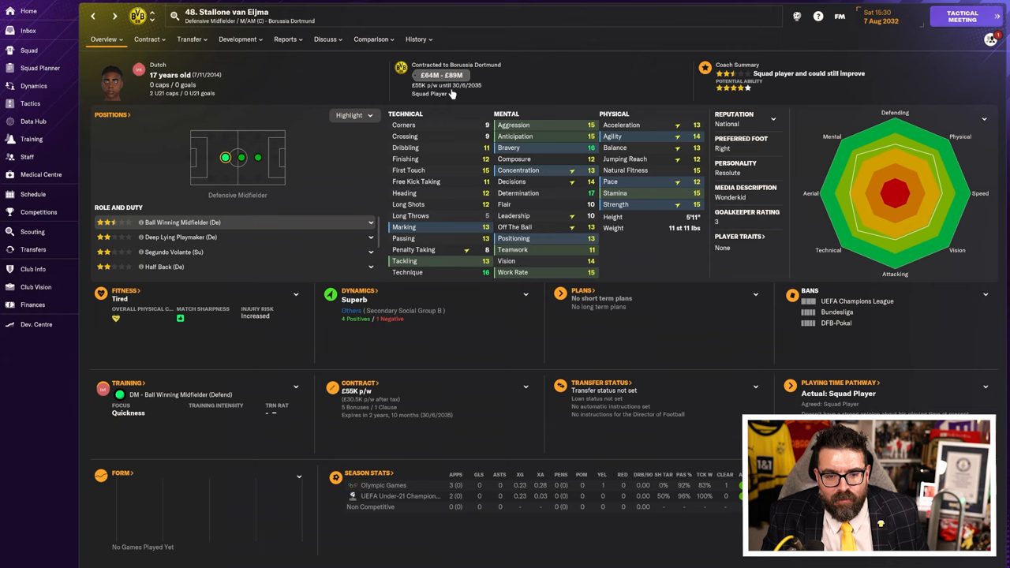
pyautogui.click(416, 39)
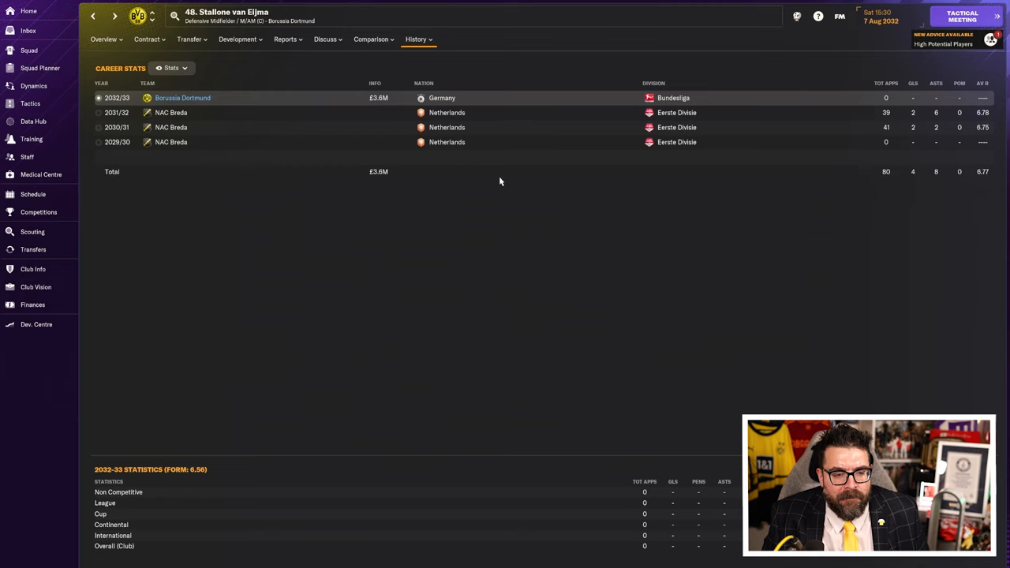
pyautogui.click(40, 68)
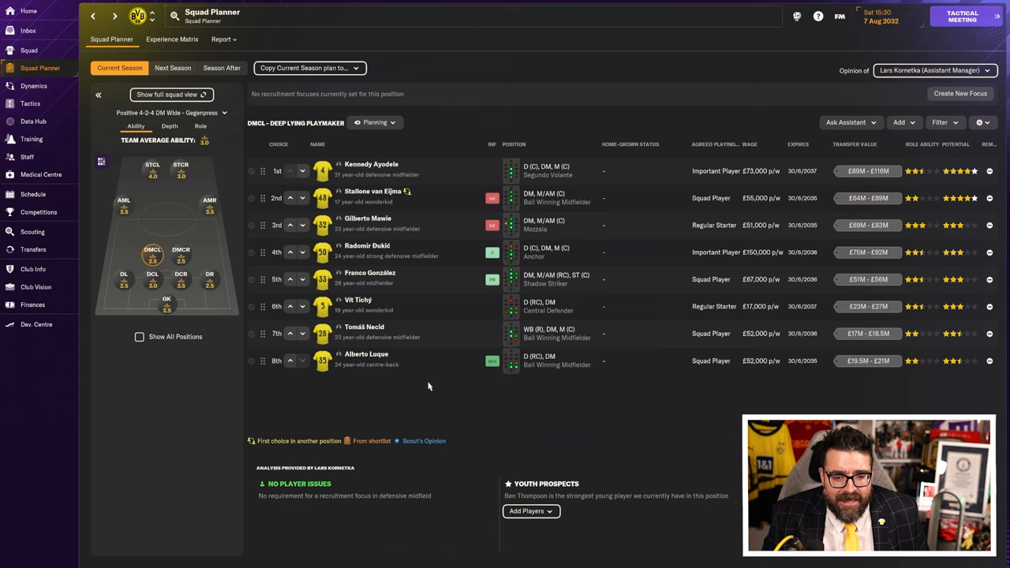
# Step: Check Silvio Colombo's and Brandon Ferreira's profiles and Ferreira's history, then the goalkeeper depth chart
pyautogui.click(33, 250)
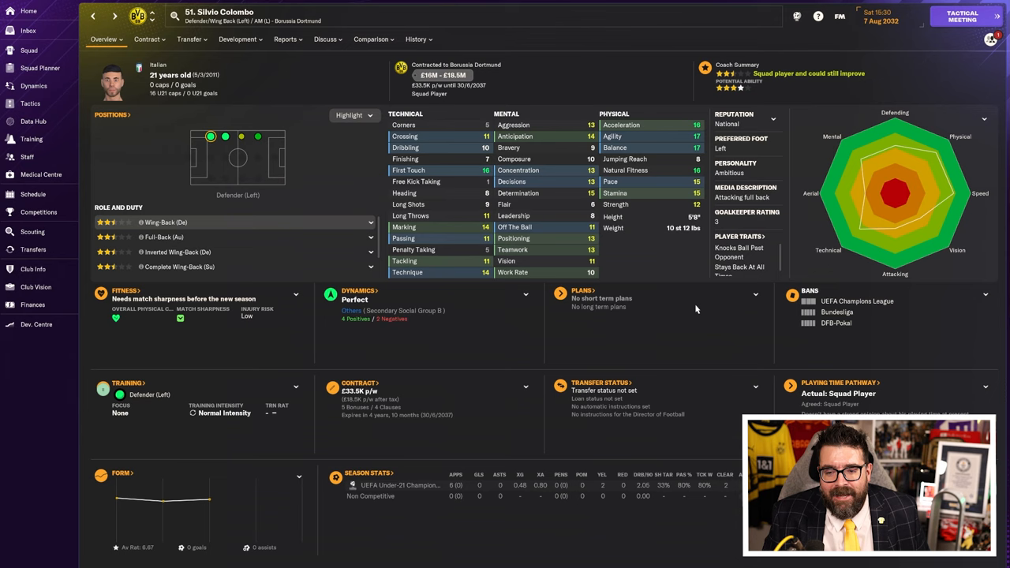
pyautogui.click(415, 39)
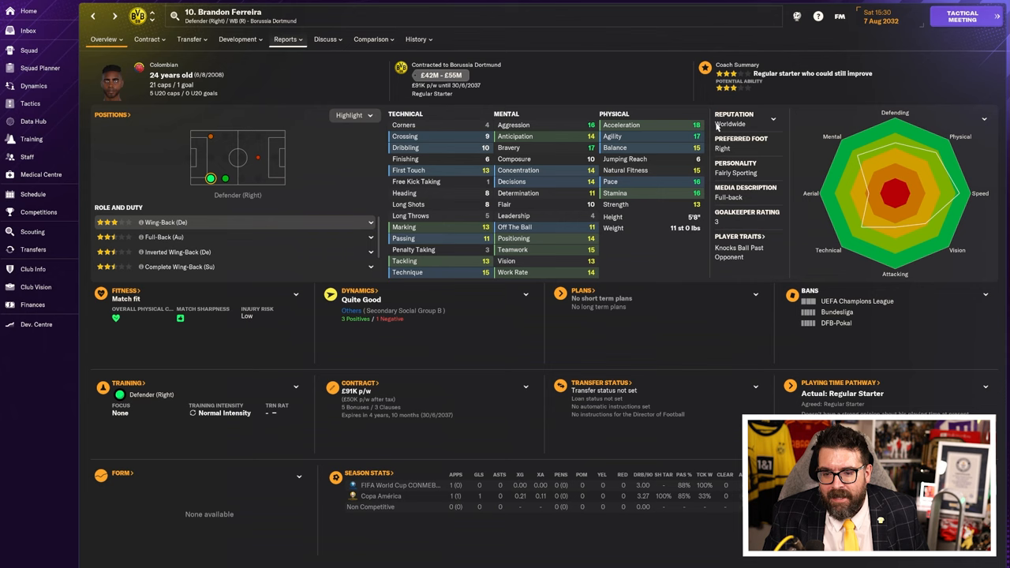
pyautogui.click(416, 38)
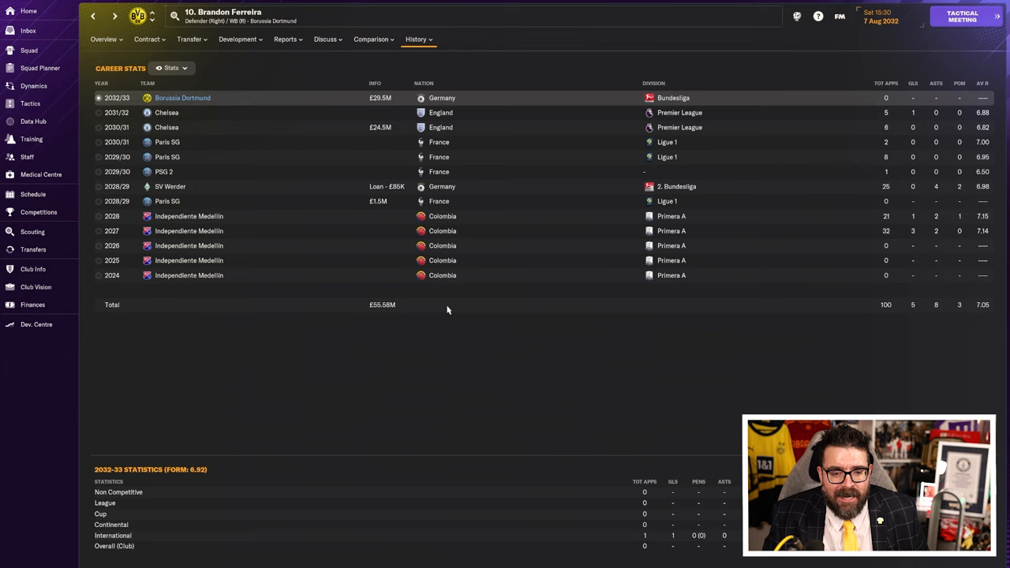
pyautogui.click(103, 38)
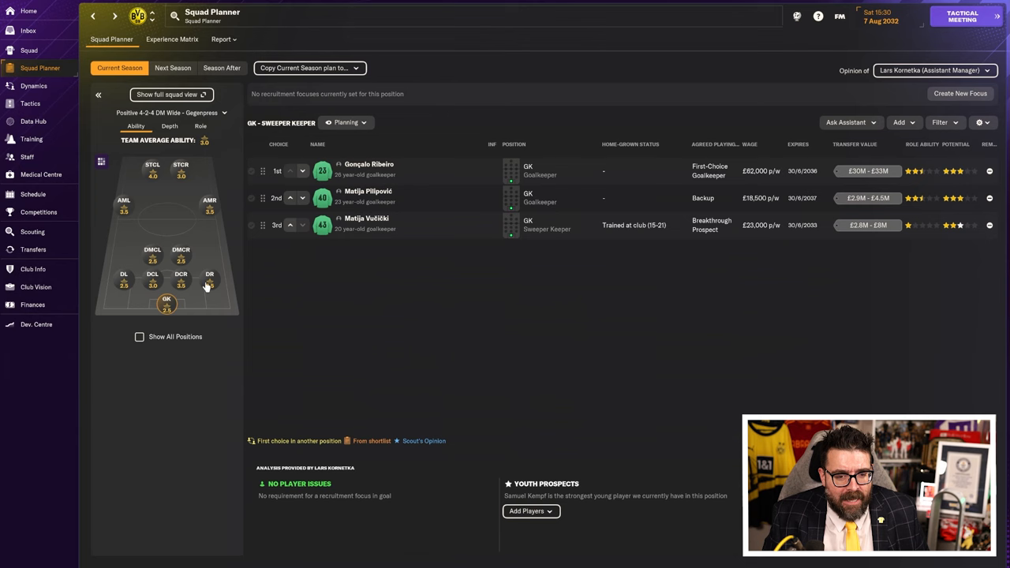
# Step: Check finances showing a £9.69M transfer budget, then view the full squad list
pyautogui.click(32, 304)
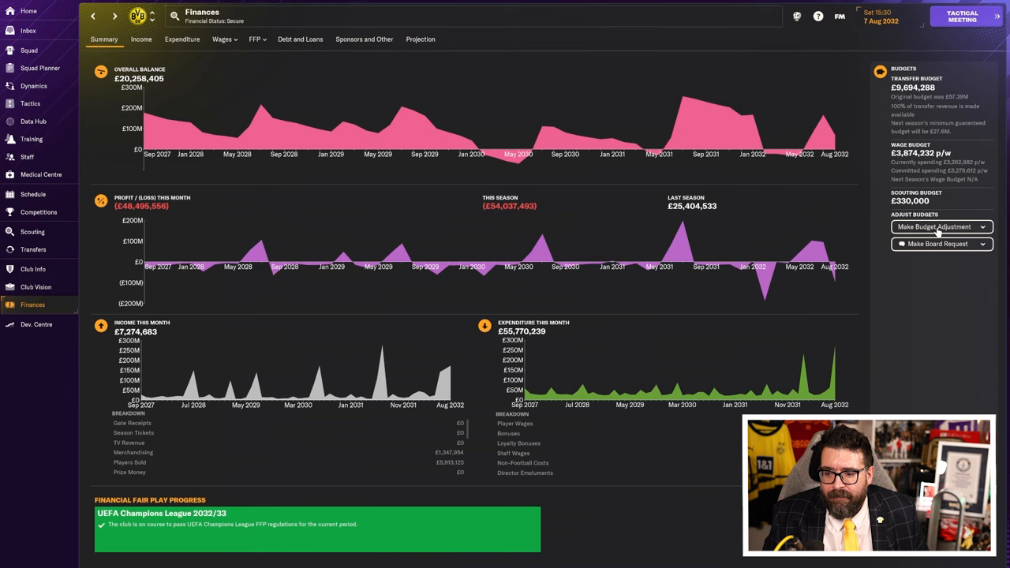
pyautogui.click(29, 49)
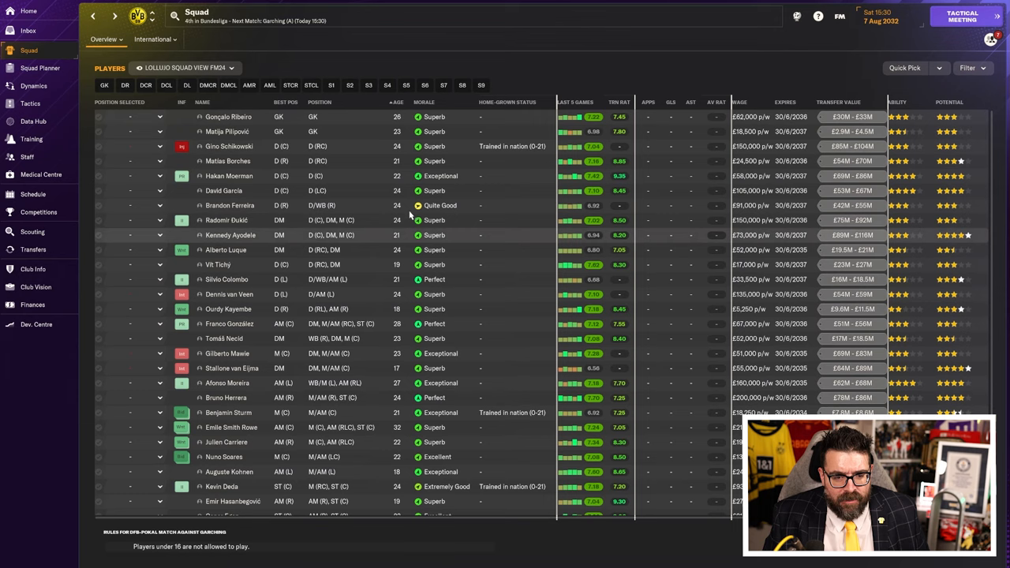
pyautogui.scroll(-3)
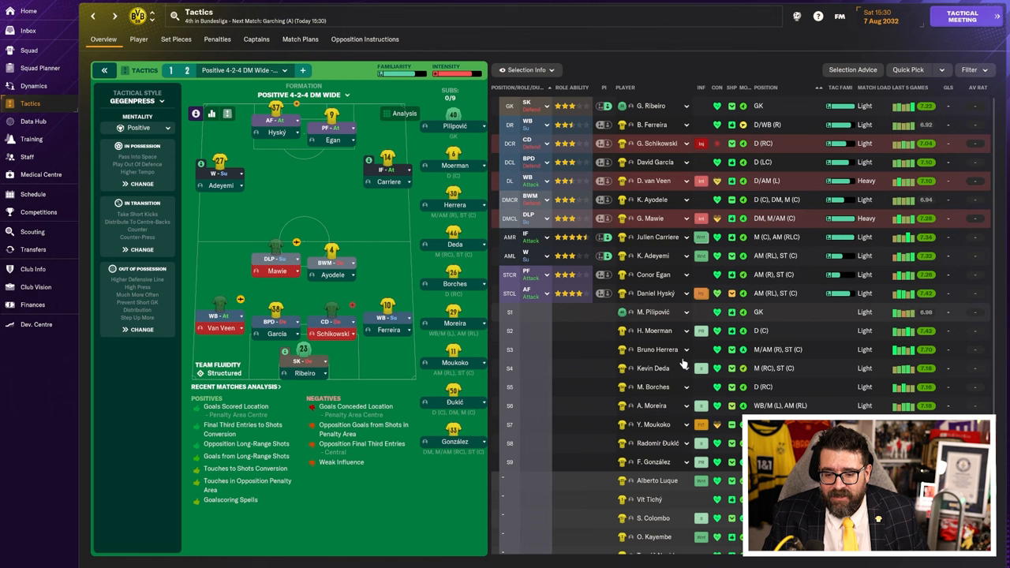
pyautogui.moveTo(653, 368)
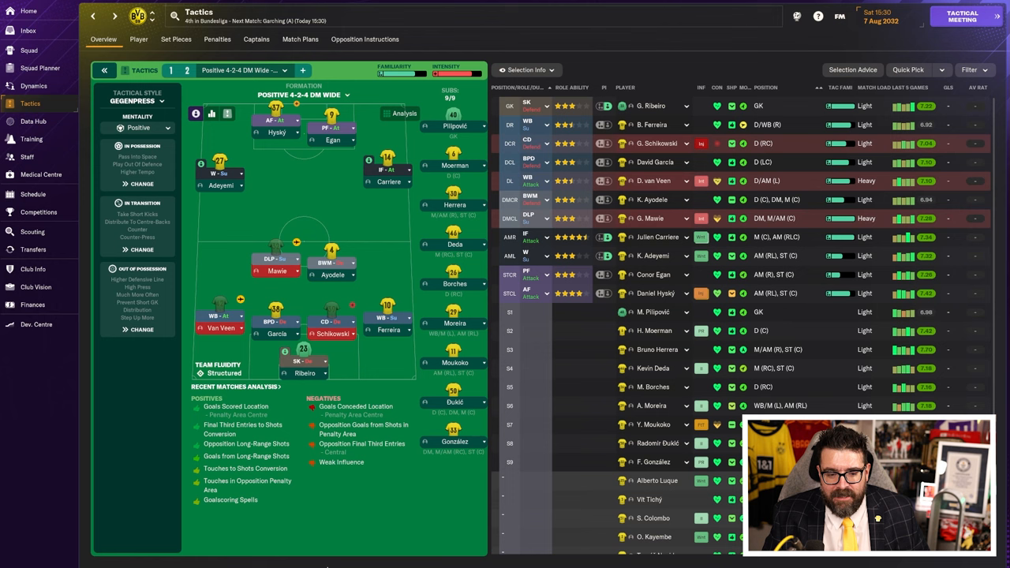
# Step: Show the fixture schedule with the Garching DFB-Pokal first-round tie next
pyautogui.click(33, 194)
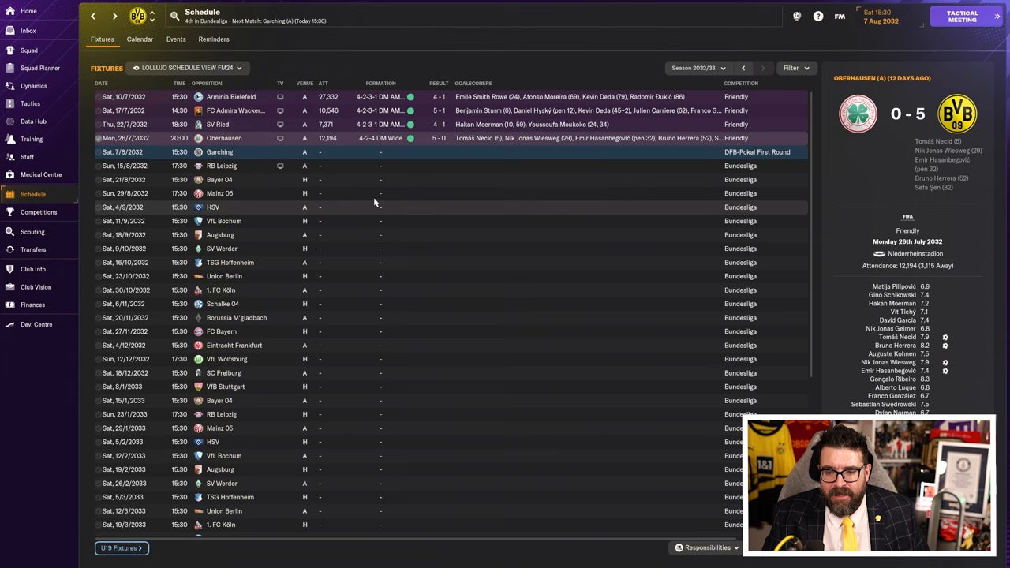
# Step: Go via Home to the transfer centre showing £9.69M budget and pending loan offers
pyautogui.click(29, 10)
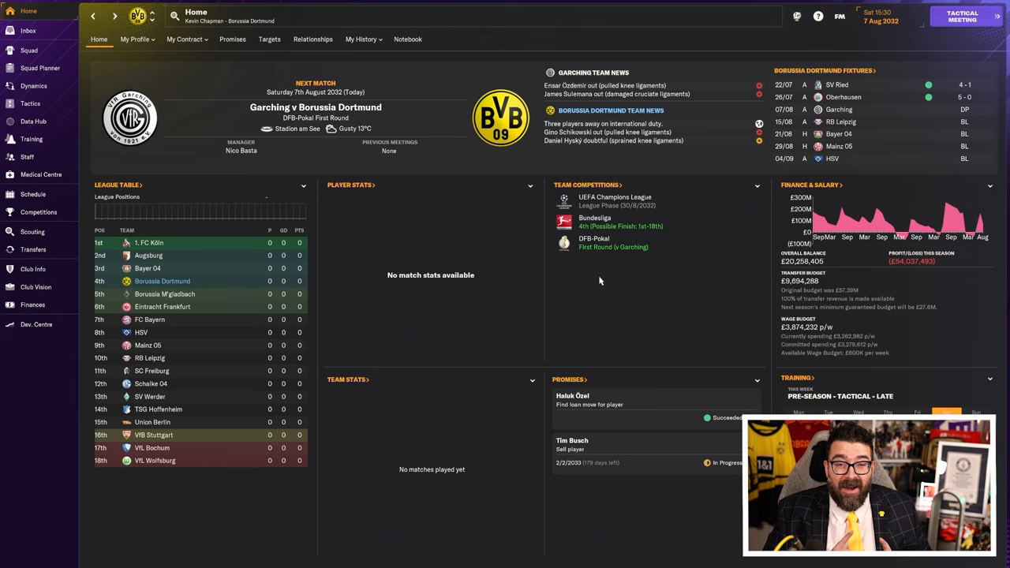
pyautogui.click(33, 249)
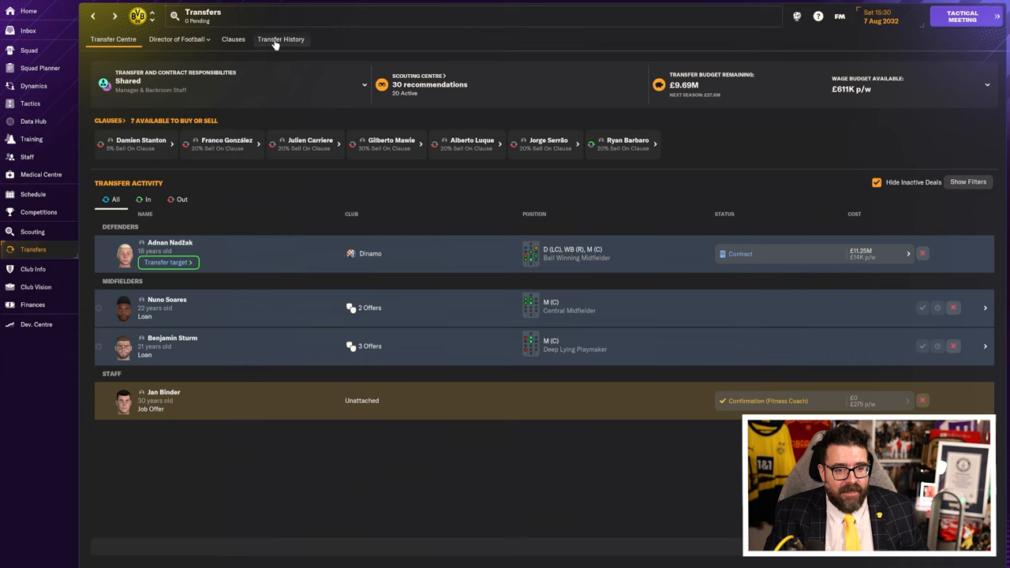
# Step: View Transfer History for Adnan Nadžak's signing, then check finances showing £6.1M transfer budget
pyautogui.click(281, 39)
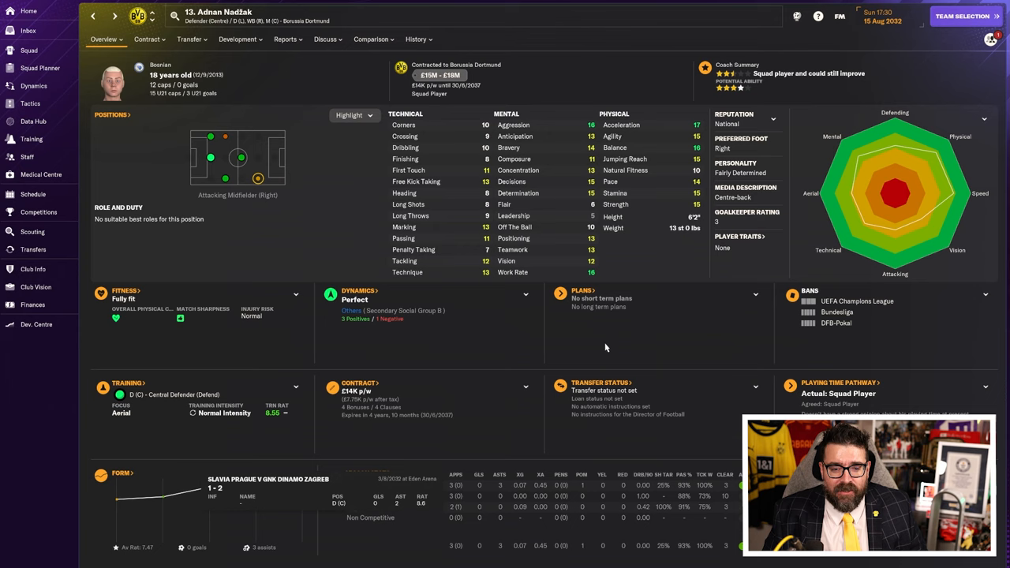
pyautogui.moveTo(614, 379)
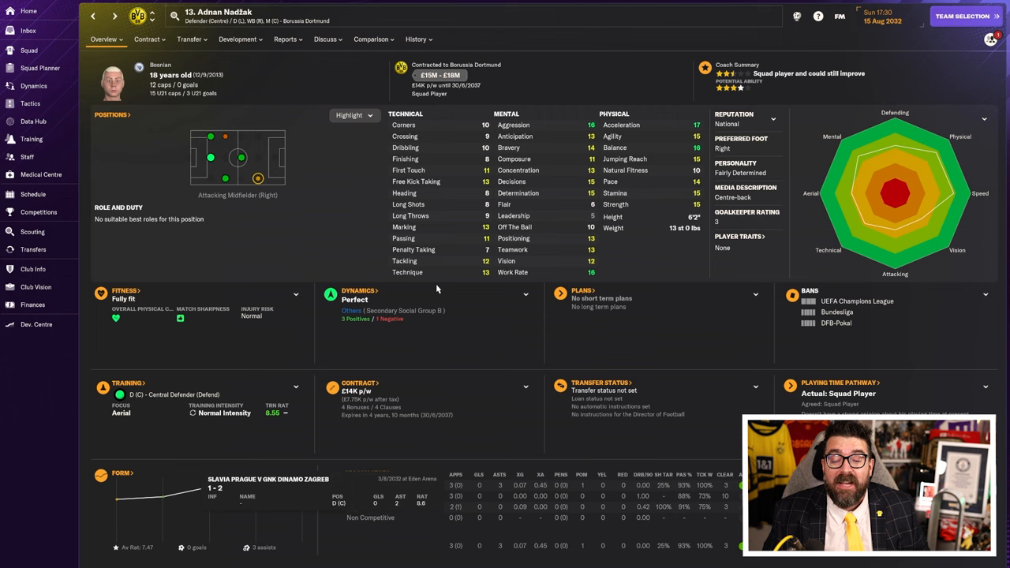
pyautogui.click(32, 304)
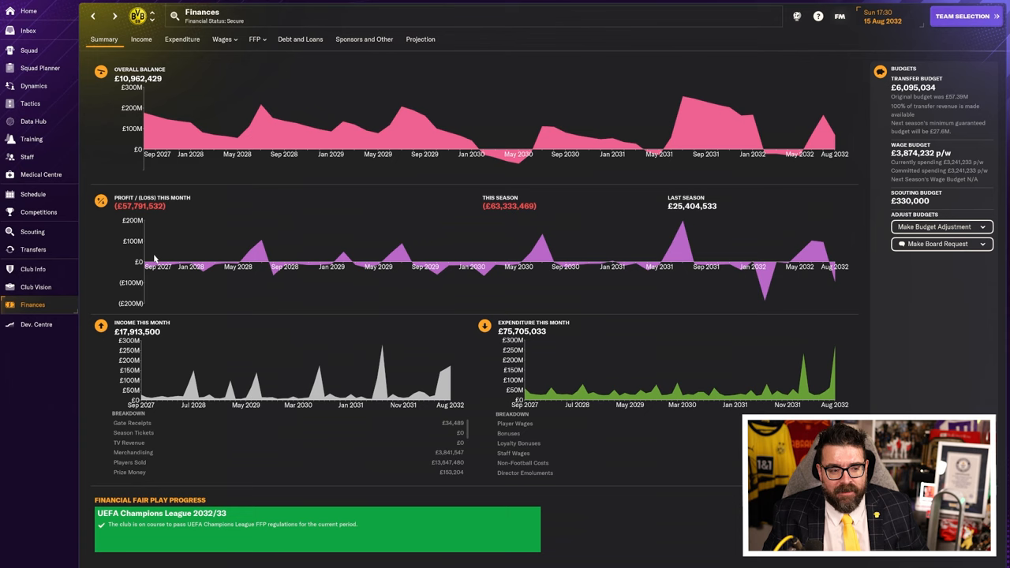
# Step: Bring up the 4-2-4 DM Wide tactic and XI before RB Leipzig
pyautogui.click(30, 103)
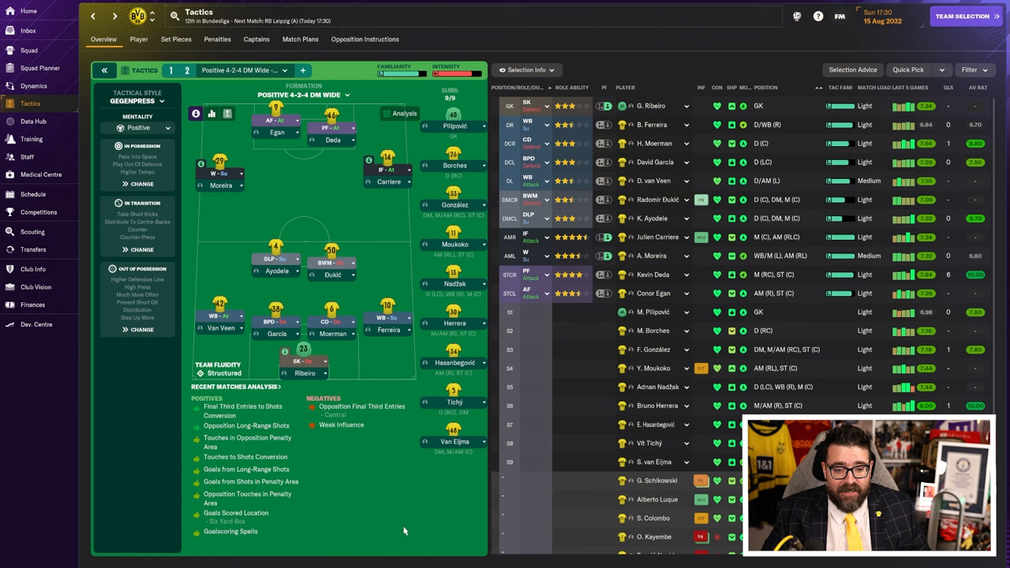
# Step: Review the Bundesliga season preview, then return home to the RB Leipzig fixture
pyautogui.click(32, 193)
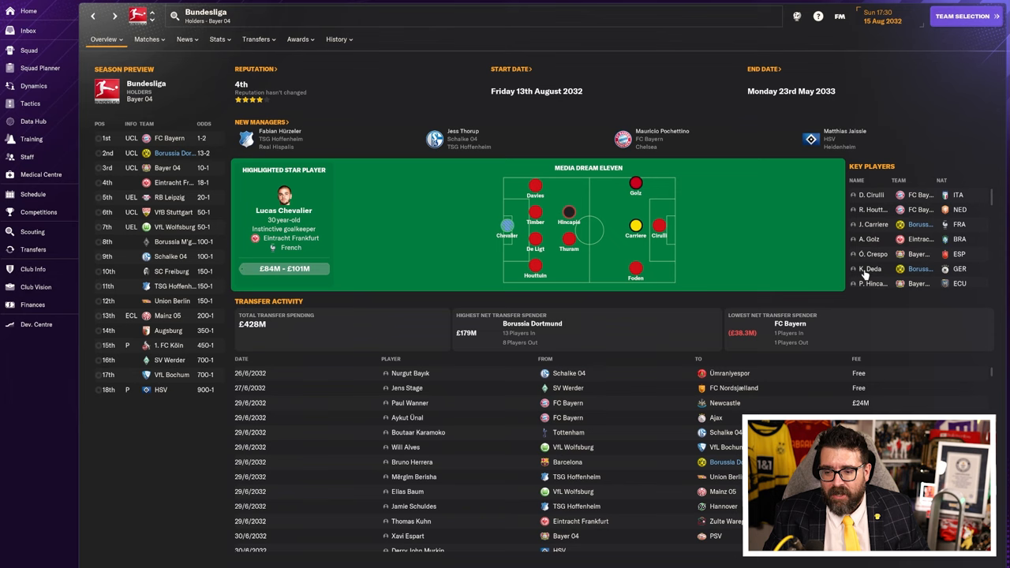
pyautogui.click(28, 11)
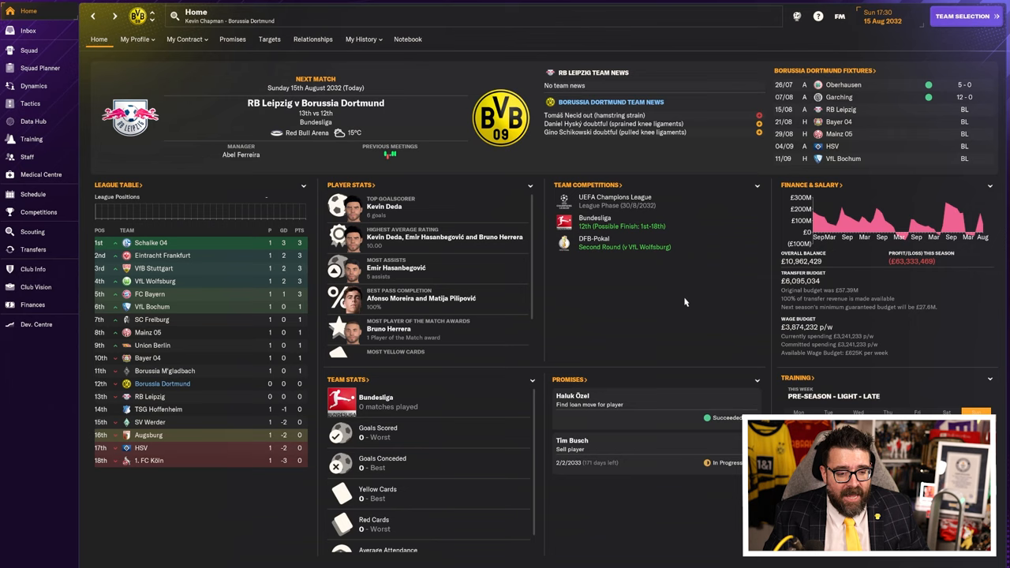